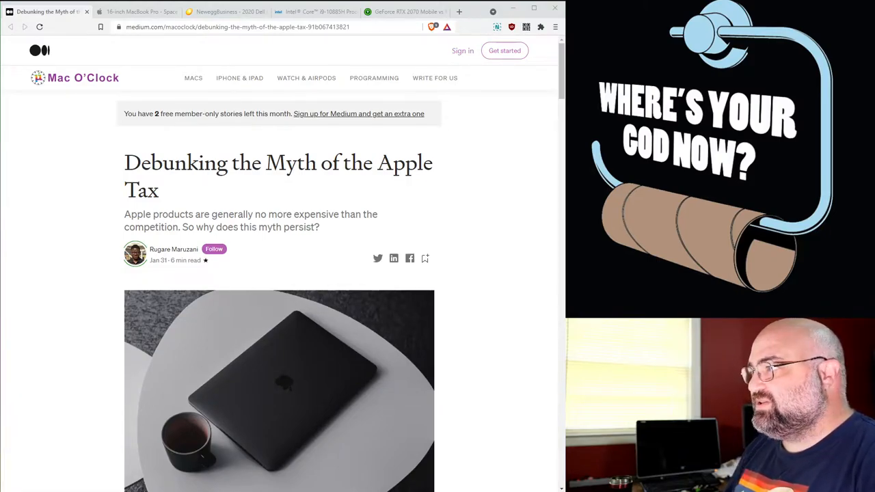
mouse_move(11, 128)
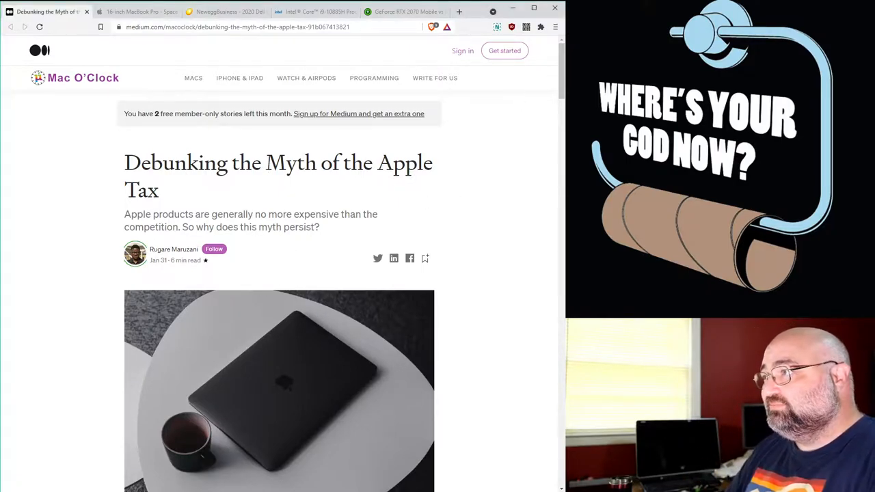
Scroll the Apple Tax article through the tablet and MacBook Air vs Surface comparisons to the iPhone 12 vs Galaxy S21 5G section.
scroll(down, 3)
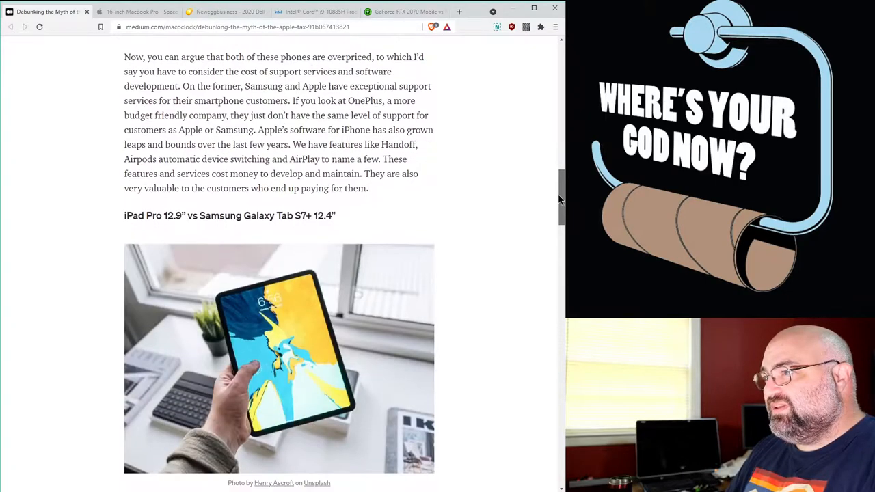
scroll(down, 3)
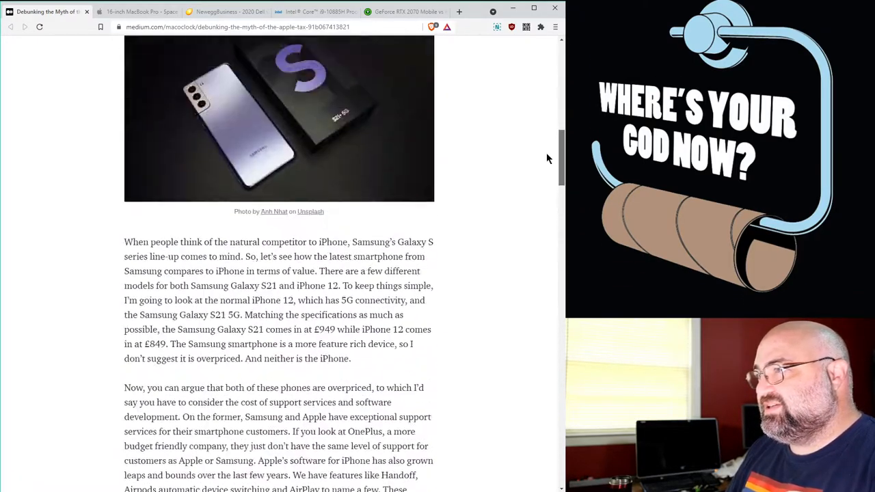
scroll(down, 3)
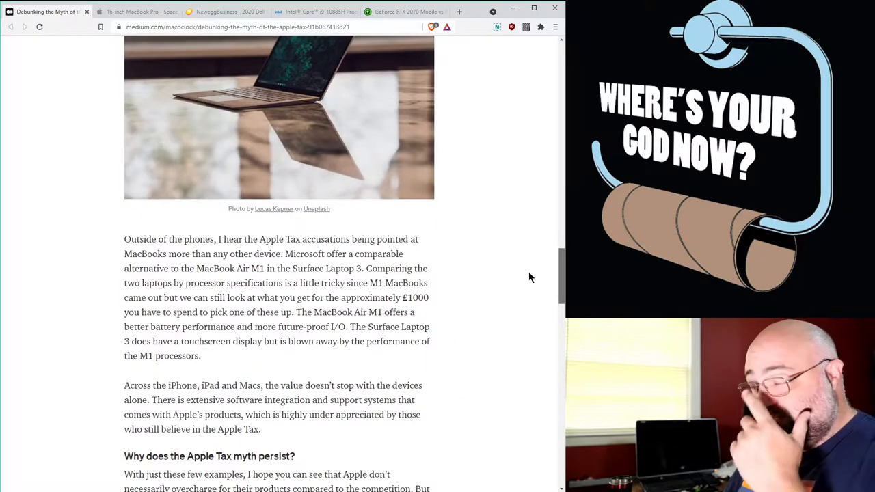
scroll(down, 3)
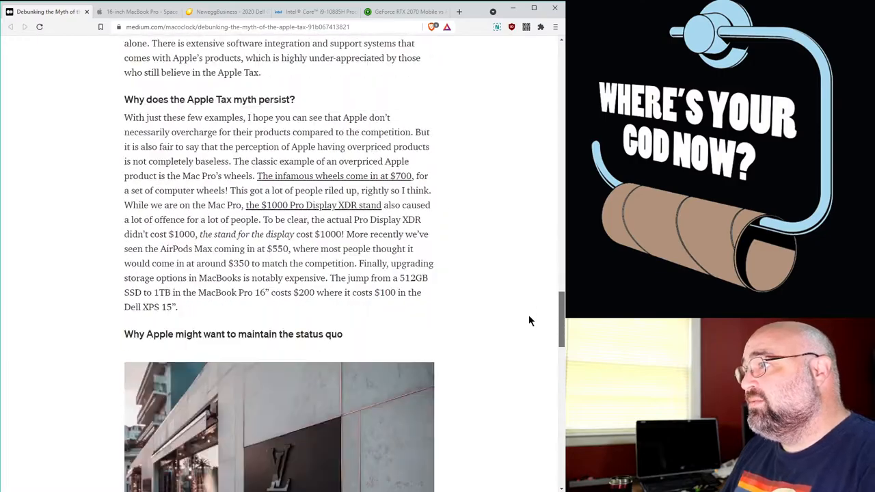
scroll(down, 3)
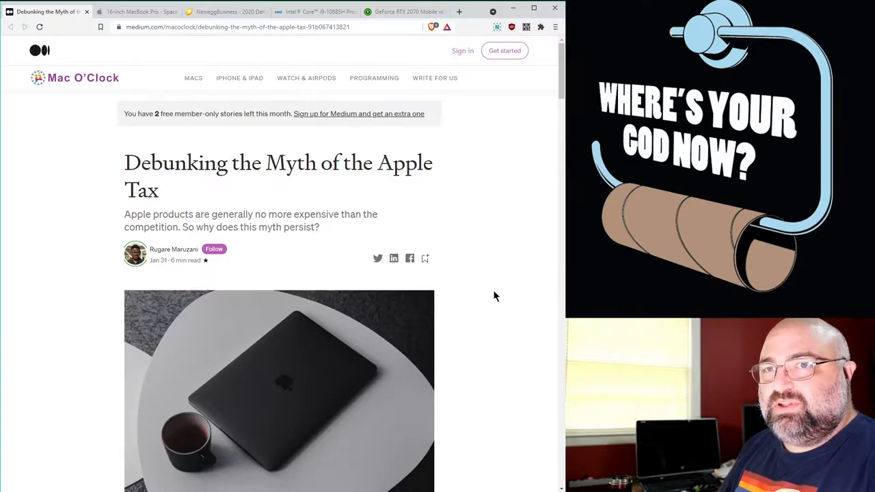
mouse_move(470, 203)
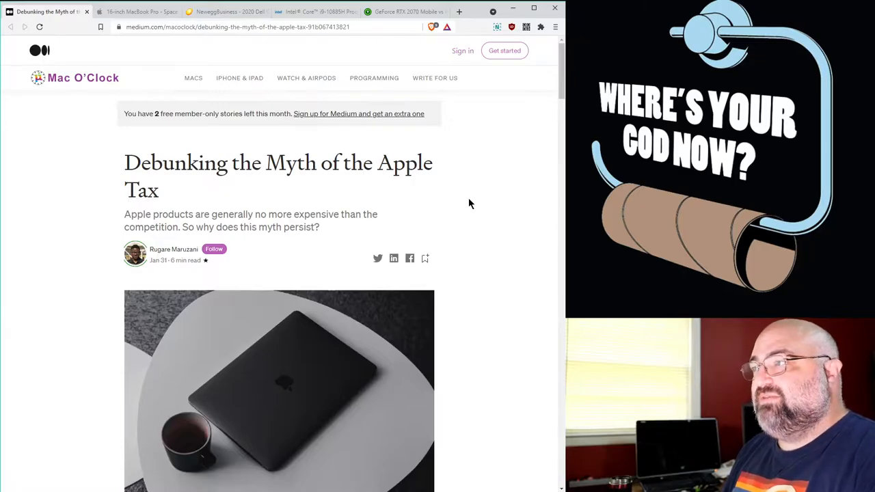
scroll(down, 3)
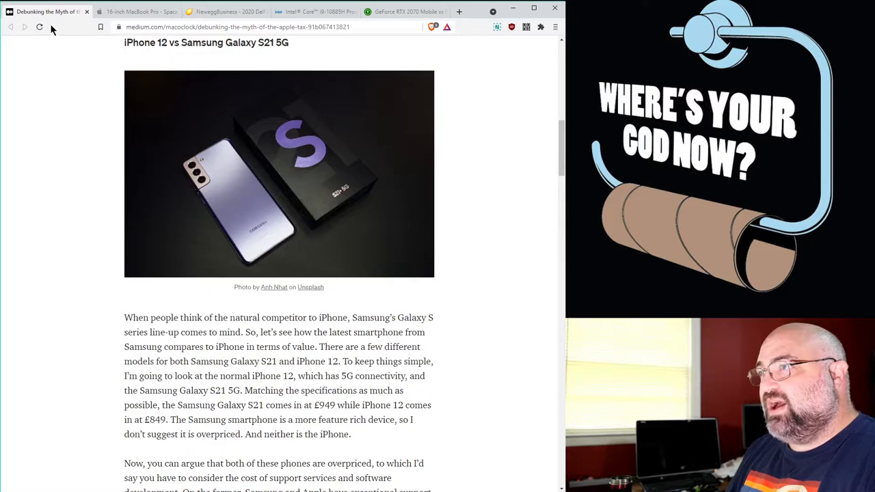
scroll(down, 3)
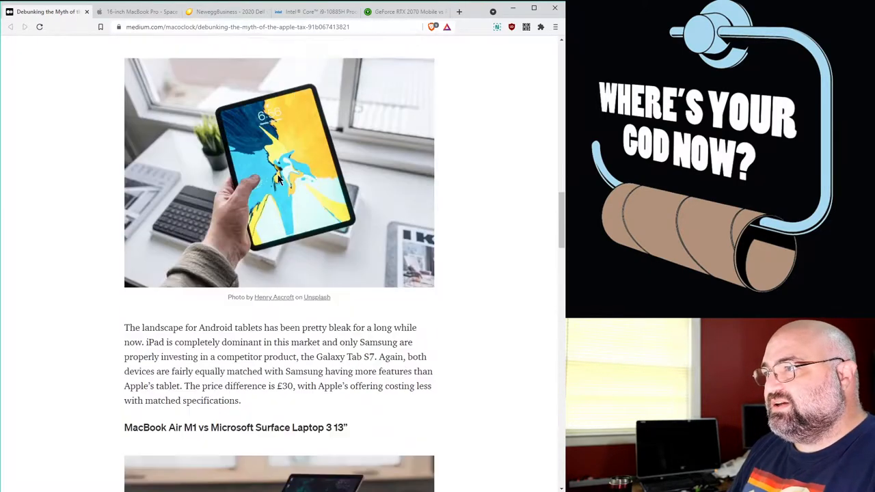
scroll(down, 3)
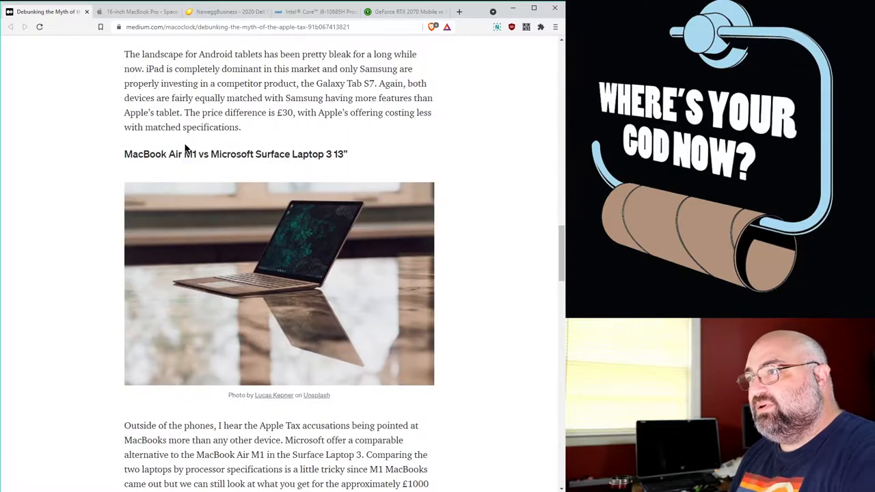
scroll(down, 3)
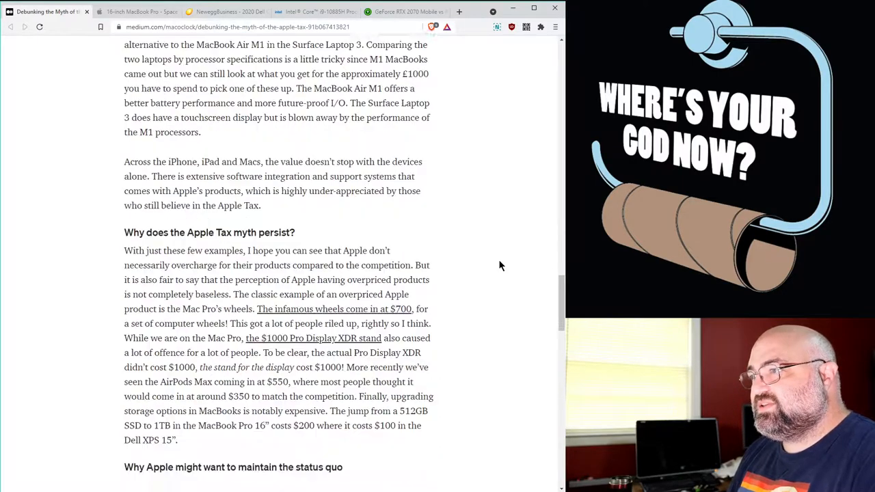
scroll(down, 3)
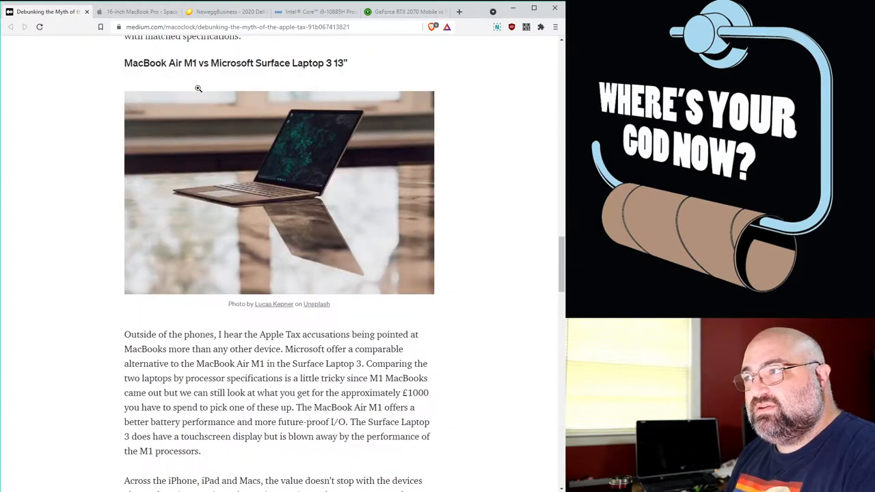
mouse_move(249, 88)
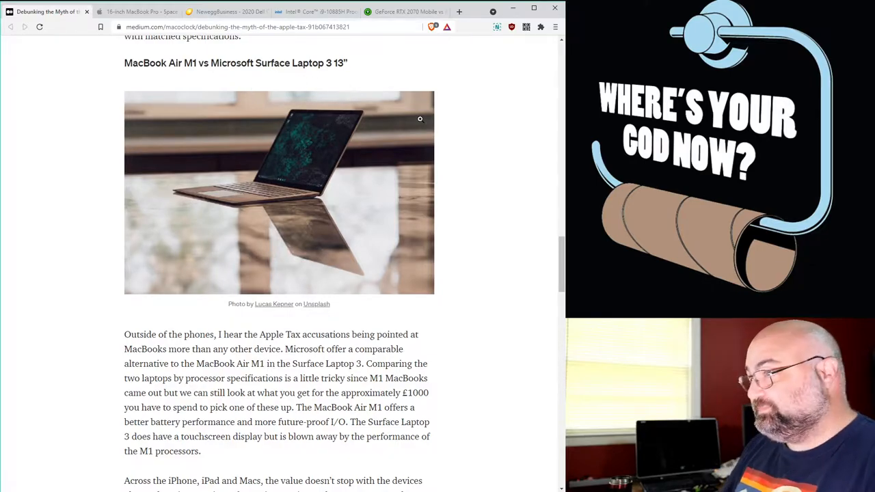
mouse_move(175, 75)
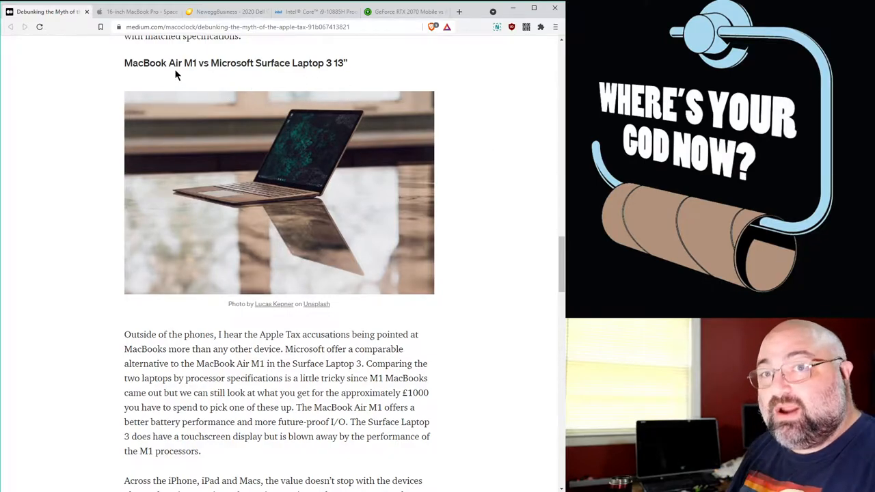
mouse_move(251, 91)
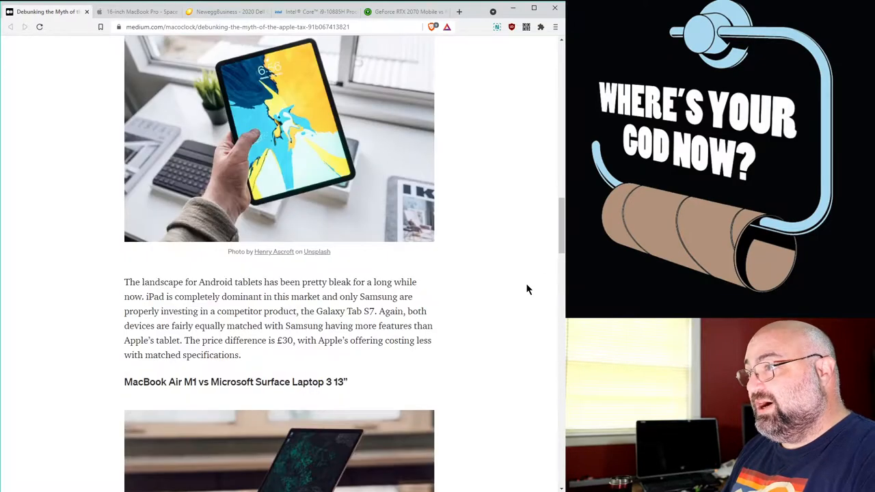
scroll(down, 3)
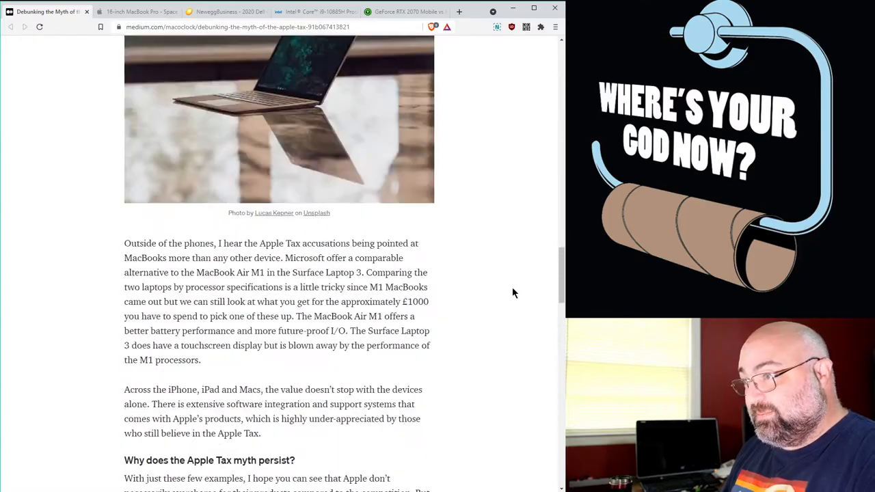
scroll(down, 3)
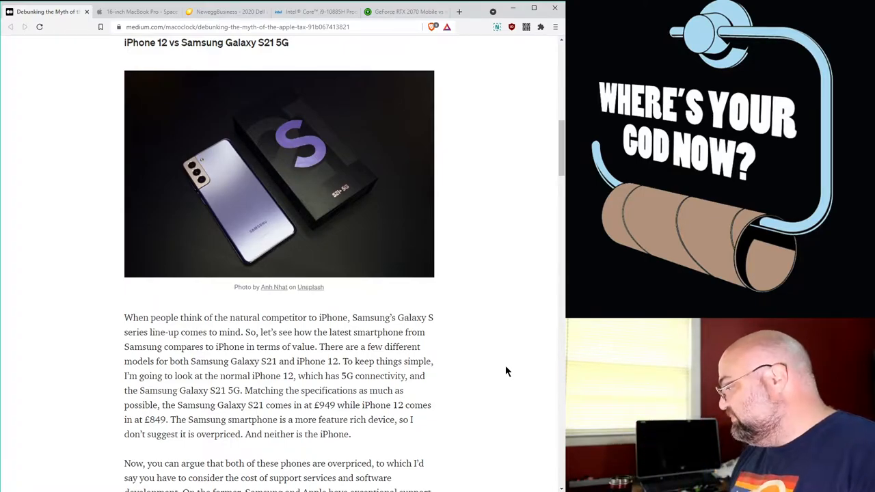
mouse_move(500, 164)
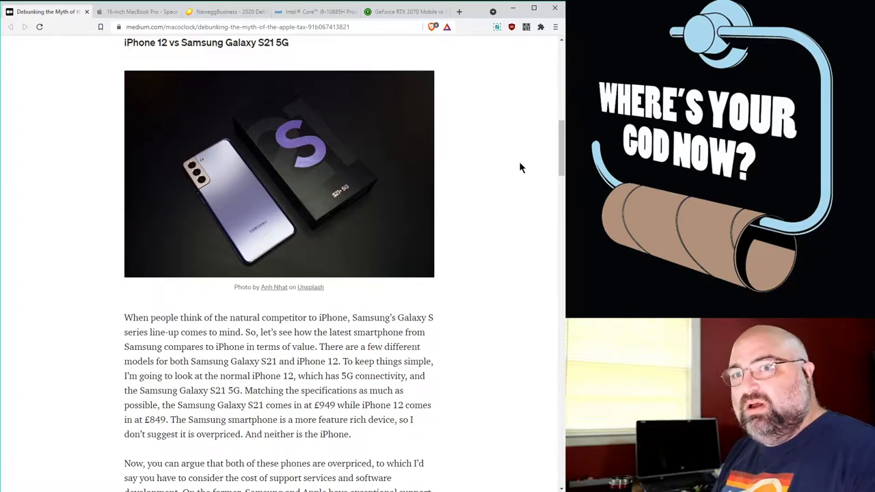
mouse_move(524, 170)
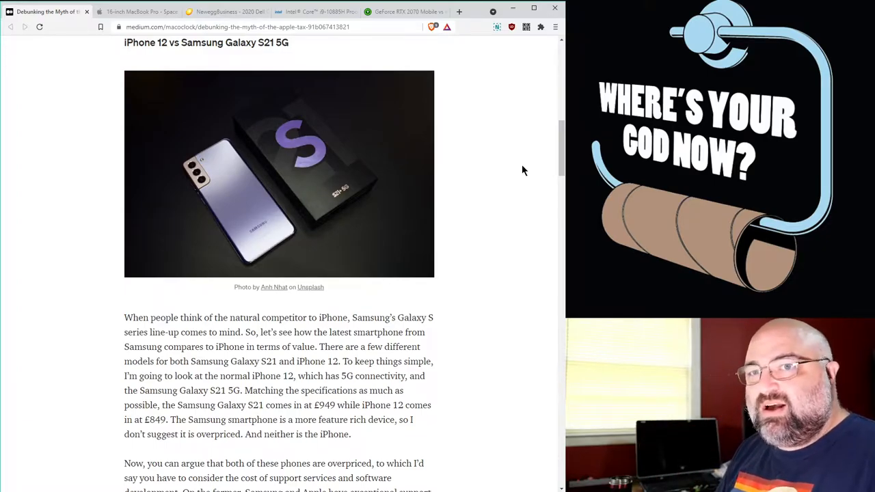
scroll(down, 3)
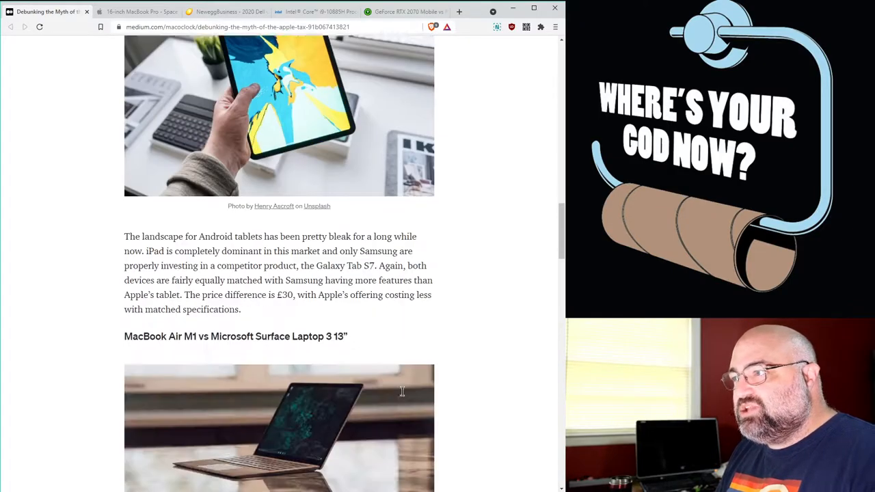
scroll(down, 3)
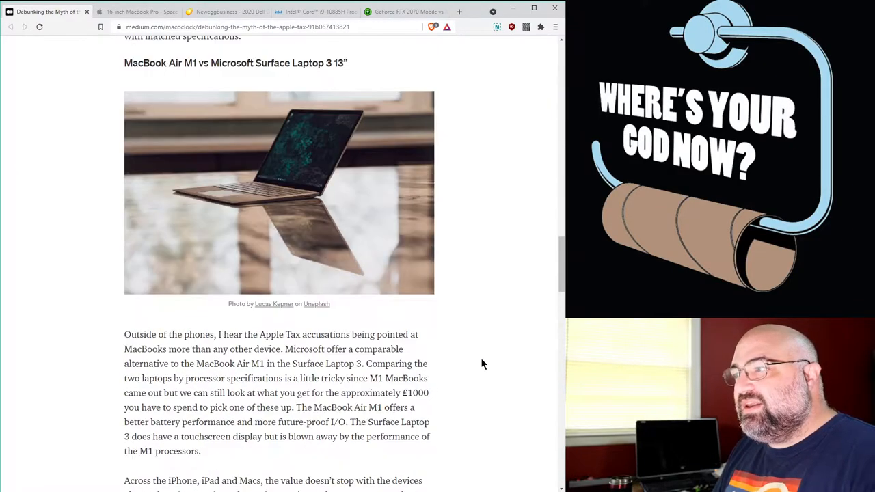
scroll(down, 3)
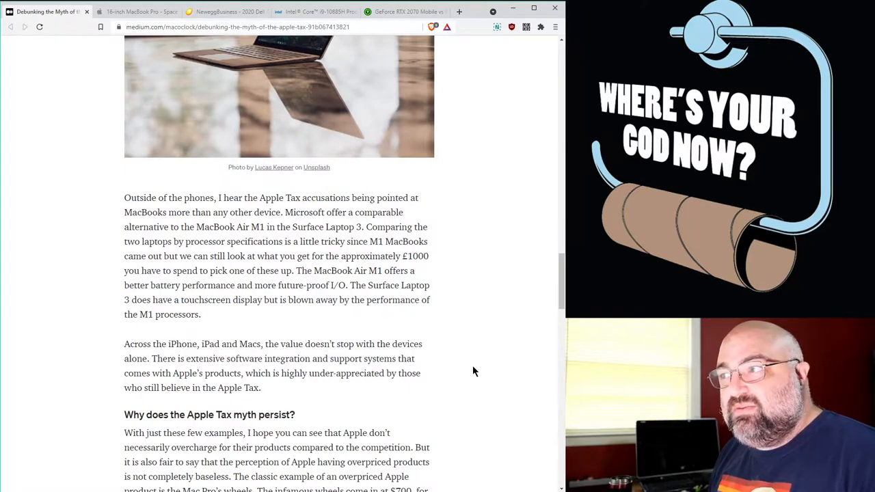
mouse_move(504, 342)
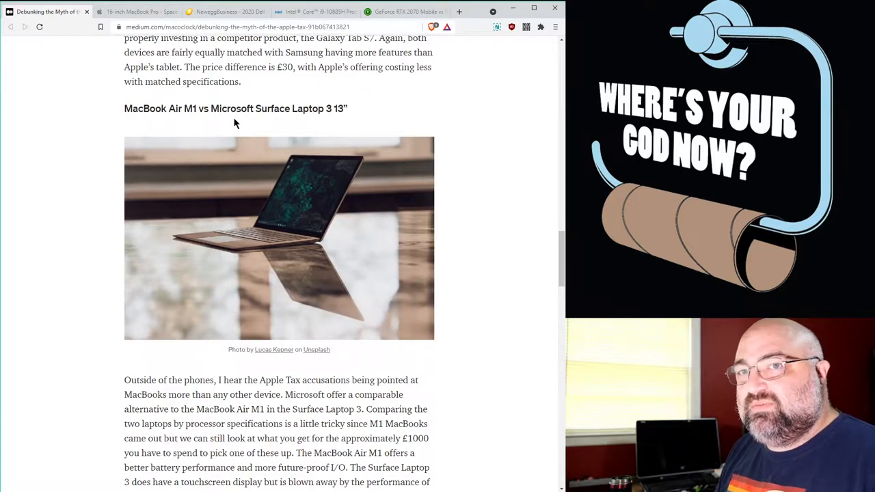
mouse_move(294, 121)
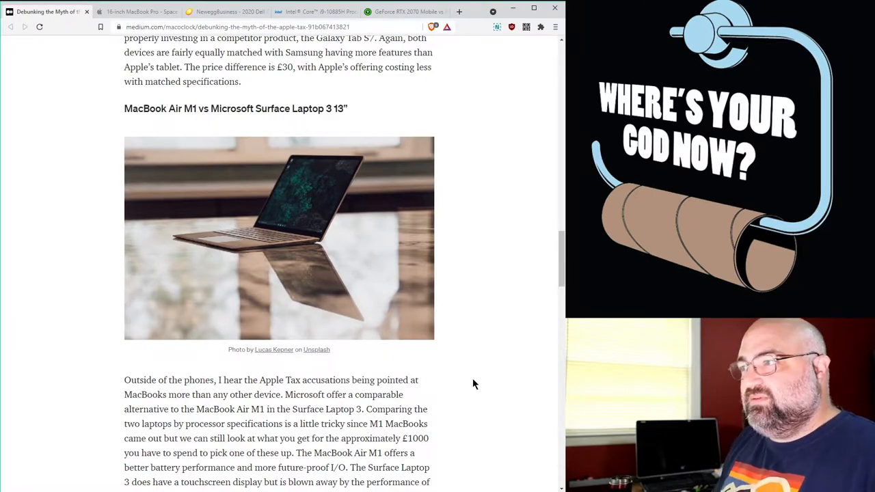
mouse_move(172, 137)
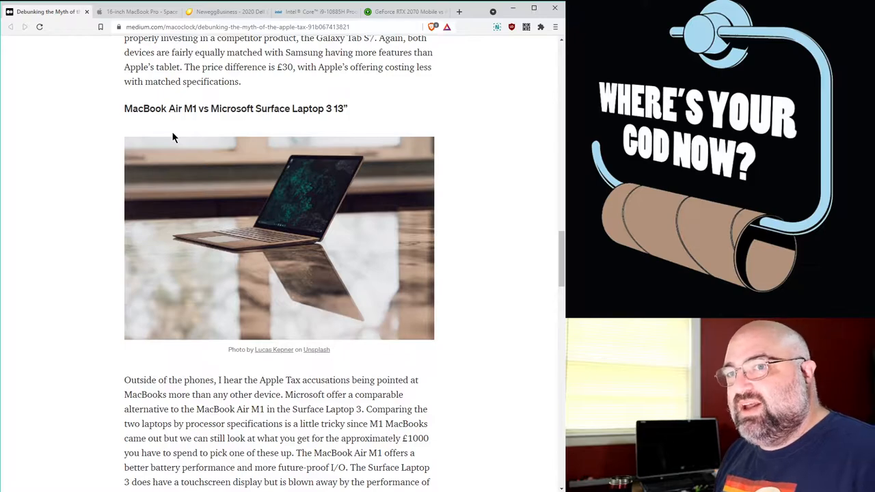
mouse_move(473, 136)
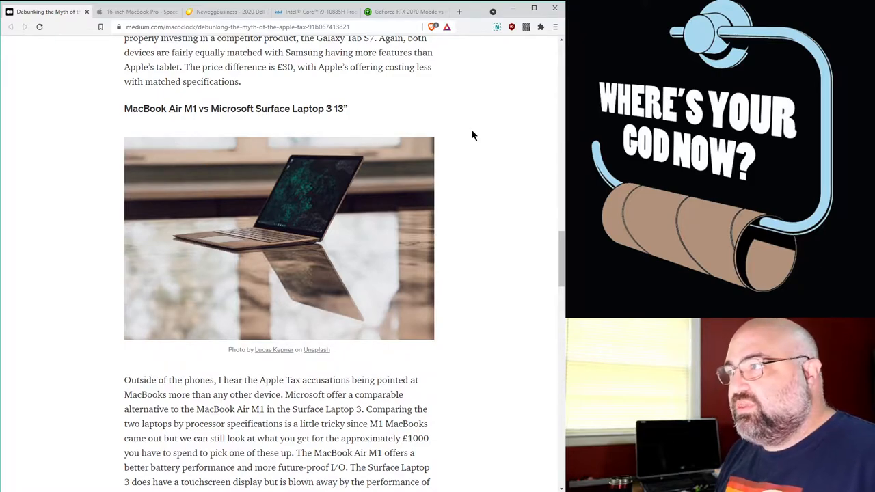
mouse_move(475, 122)
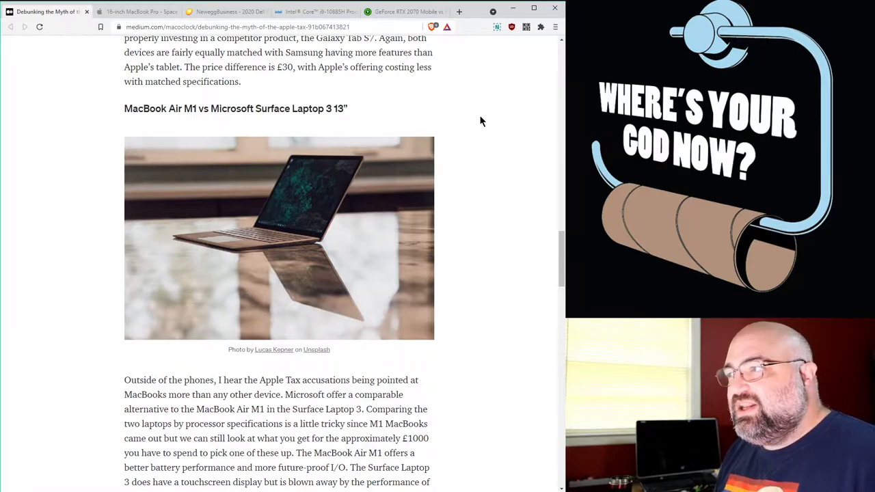
mouse_move(517, 120)
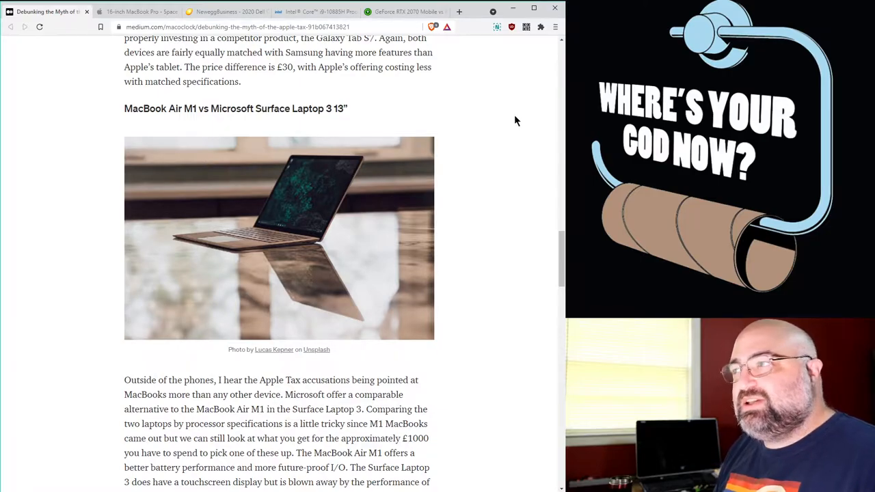
mouse_move(481, 217)
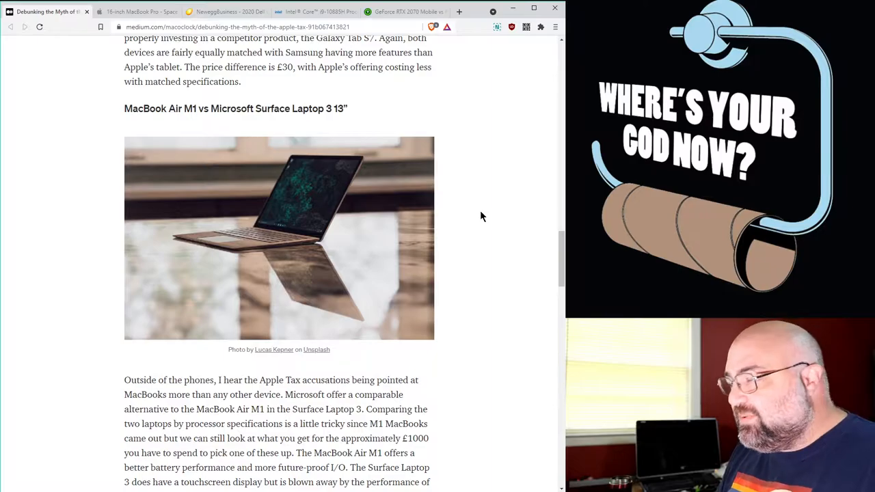
mouse_move(489, 222)
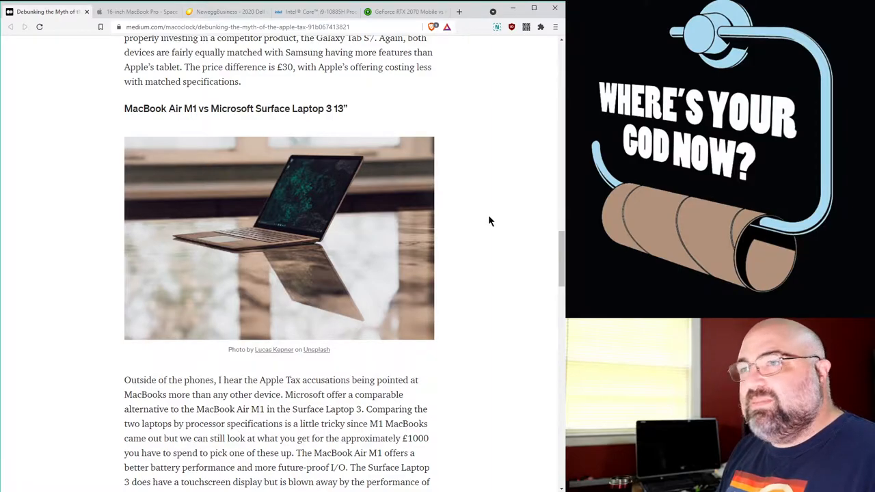
scroll(down, 3)
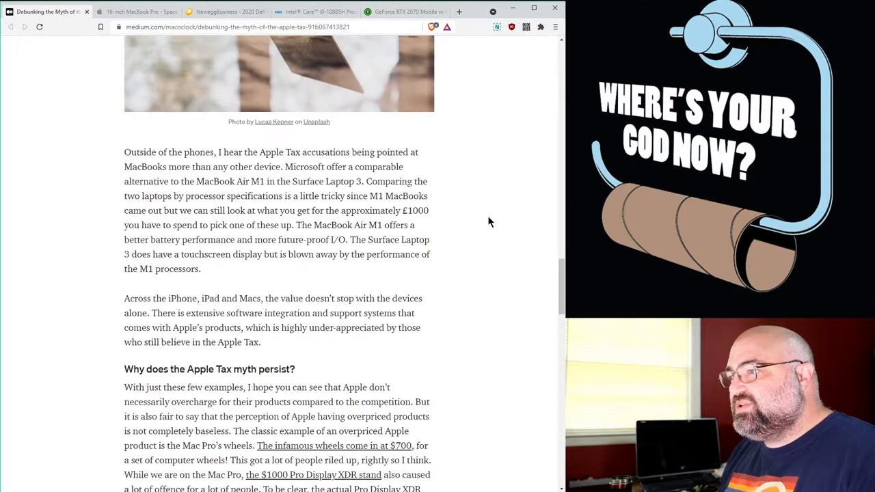
scroll(down, 3)
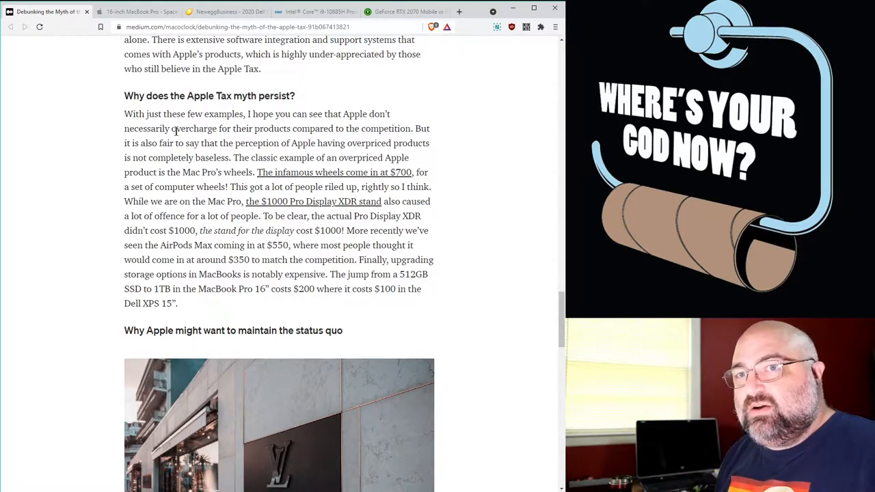
mouse_move(536, 155)
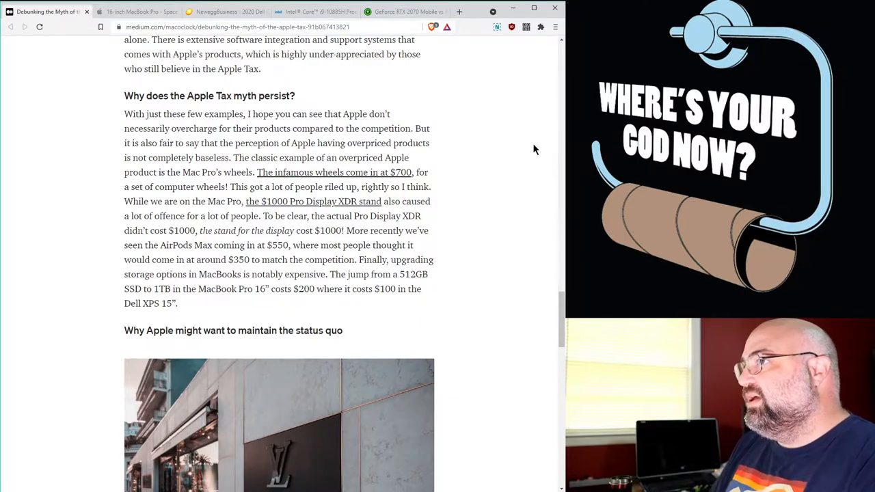
mouse_move(85, 182)
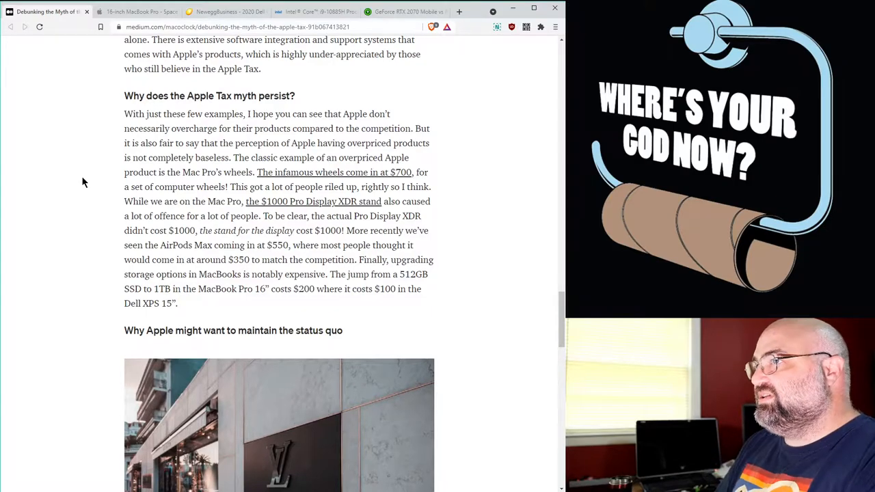
Highlight the $2,799 16-inch MacBook Pro's processor and 16GB memory specs, then bring up the Dell G7 7500 Newegg listing.
click(137, 11)
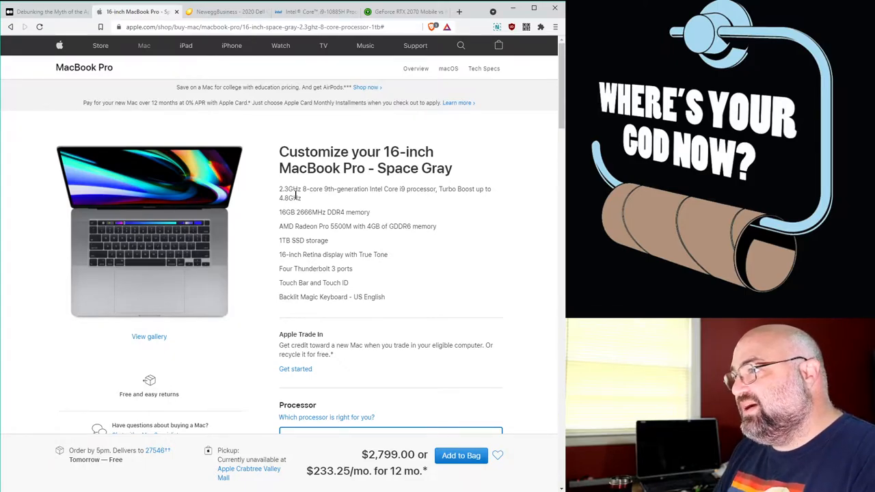
drag(279, 189, 492, 197)
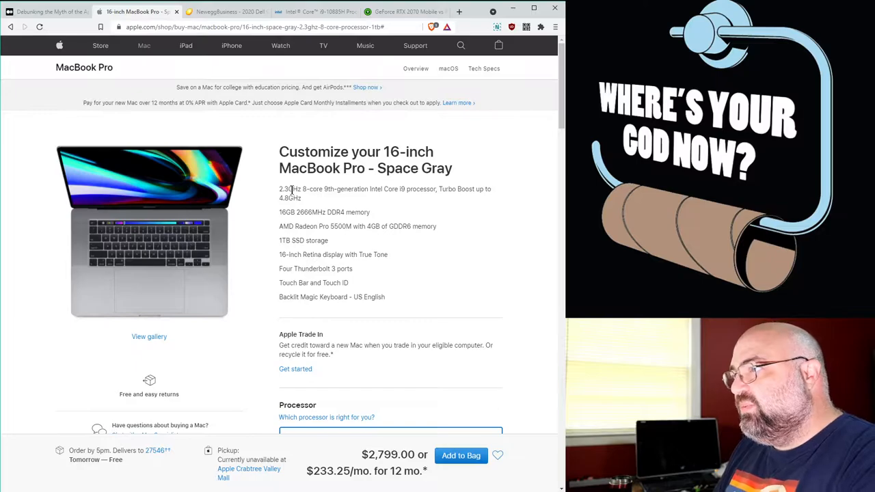
double_click(394, 189)
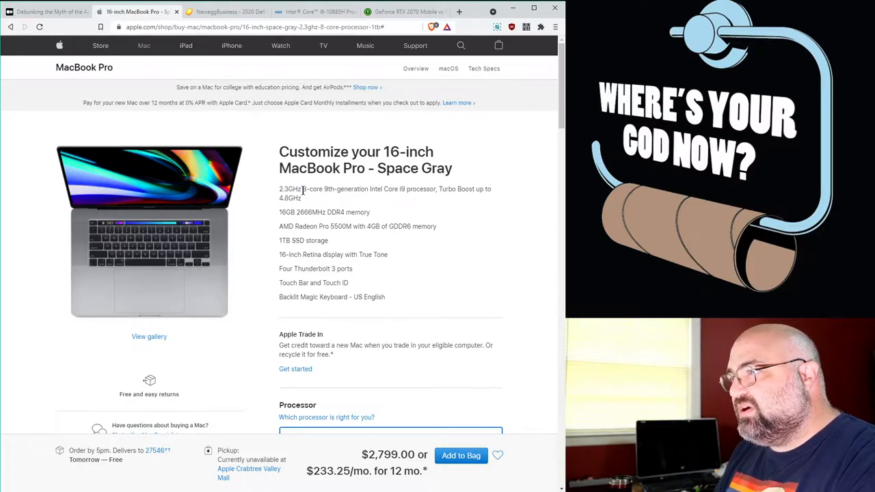
double_click(328, 188)
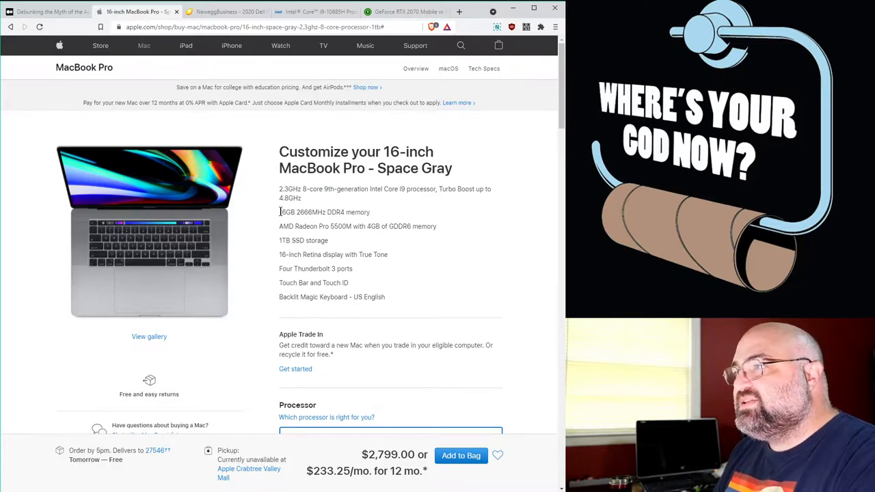
double_click(287, 212)
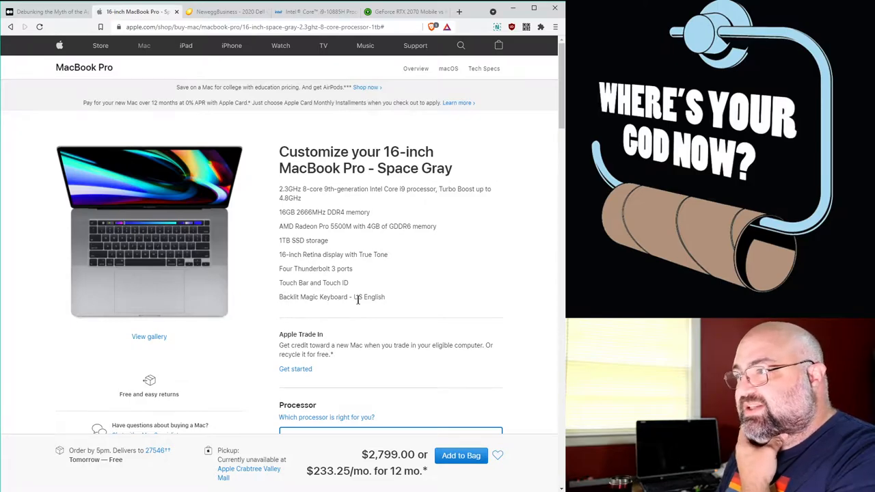
mouse_move(449, 274)
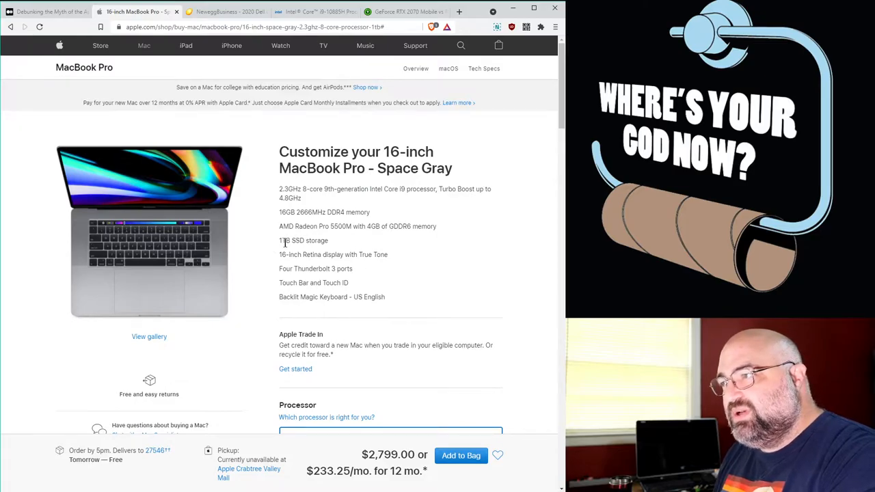
mouse_move(386, 240)
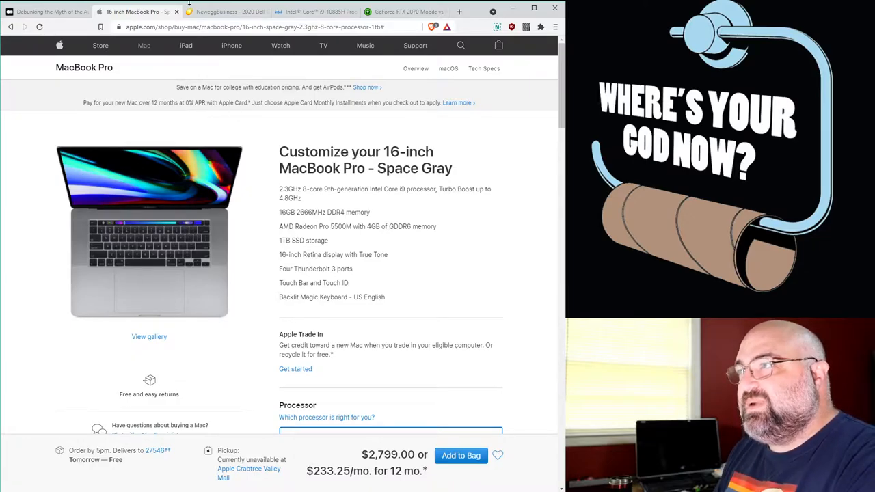
click(230, 11)
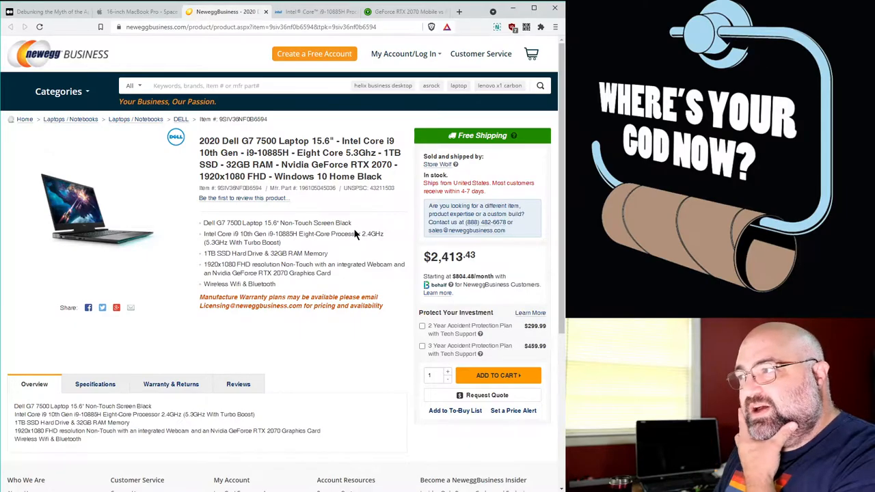
mouse_move(362, 230)
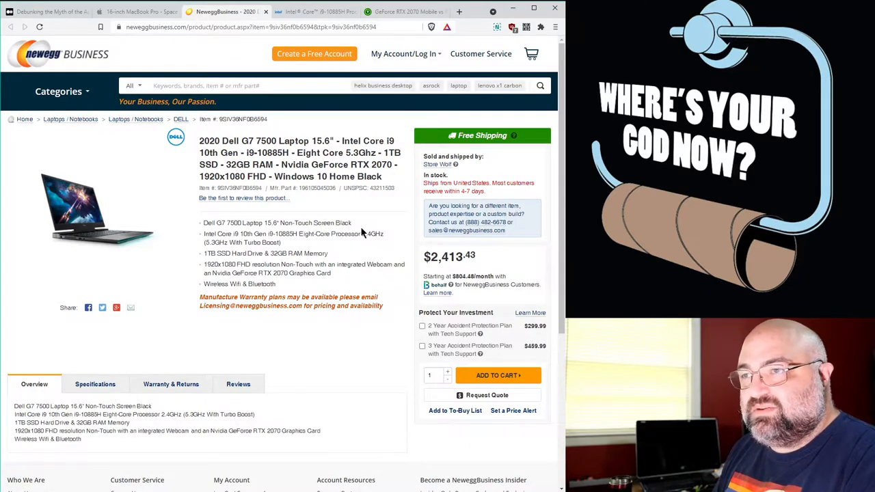
mouse_move(481, 258)
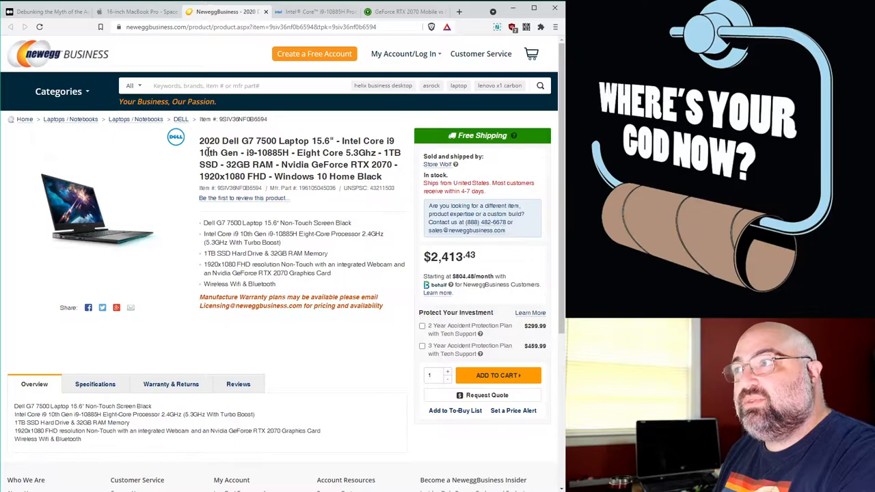
Compare CPU, 32GB RAM, price and GPU between the Dell G7 7500 and MacBook Pro pages, ending on the Dell's Specifications.
click(134, 11)
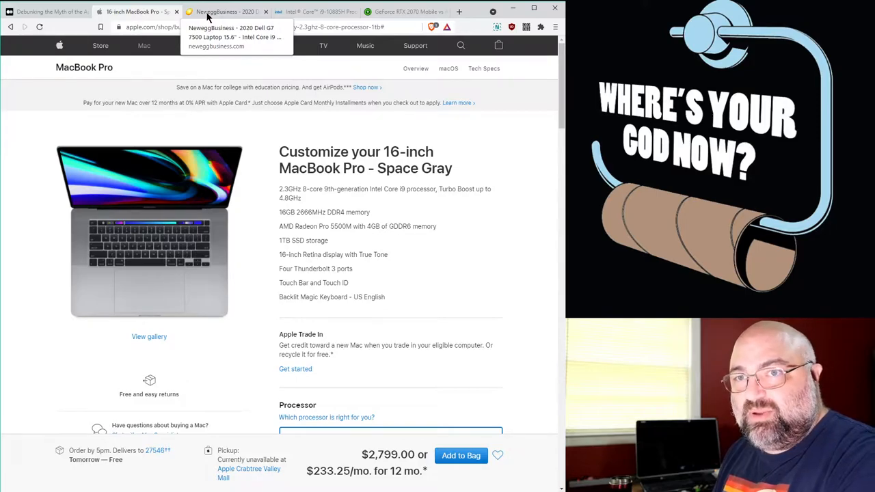
click(226, 11)
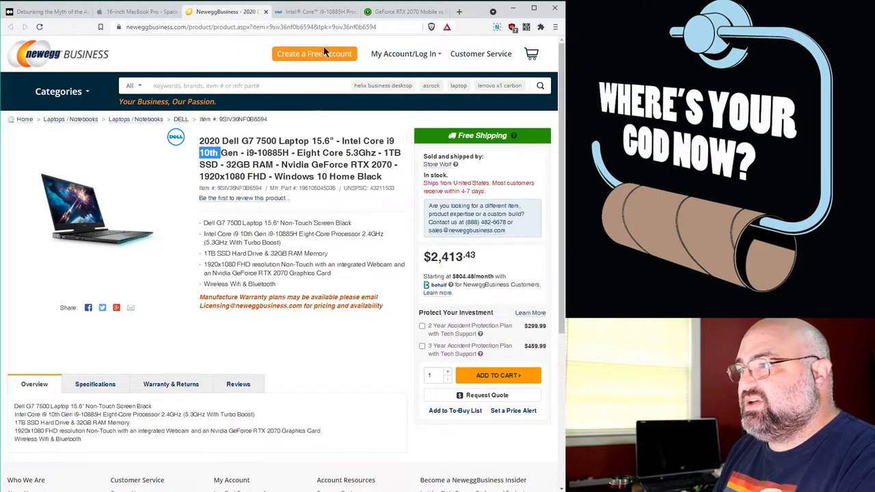
mouse_move(308, 126)
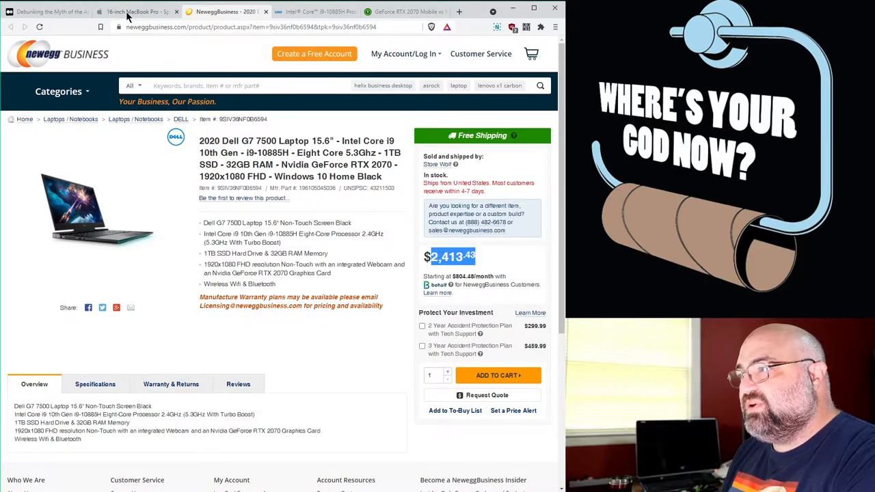
click(134, 11)
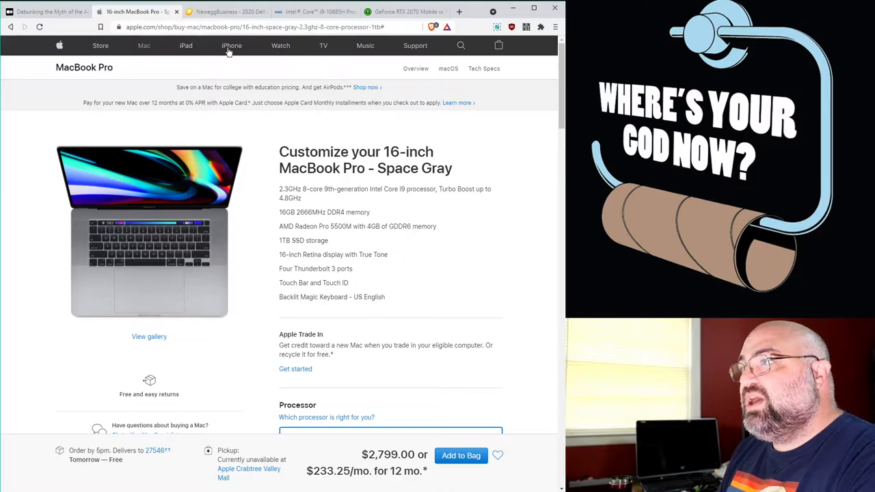
mouse_move(404, 190)
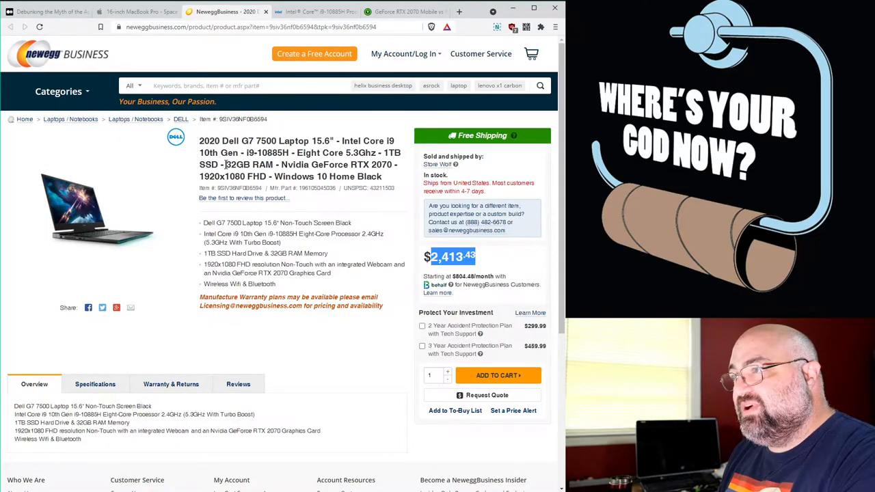
double_click(249, 164)
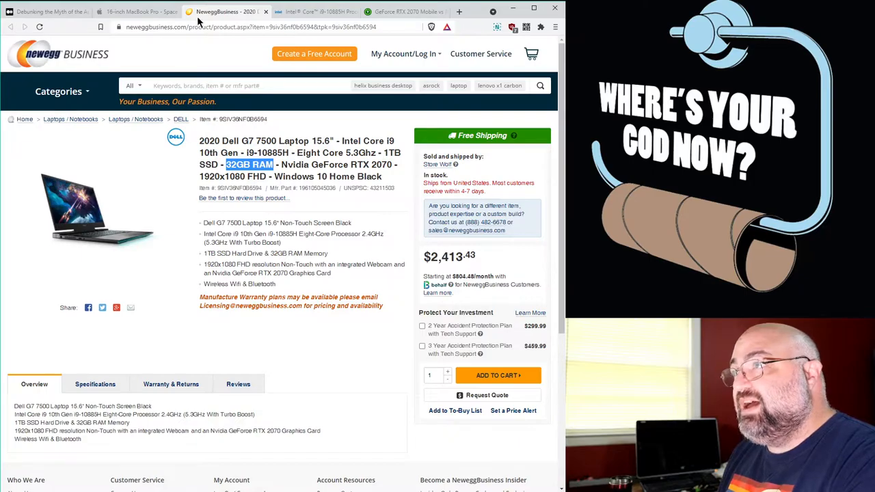
click(134, 11)
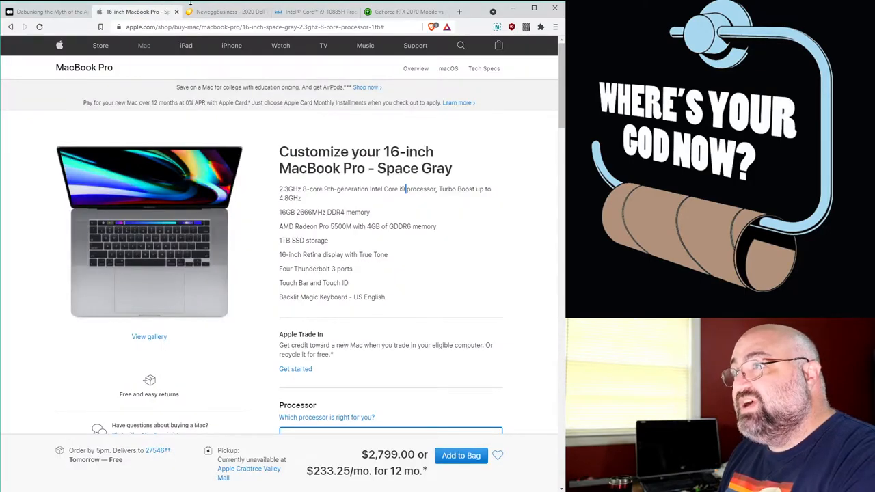
click(226, 11)
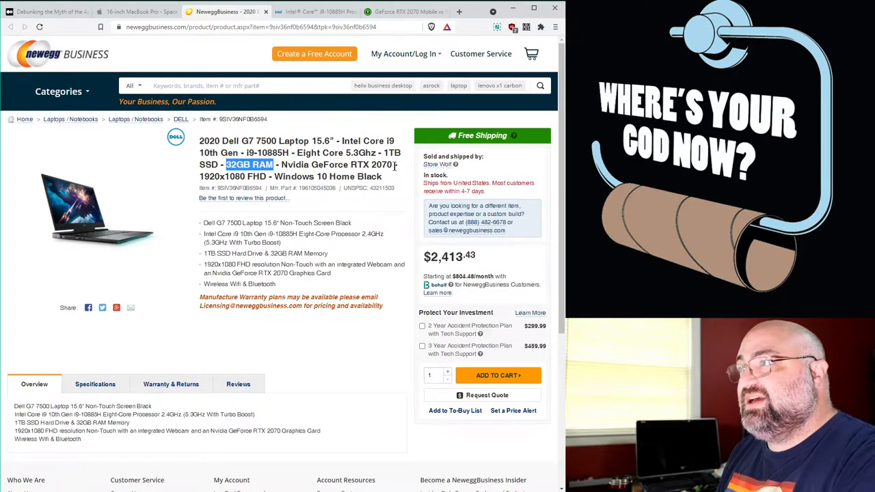
click(130, 11)
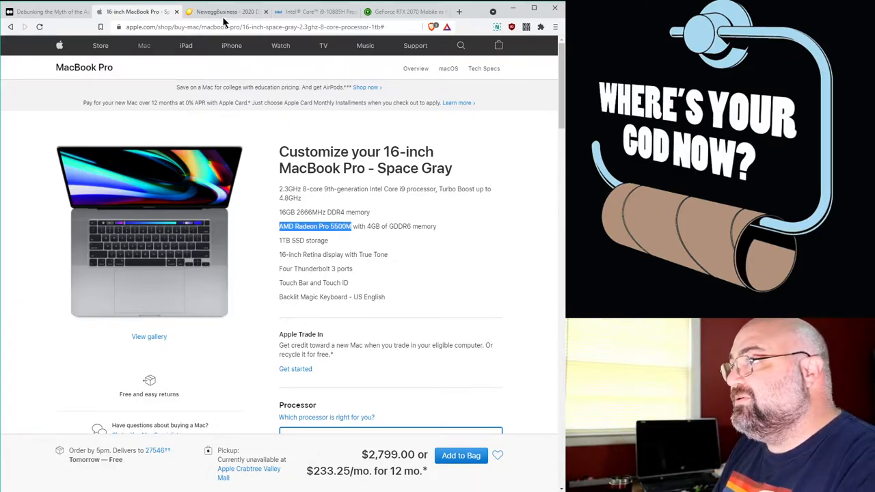
click(225, 11)
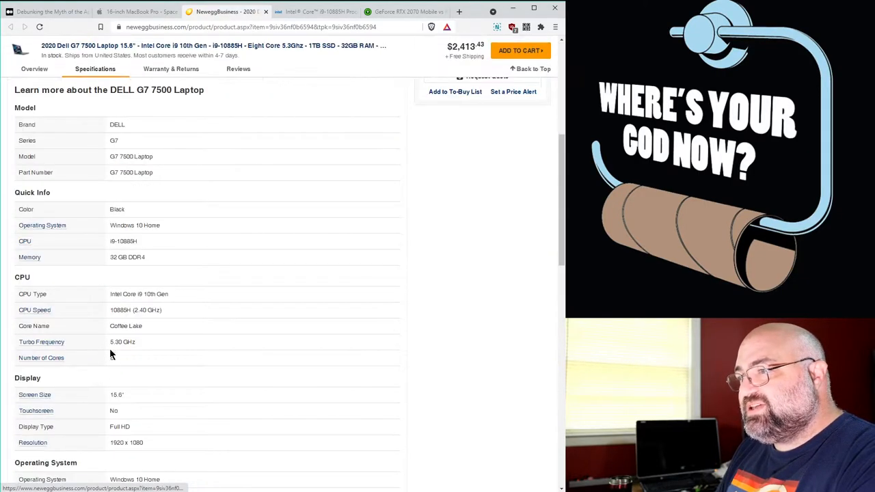
scroll(down, 3)
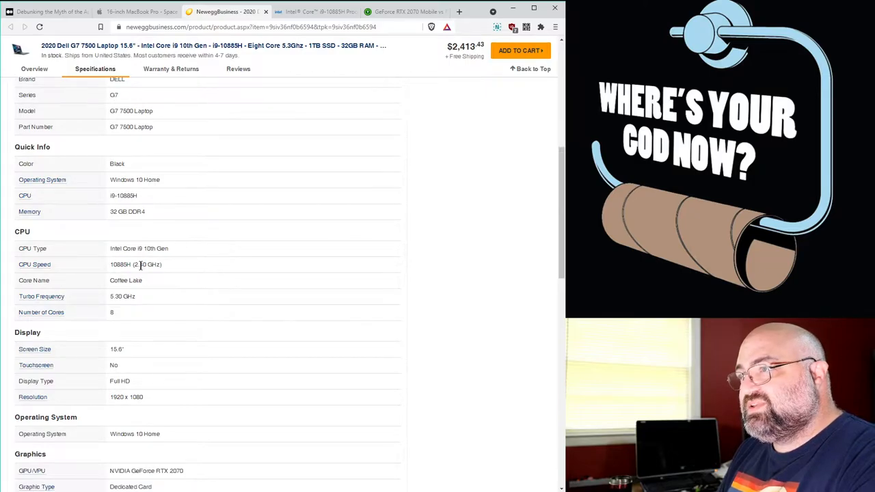
scroll(down, 3)
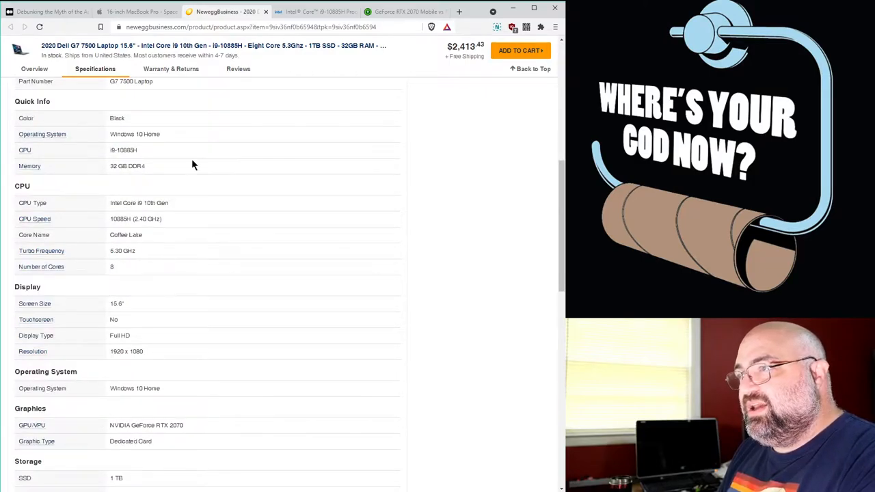
double_click(118, 166)
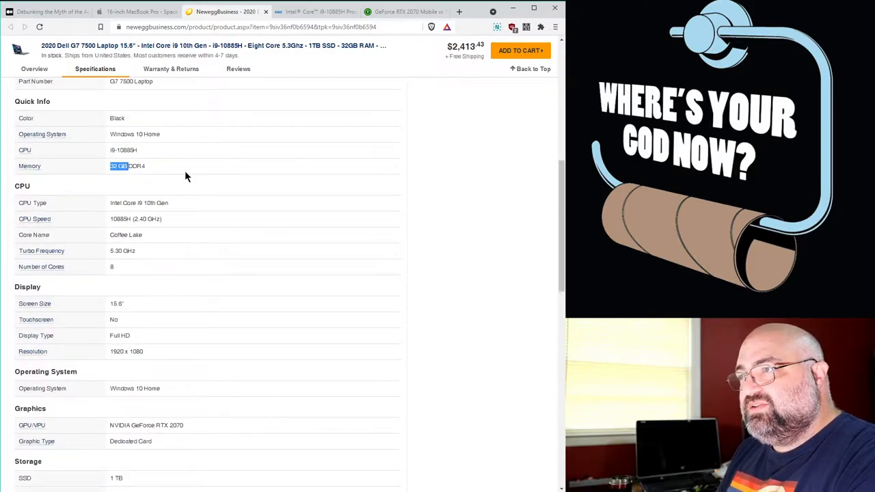
scroll(down, 3)
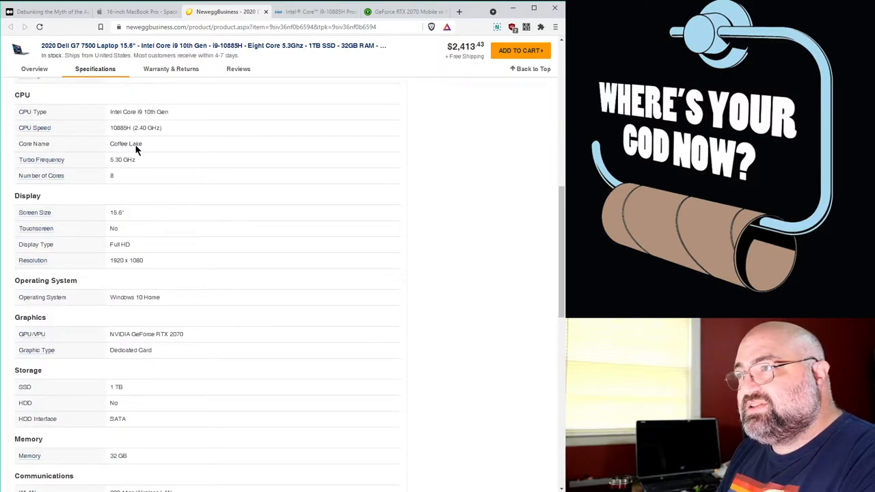
scroll(down, 3)
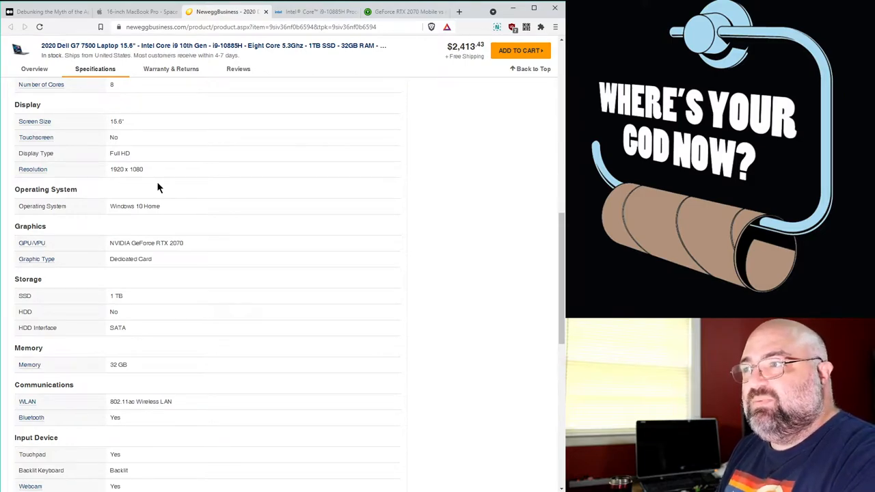
mouse_move(175, 197)
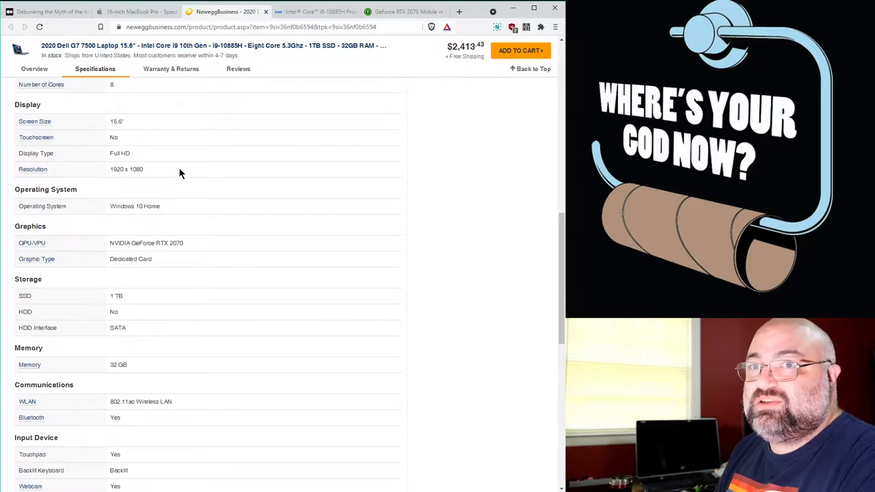
mouse_move(172, 170)
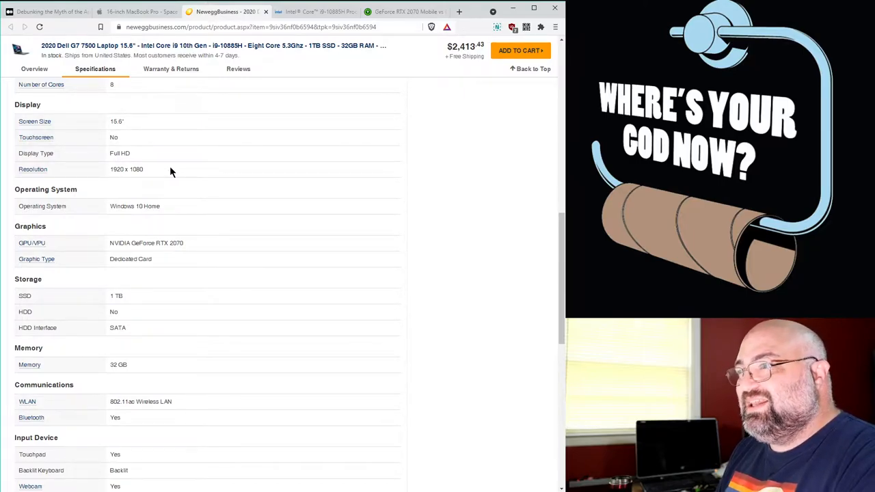
scroll(down, 3)
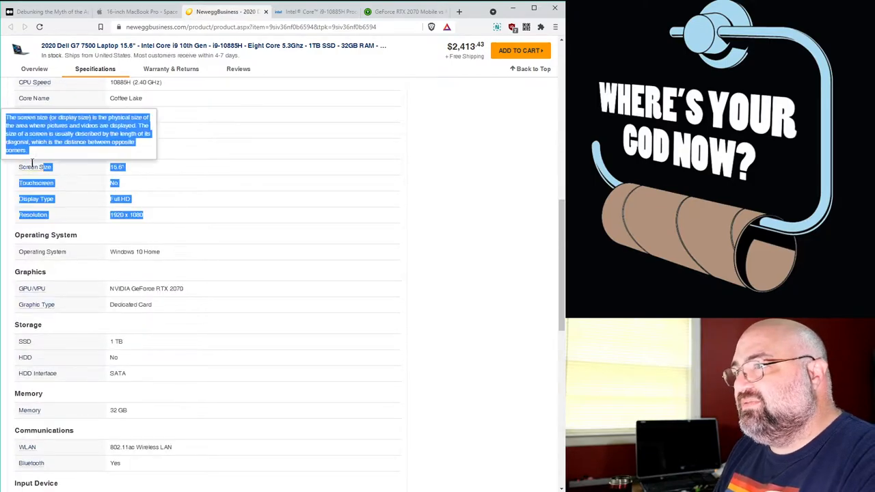
mouse_move(181, 191)
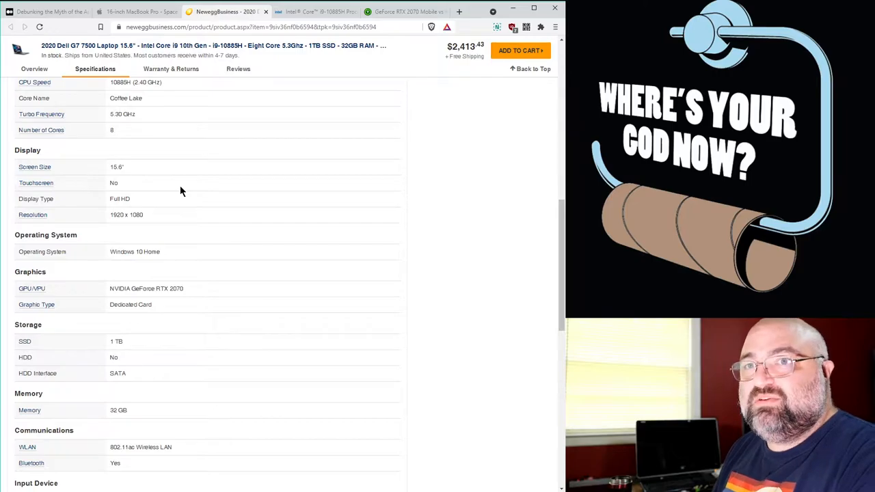
scroll(down, 3)
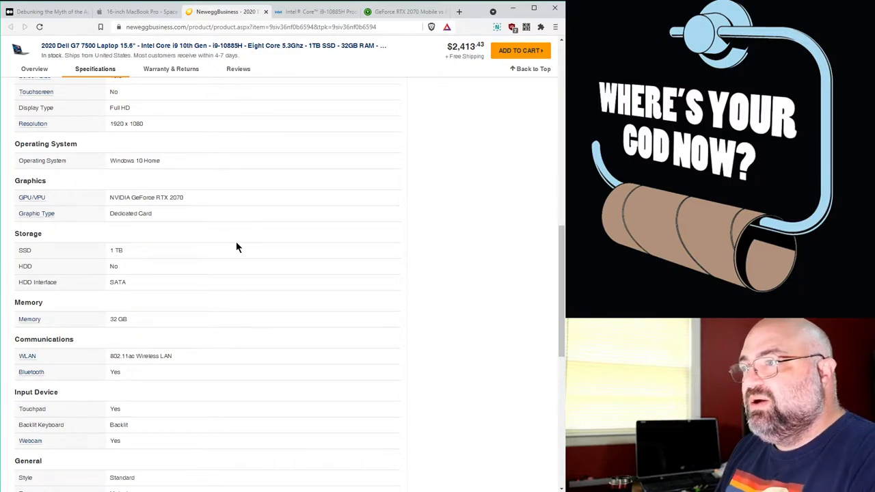
mouse_move(230, 240)
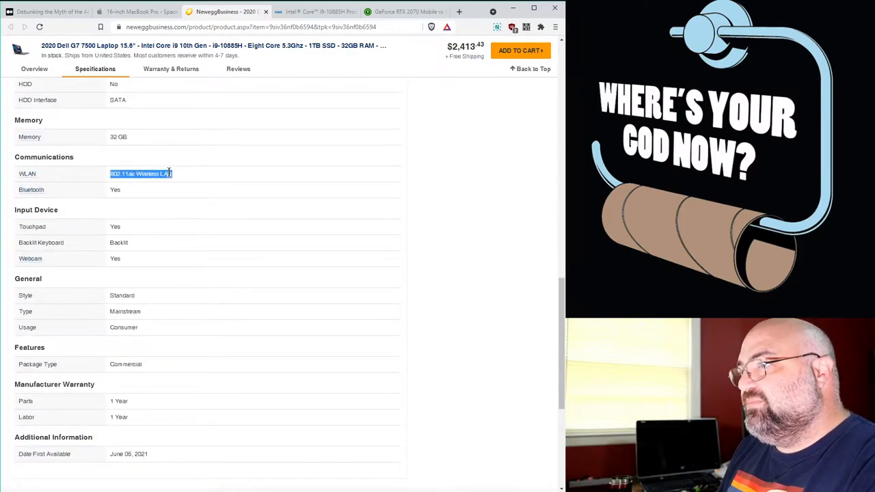
scroll(down, 3)
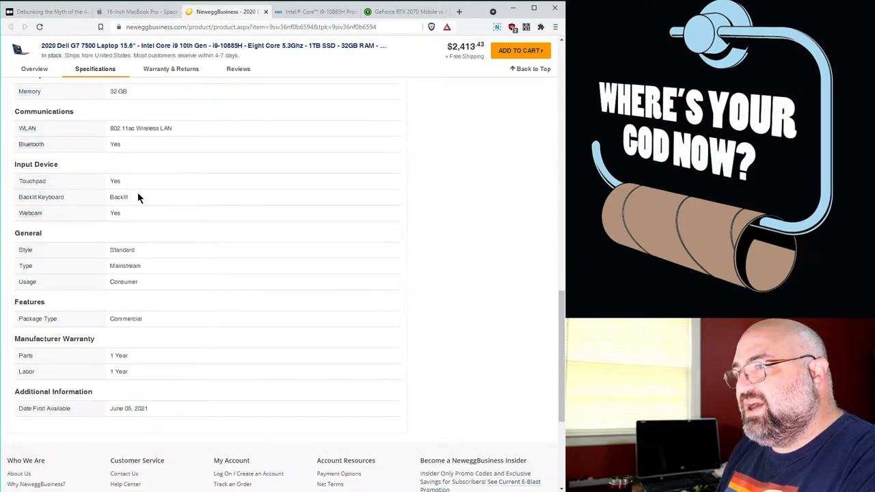
double_click(115, 181)
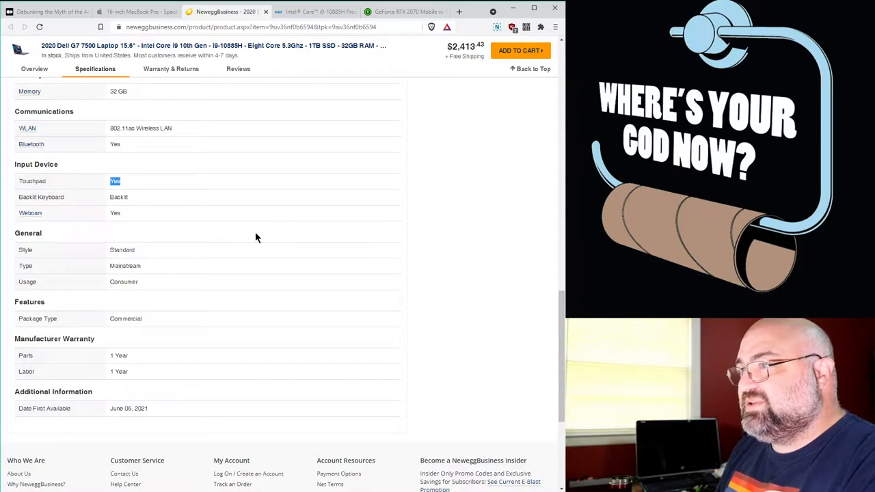
scroll(up, 3)
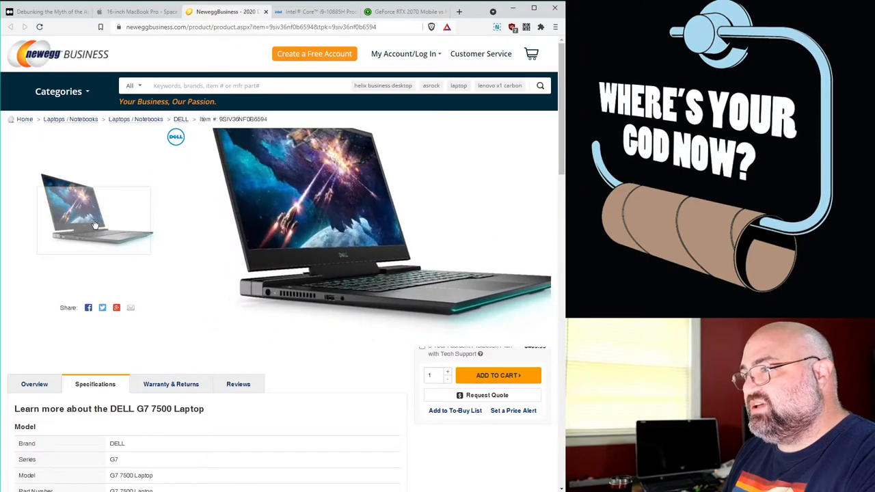
scroll(down, 3)
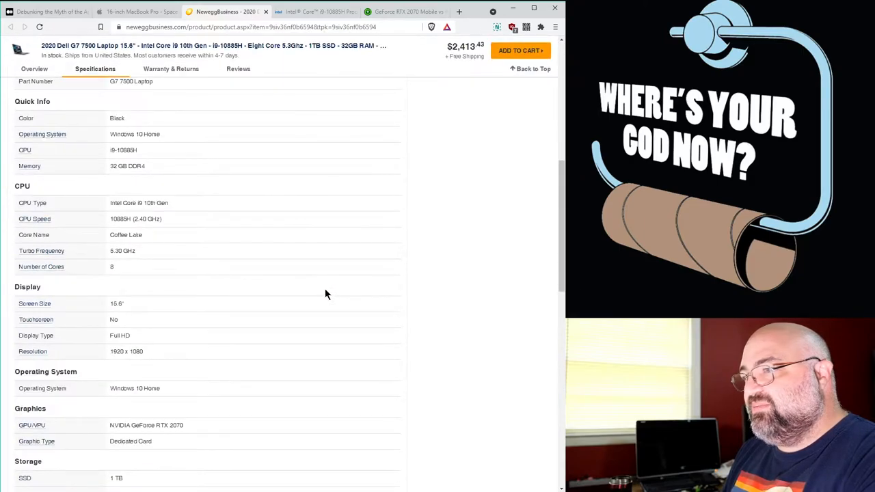
mouse_move(182, 283)
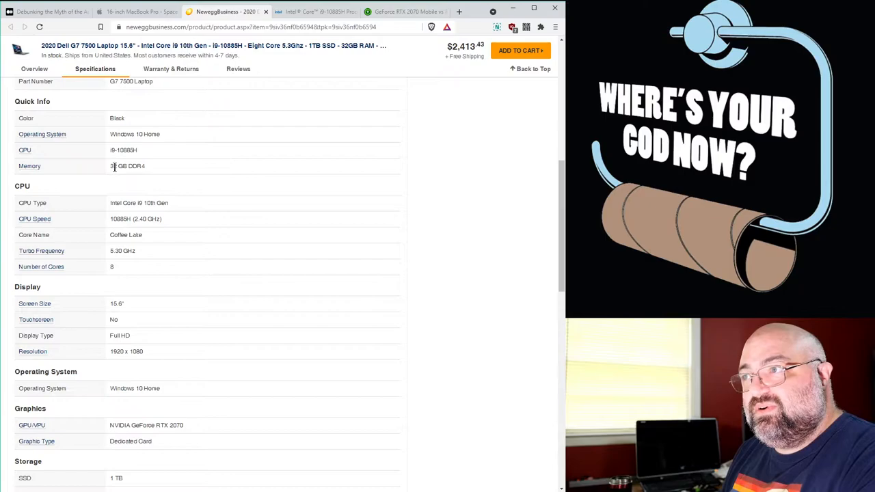
double_click(141, 244)
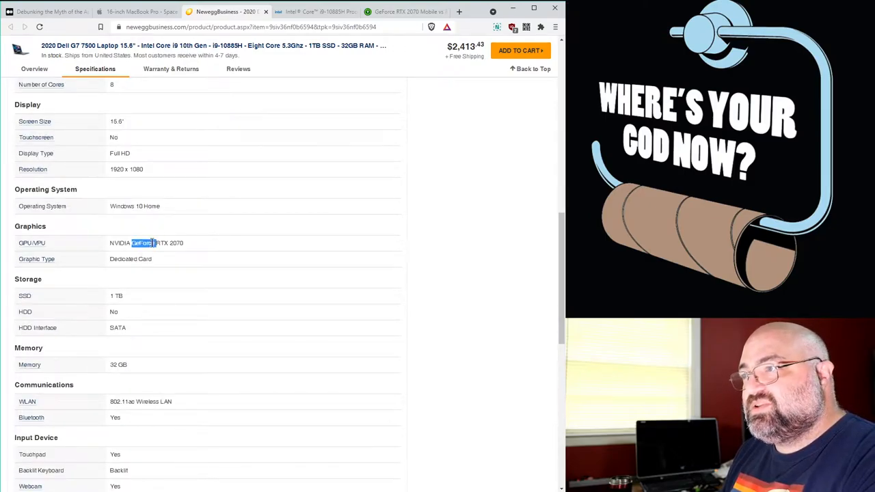
click(276, 256)
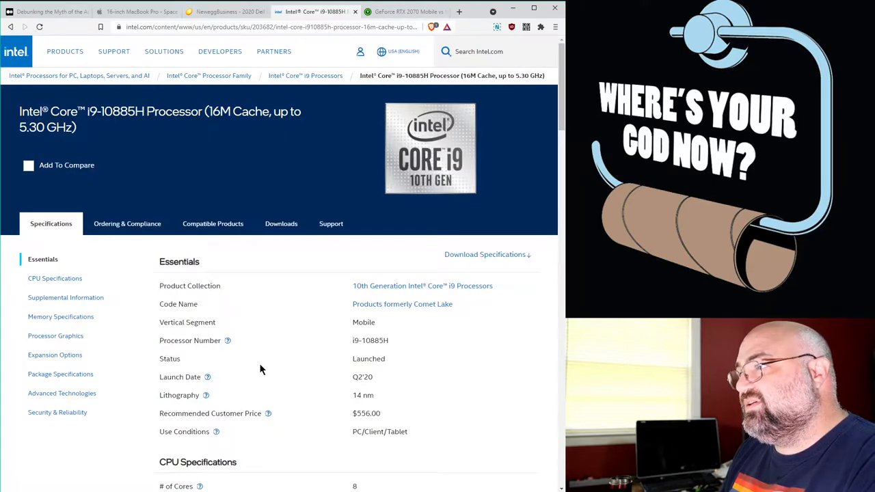
Scroll the Intel ARK Core i9-10885H page to its Essentials and CPU Specifications sections.
scroll(down, 3)
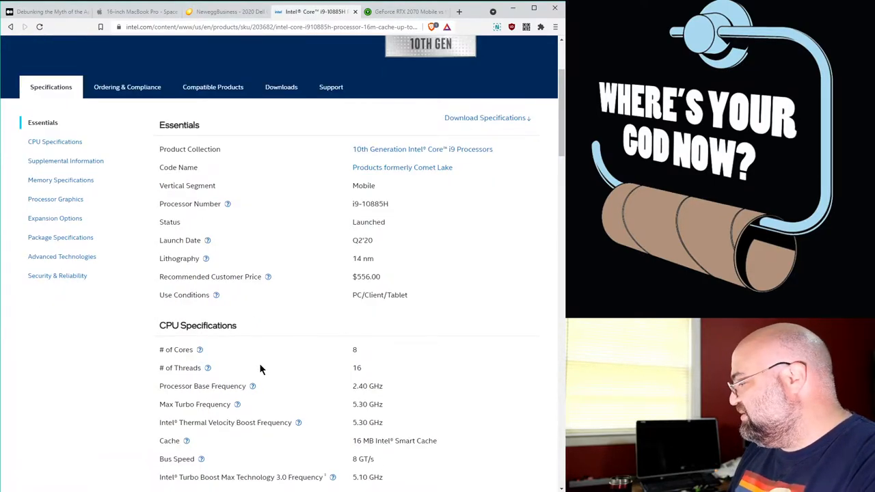
mouse_move(288, 219)
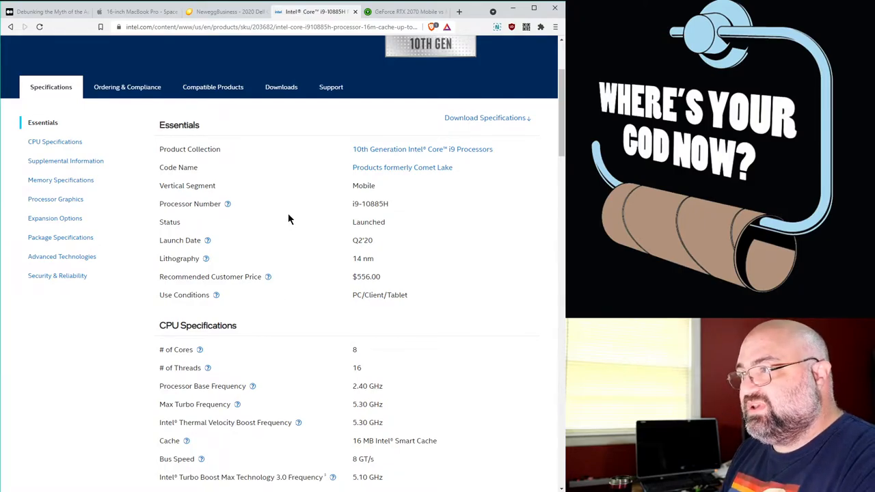
mouse_move(285, 233)
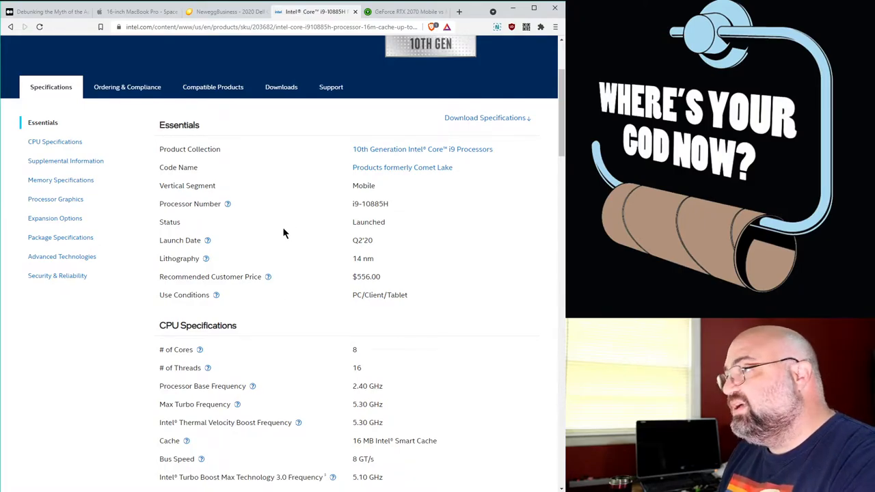
scroll(up, 3)
text(i9-9)
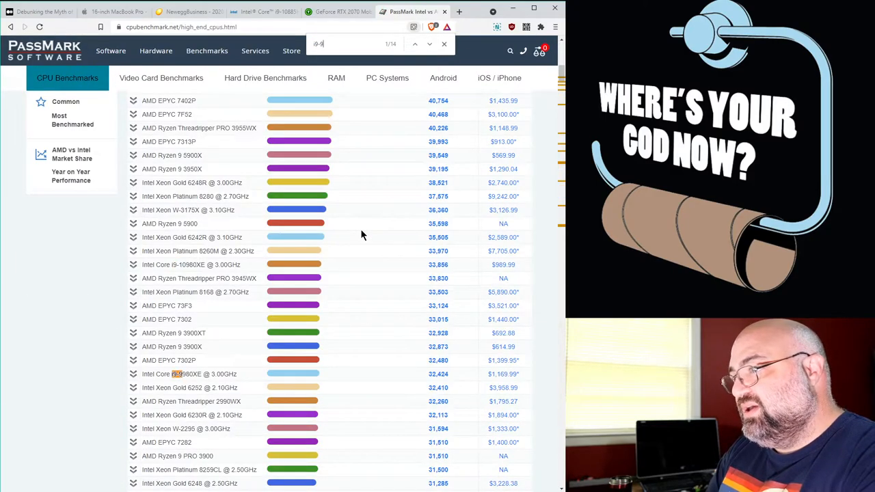
Step through the 'i9-9' matches on the PassMark high-end CPU chart and open the Intel Core i9-9980HK entry.
click(430, 44)
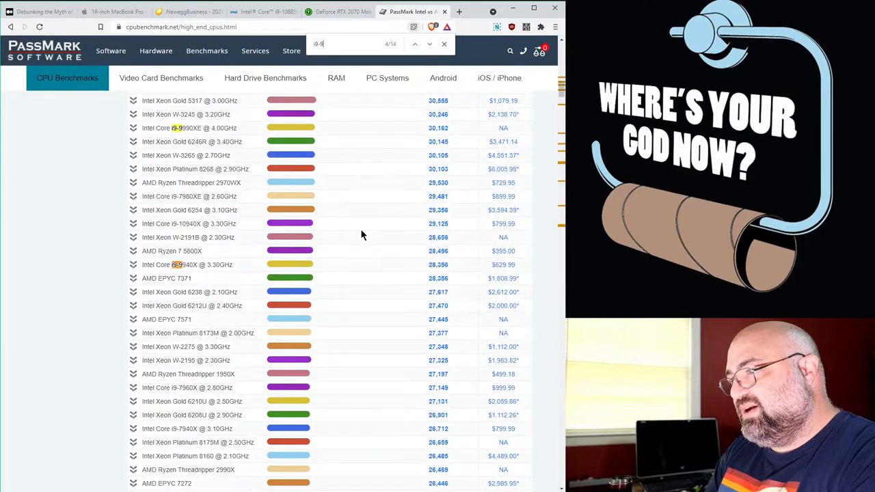
click(429, 44)
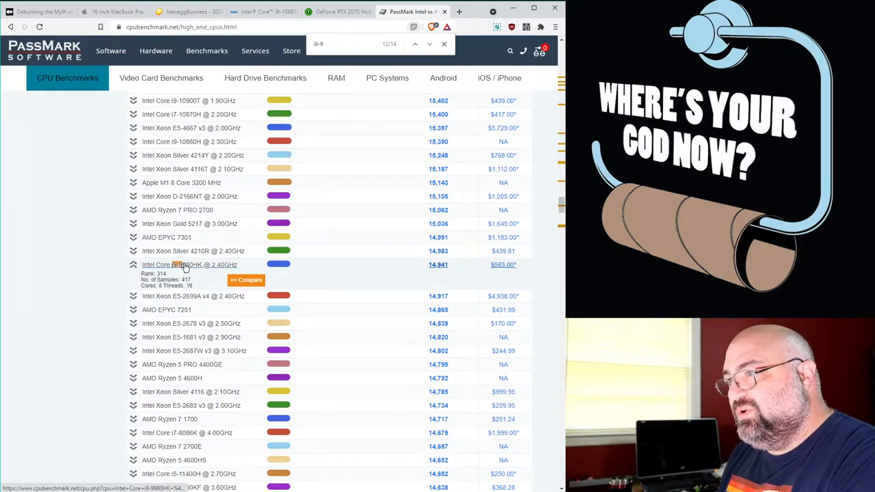
click(189, 265)
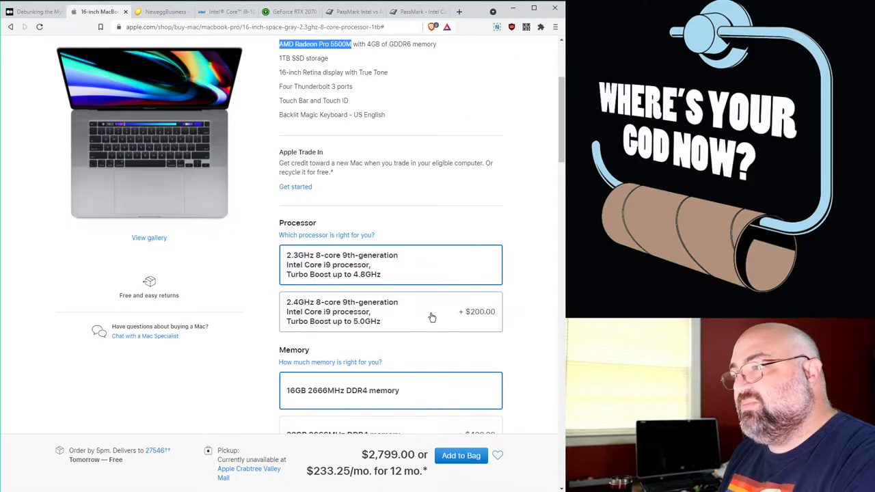
View the PassMark pages for the i9-9980HK, i9-9880H and i9-10885H, the latter scoring 15,878.
click(417, 11)
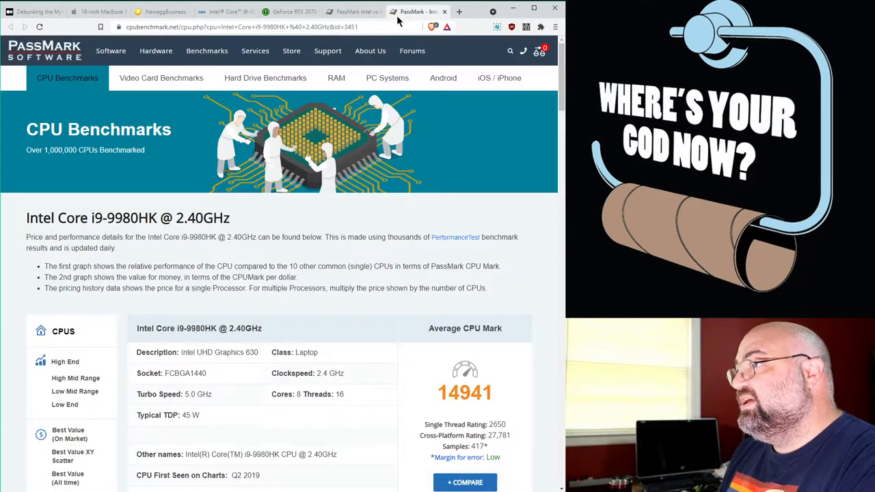
mouse_move(435, 25)
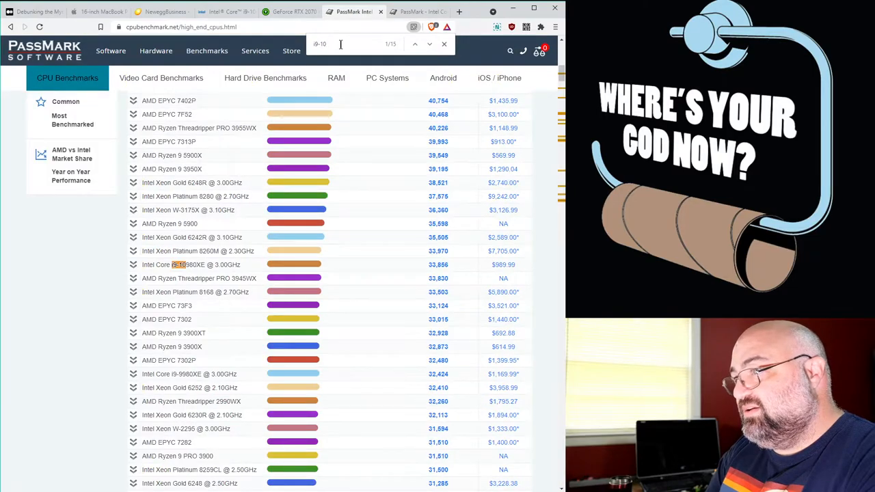
click(221, 11)
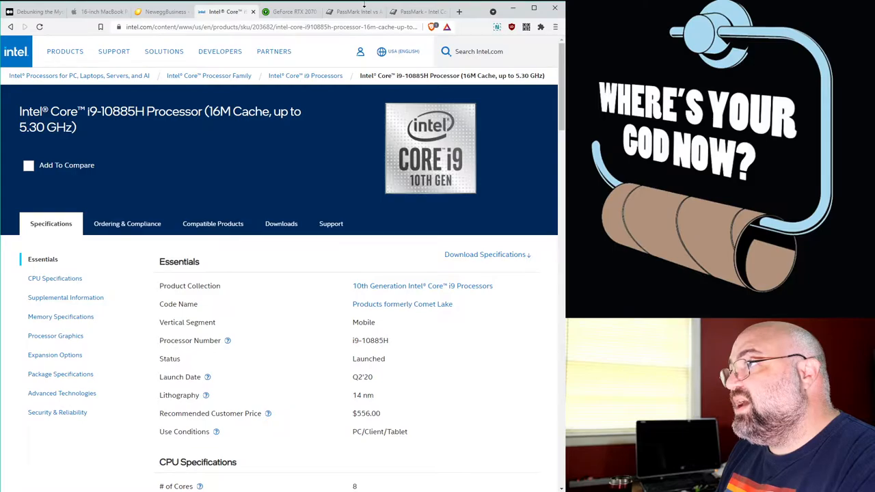
click(353, 11)
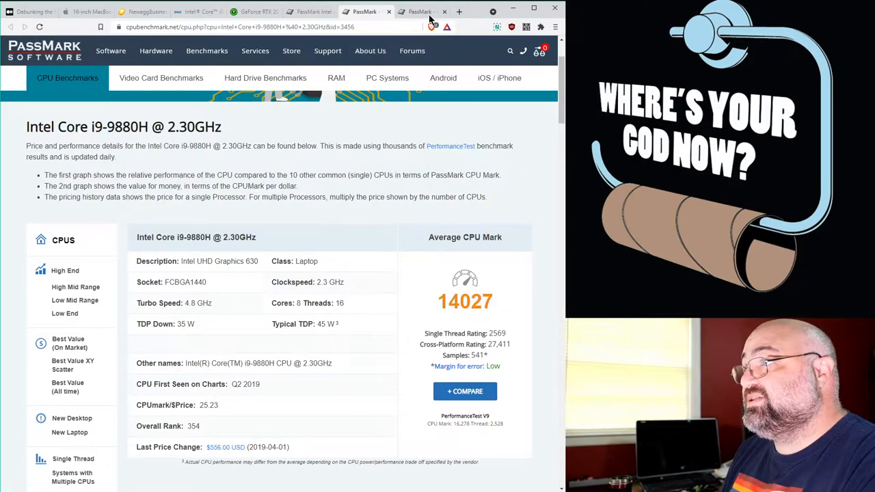
click(421, 11)
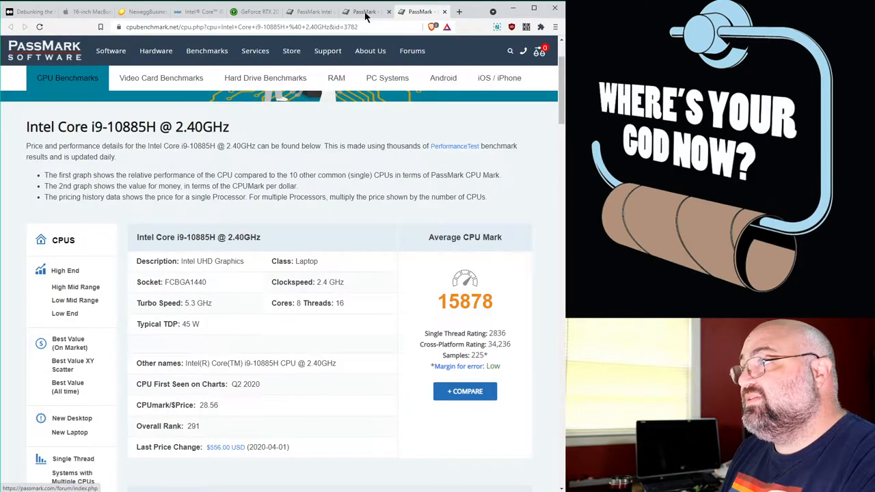
Review the i9-10885H PassMark page, then bring up the Technical City RTX 2070 Mobile vs Radeon Pro 5500M comparison.
click(364, 11)
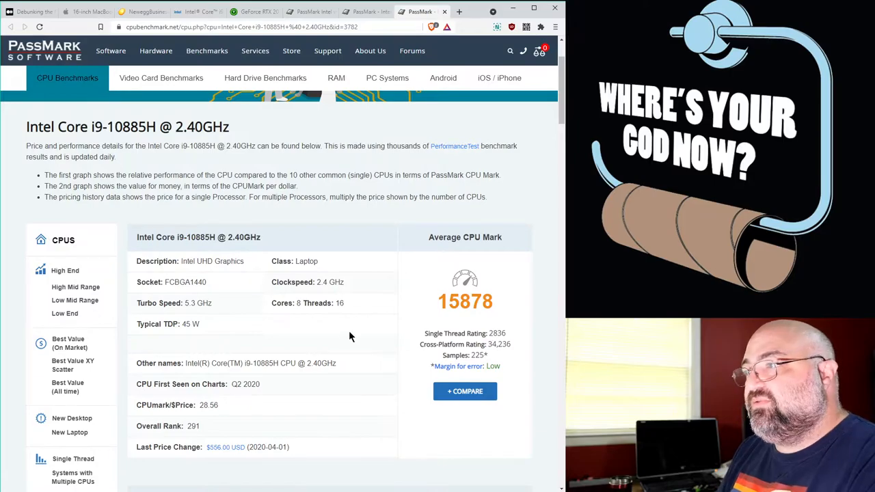
click(367, 11)
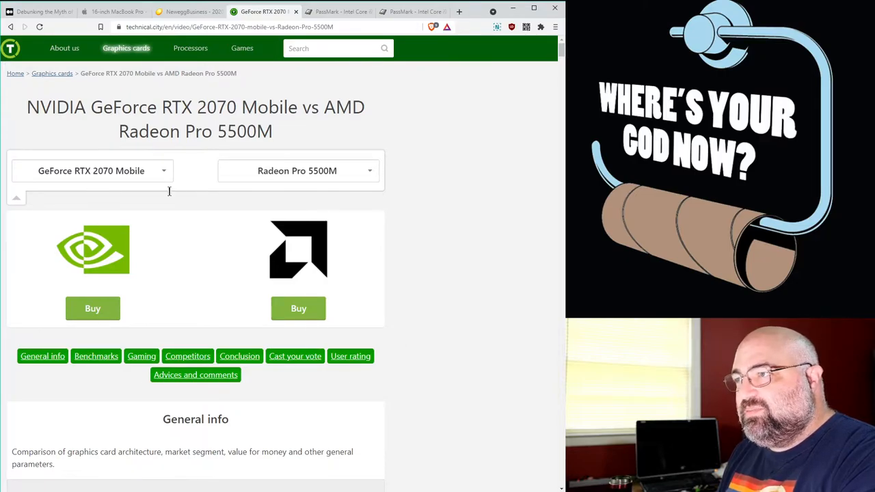
Read through the RTX 2070 Mobile vs Radeon Pro 5500M specs comparison, then return to the Newegg Dell G7 7500 listing.
scroll(down, 3)
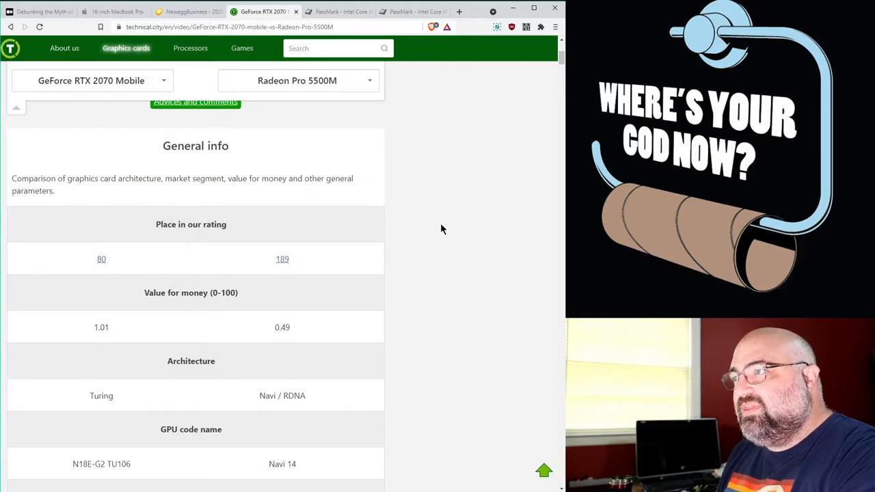
mouse_move(449, 353)
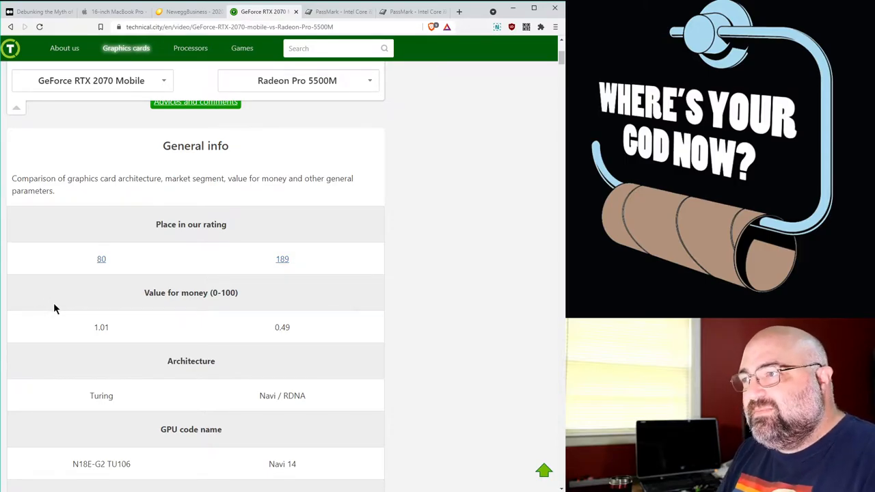
scroll(down, 3)
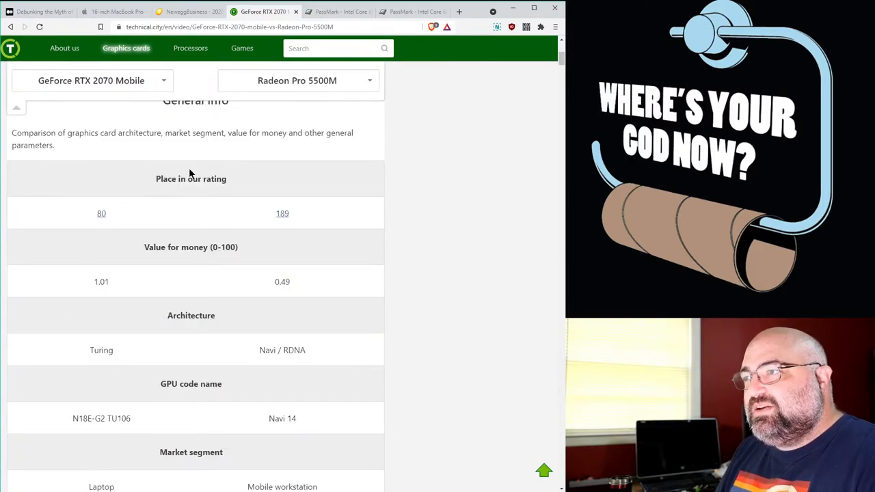
mouse_move(144, 227)
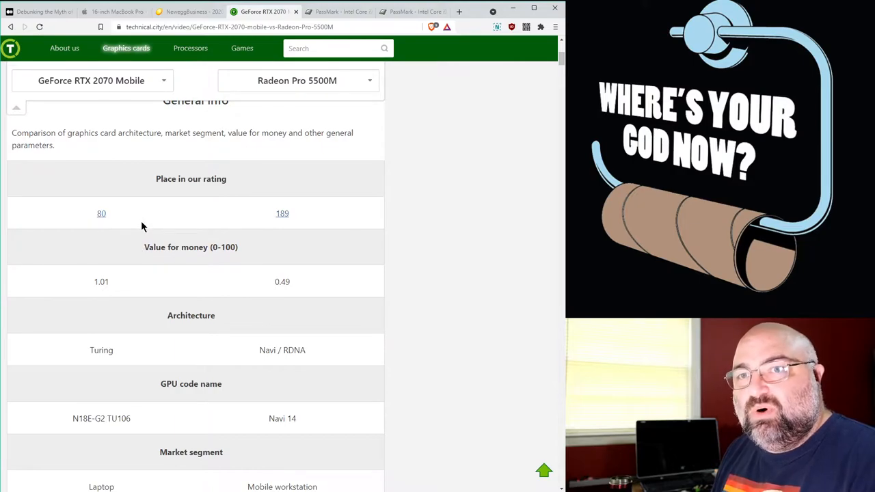
mouse_move(101, 216)
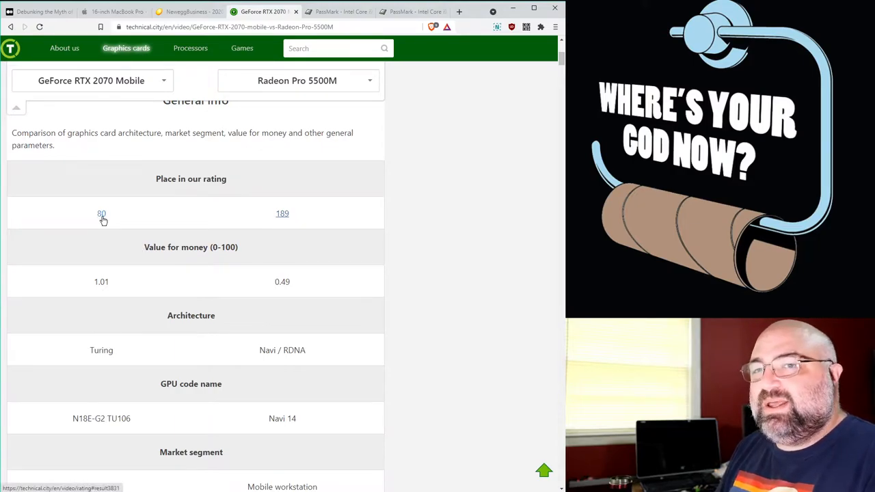
mouse_move(309, 225)
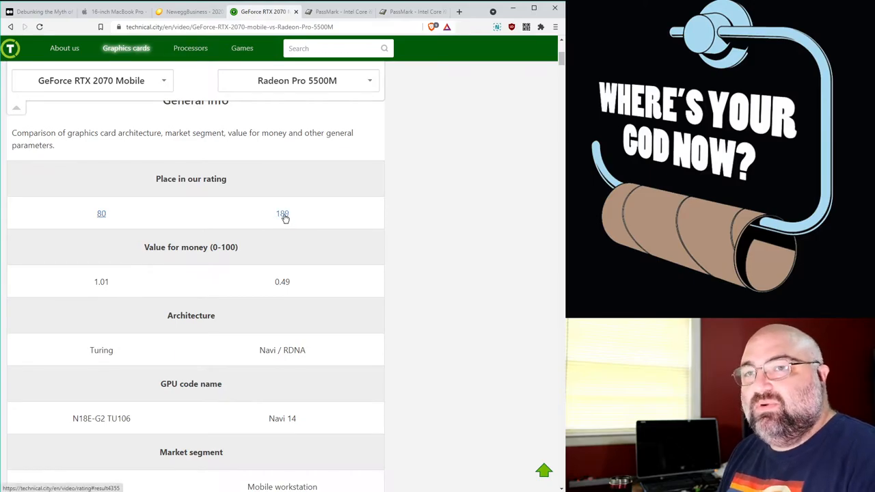
scroll(down, 3)
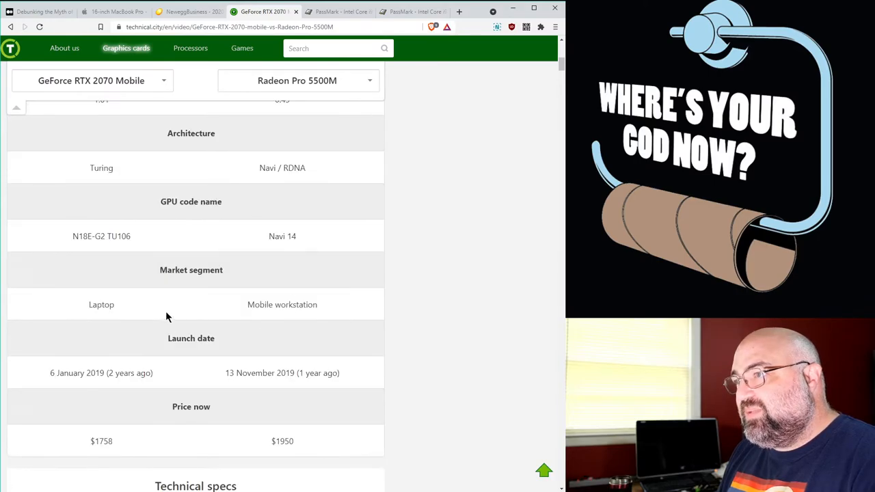
scroll(down, 3)
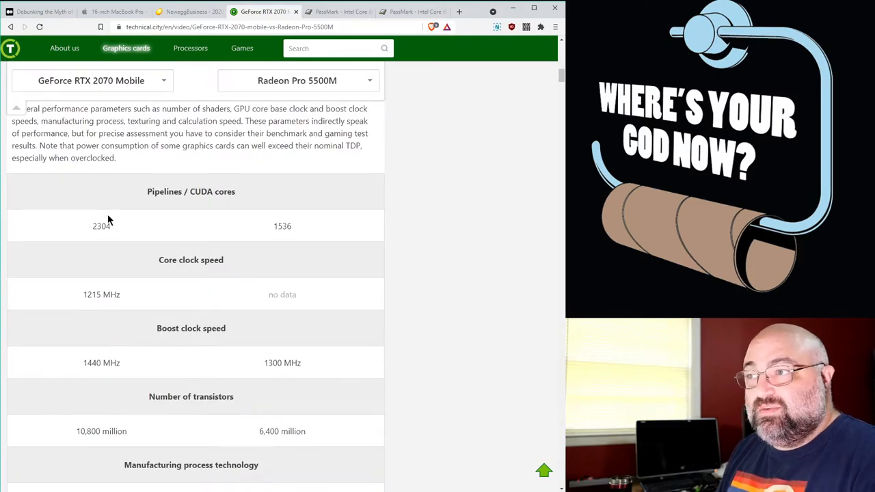
scroll(down, 3)
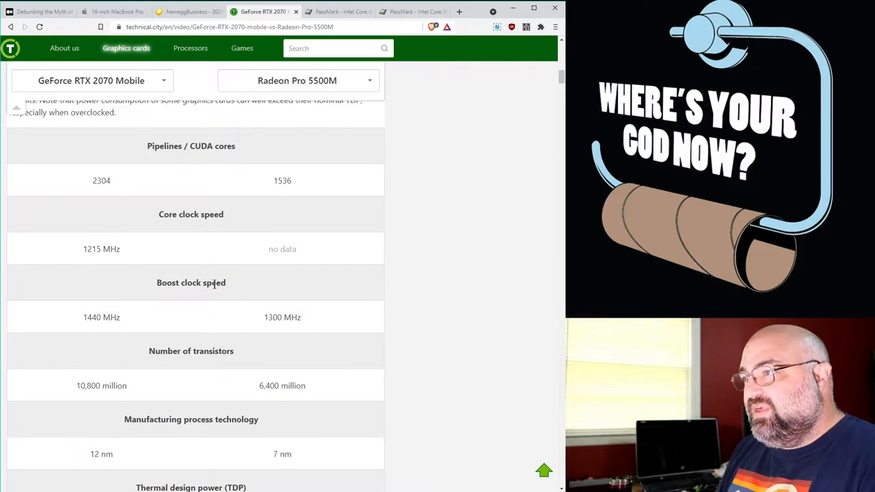
scroll(down, 3)
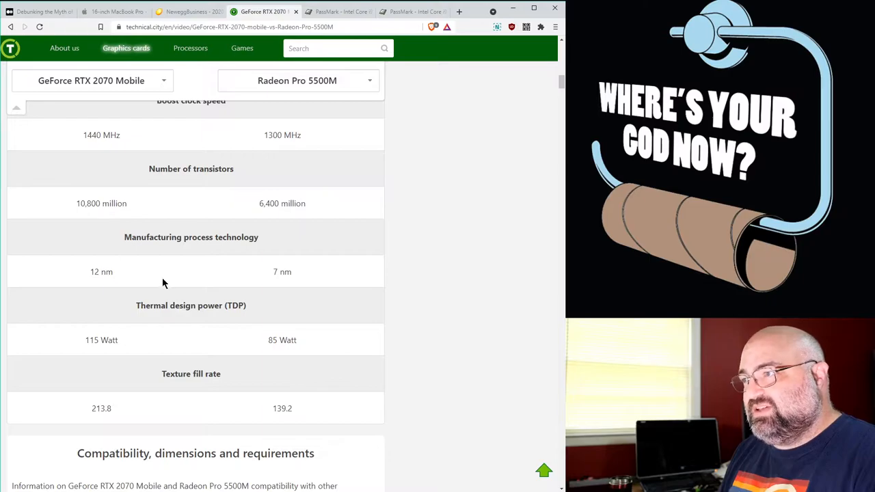
scroll(down, 3)
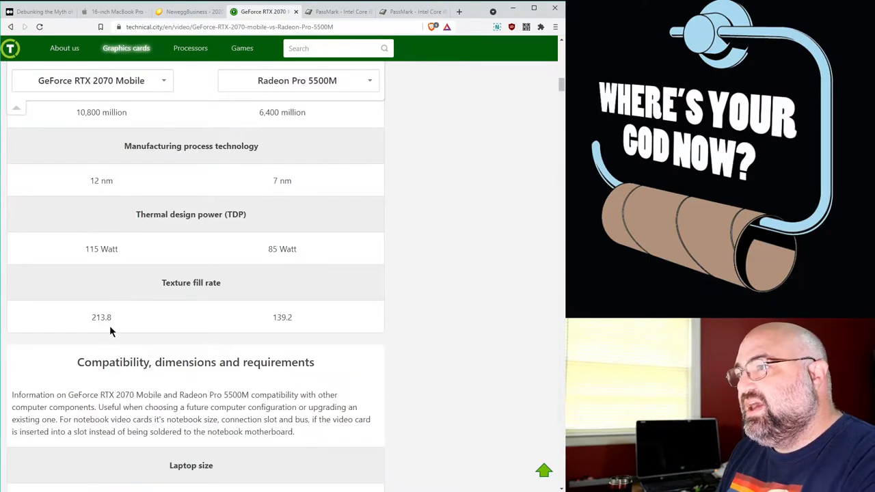
mouse_move(107, 266)
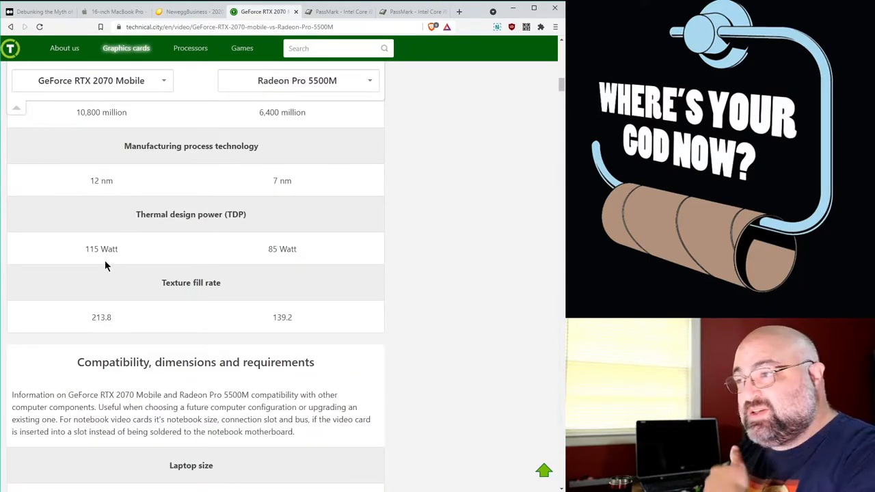
mouse_move(121, 256)
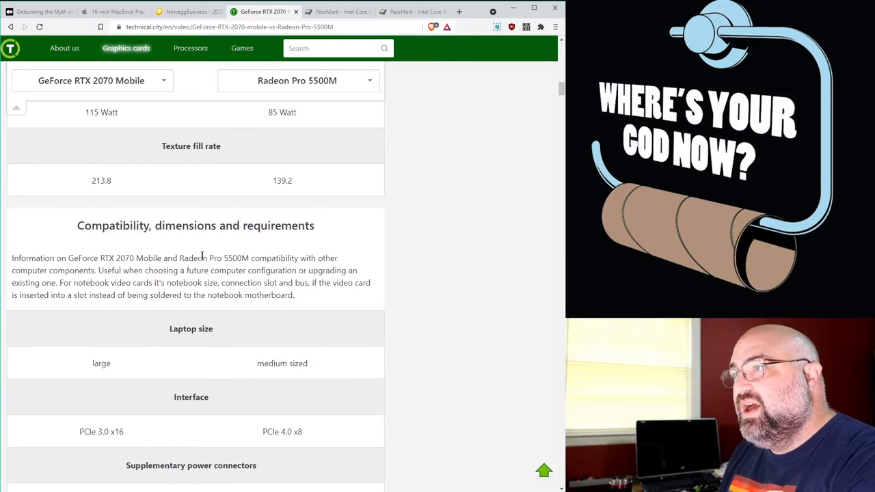
scroll(down, 3)
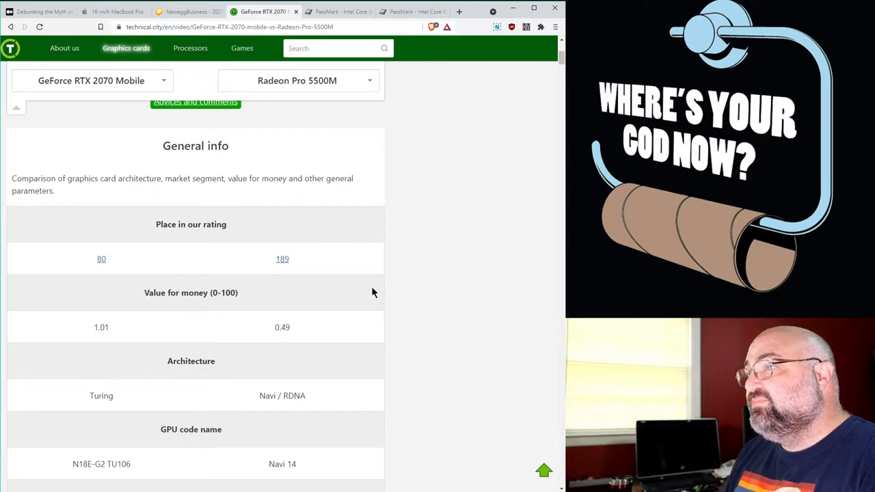
click(188, 11)
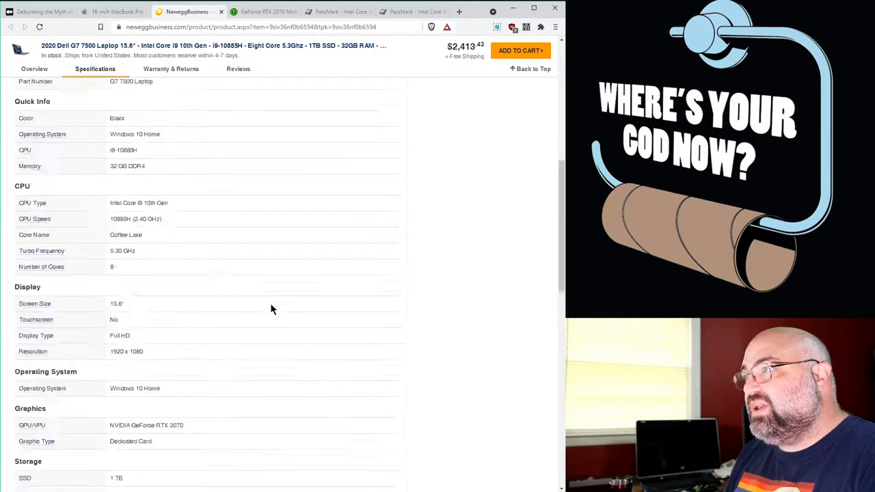
Scroll the Dell G7 7500 listing back to its top showing the Core i9, RTX 2070 title and $2,413.43 price.
scroll(up, 3)
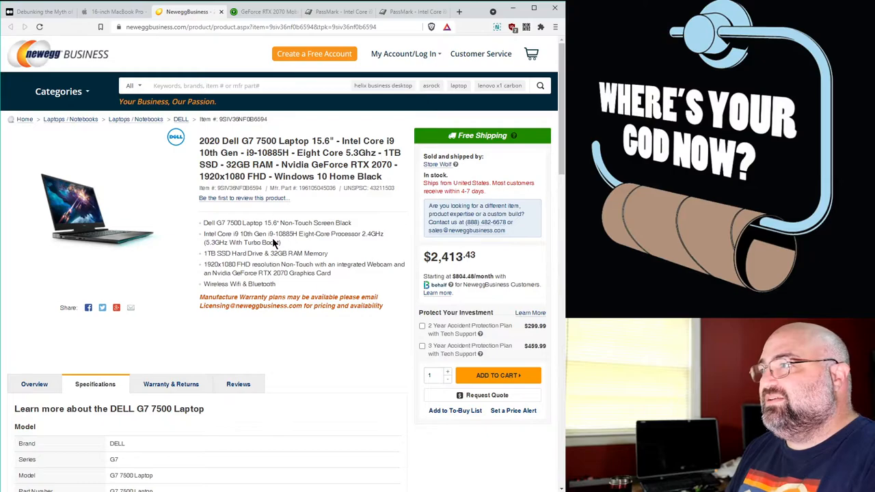
mouse_move(277, 251)
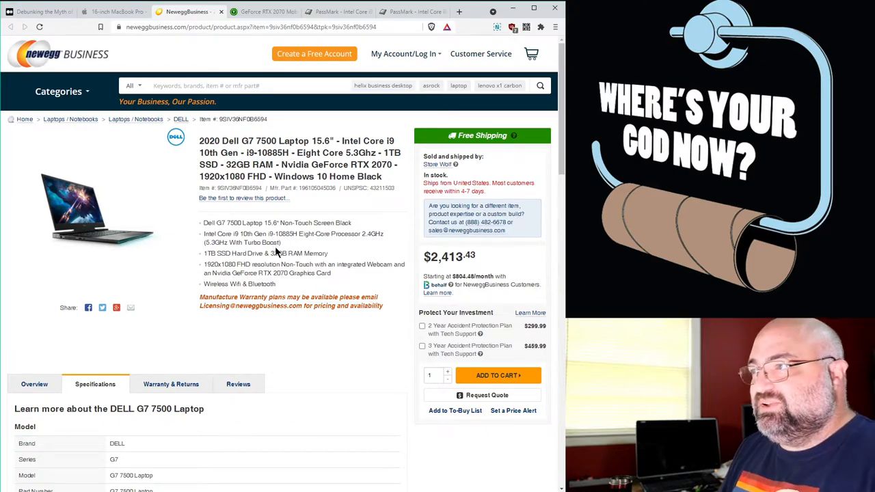
mouse_move(287, 167)
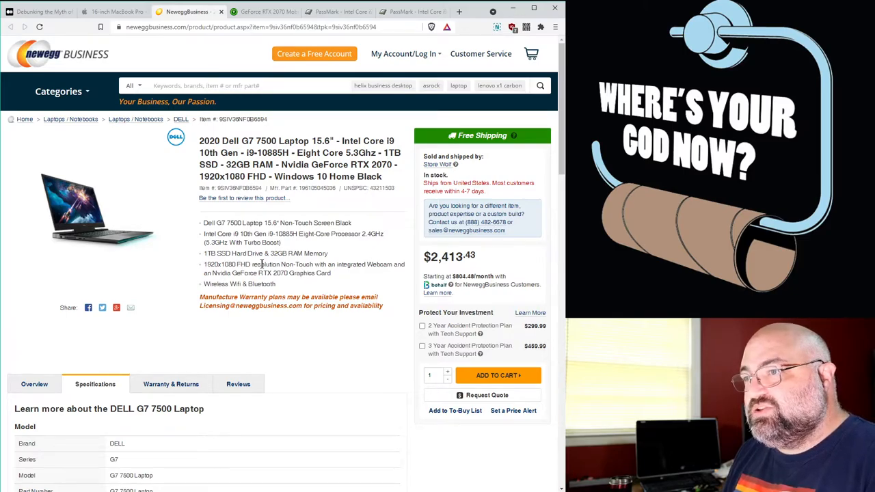
mouse_move(326, 216)
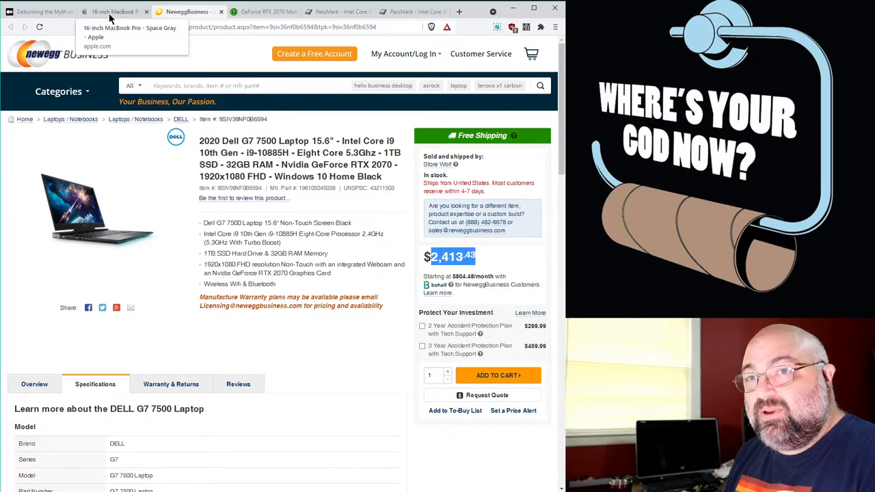
Return to the 16-inch MacBook Pro Space Gray configuration showing Core i9, 16GB, Radeon Pro 5500M, 1TB SSD at $2,799.00.
click(112, 11)
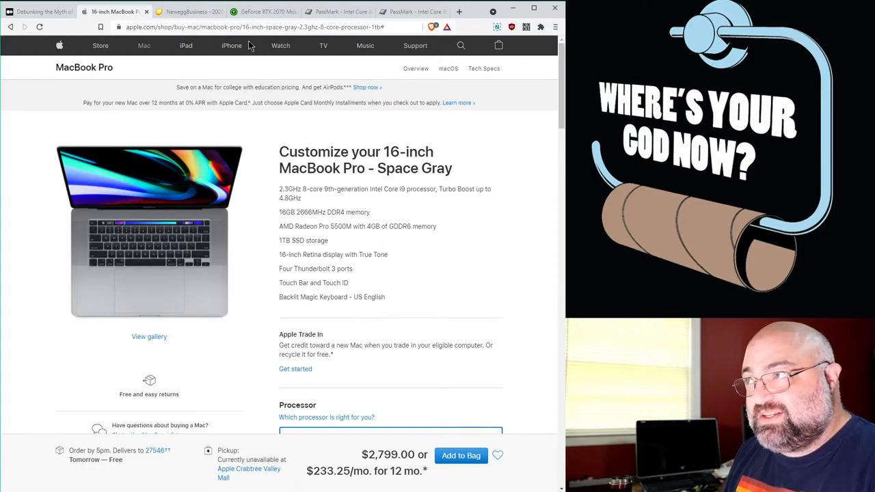
mouse_move(417, 425)
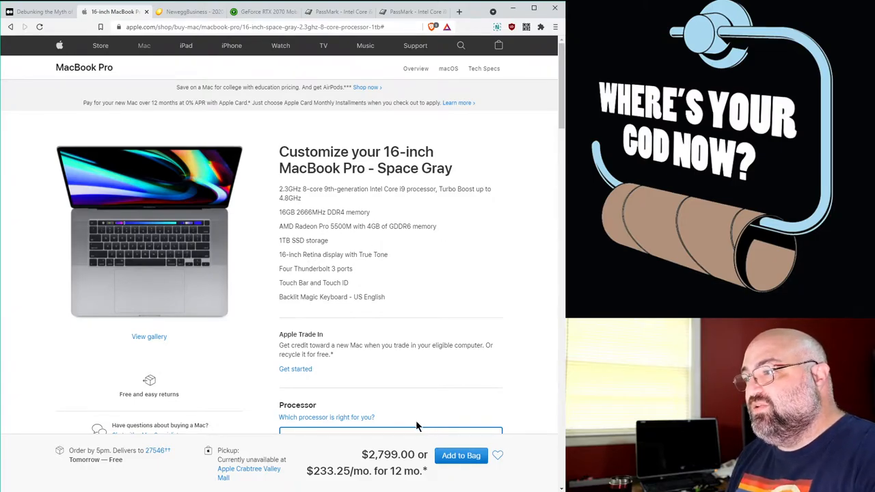
mouse_move(391, 448)
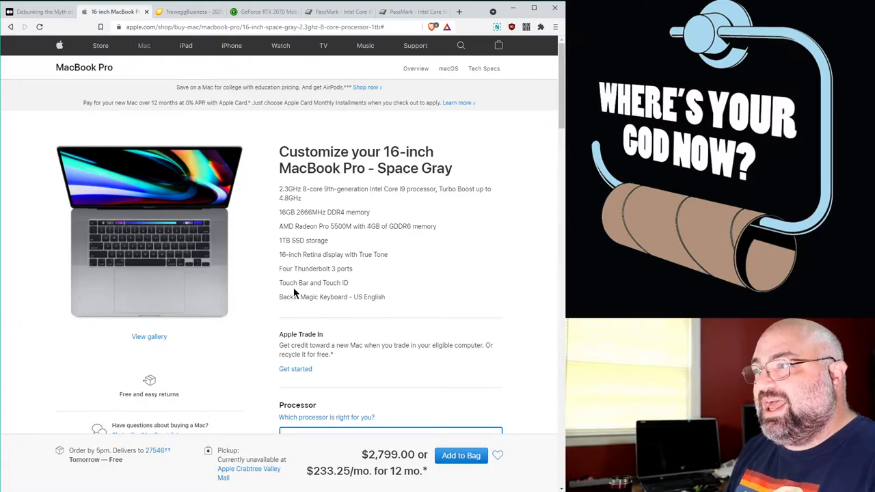
mouse_move(326, 224)
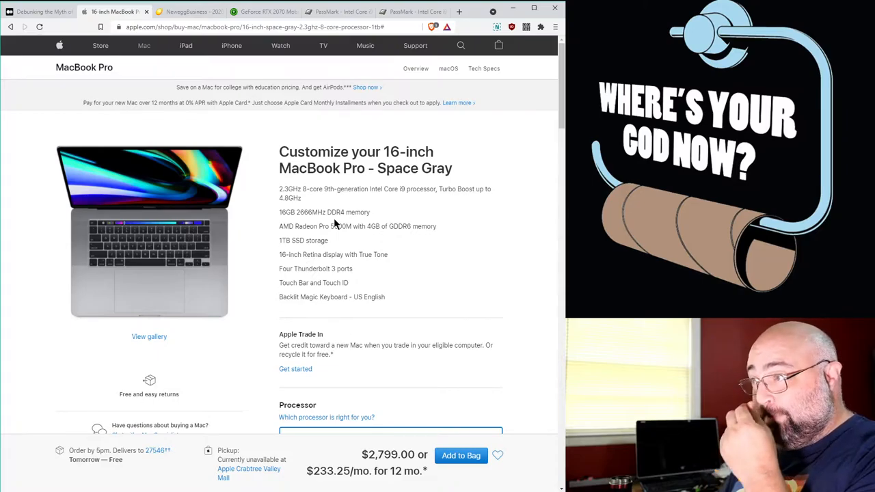
mouse_move(361, 255)
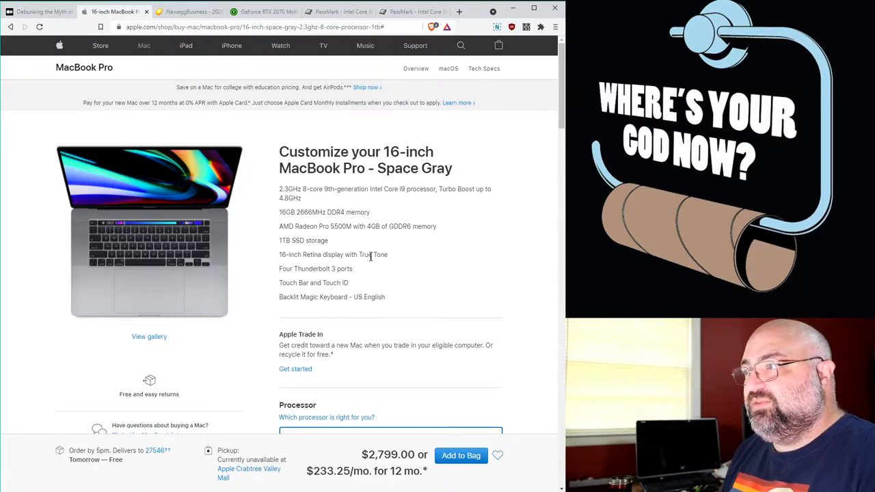
scroll(down, 3)
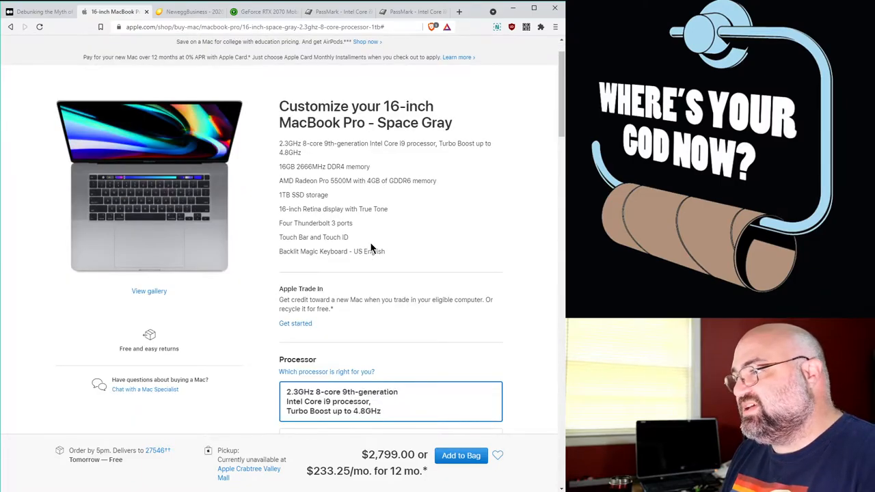
Flip between the Dell G7 7500 listing and the MacBook Pro configuration page to compare them.
click(189, 11)
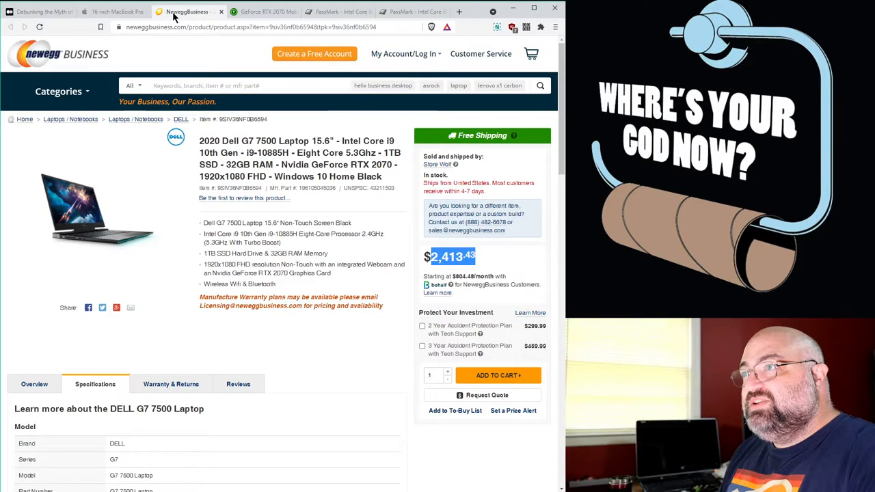
click(112, 11)
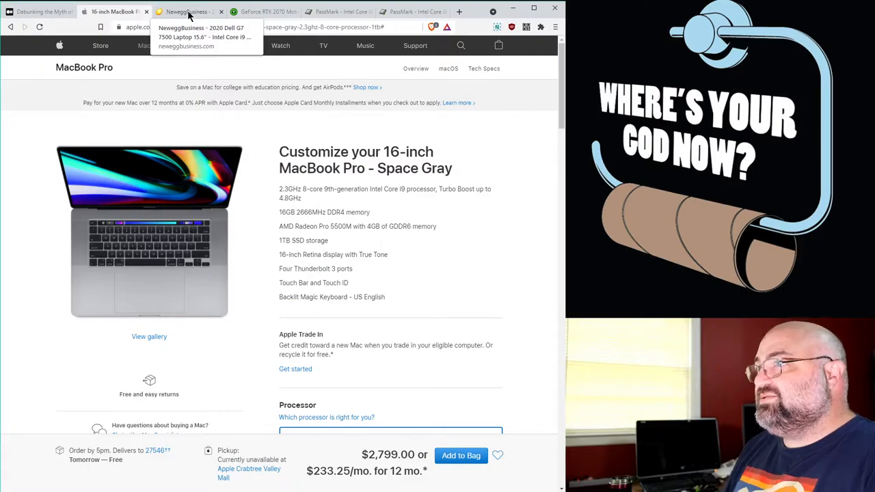
click(189, 11)
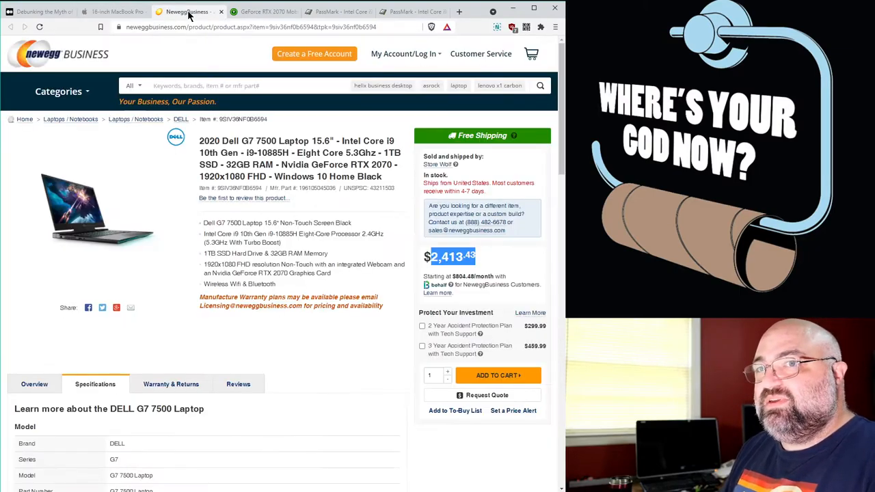
Read down the Dell G7 7500 Specifications table on Newegg Business.
scroll(down, 3)
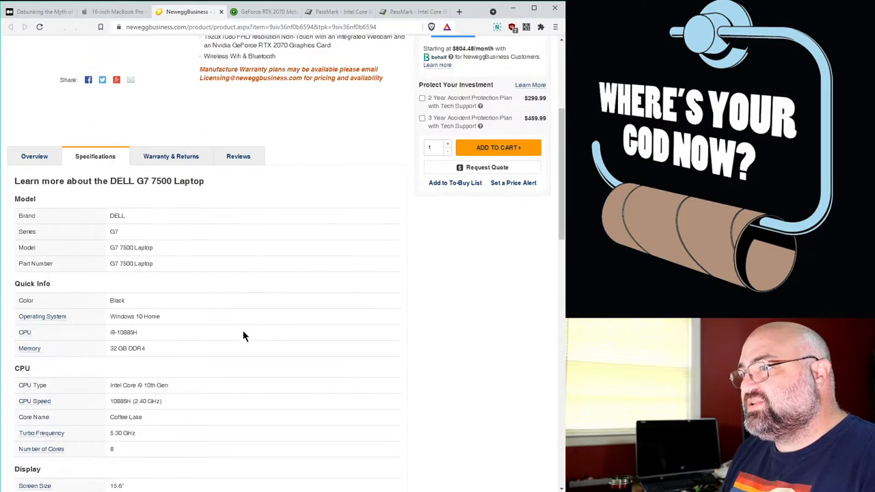
scroll(down, 3)
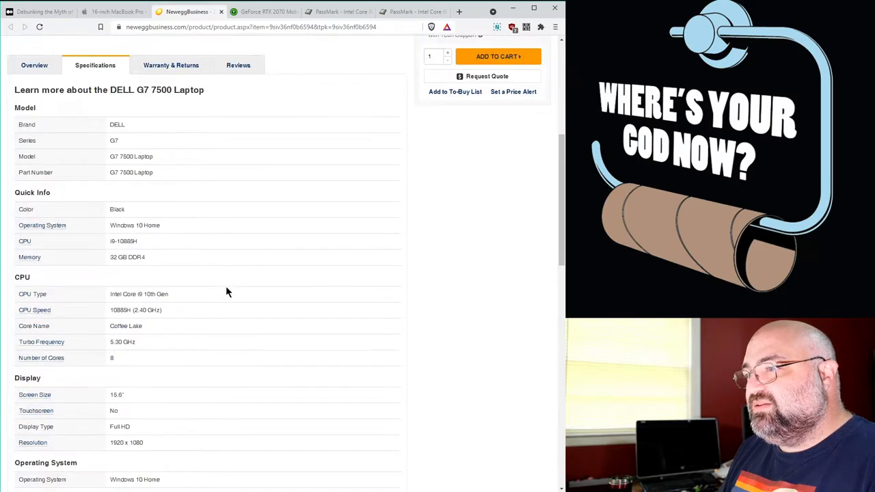
scroll(down, 3)
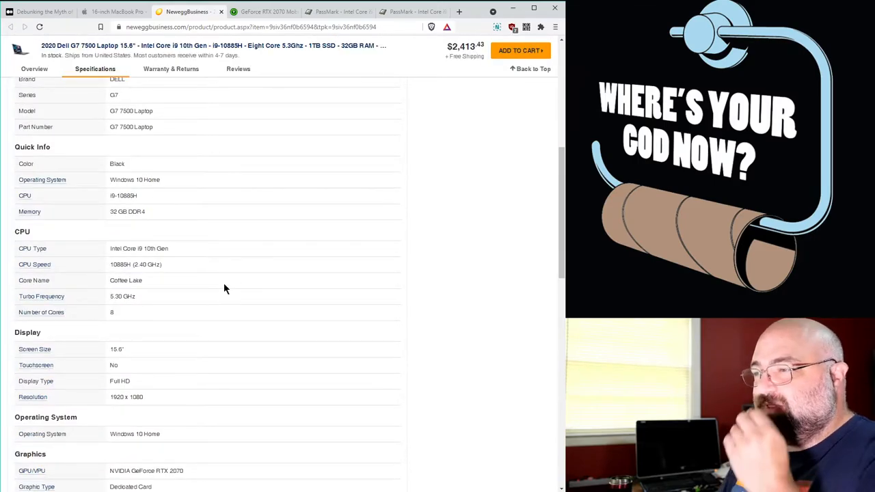
mouse_move(235, 283)
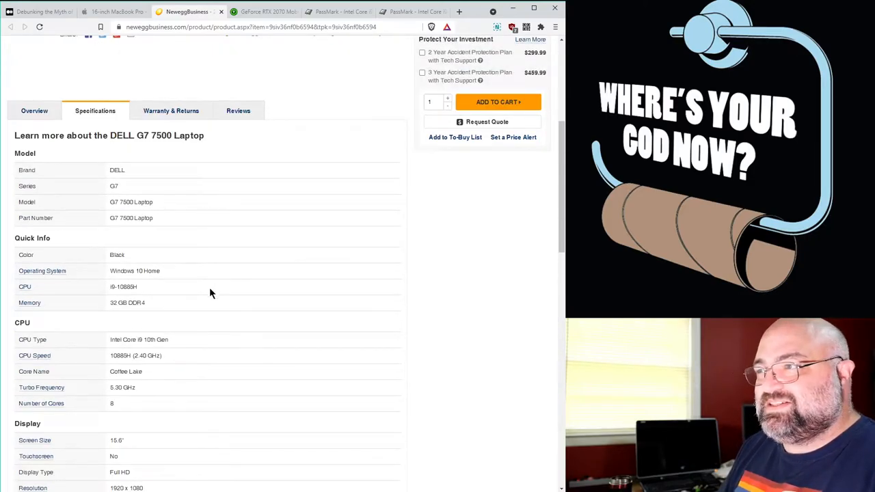
scroll(down, 3)
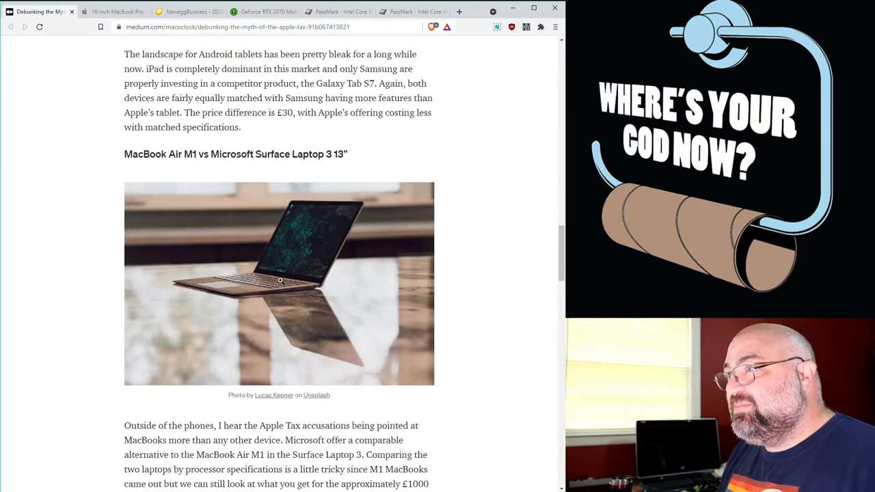
Read the Apple Tax article into the 'myth persist' section and back to MacBook Air M1 vs Surface Laptop 3.
scroll(down, 3)
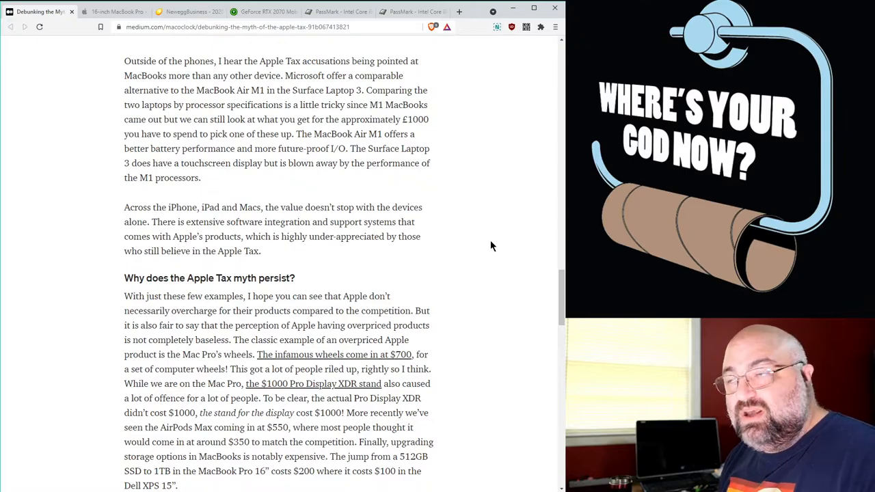
mouse_move(522, 222)
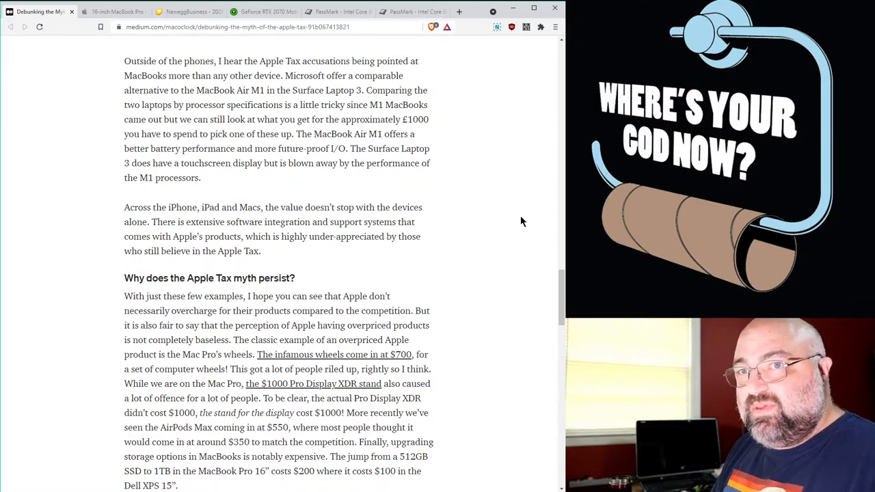
mouse_move(457, 208)
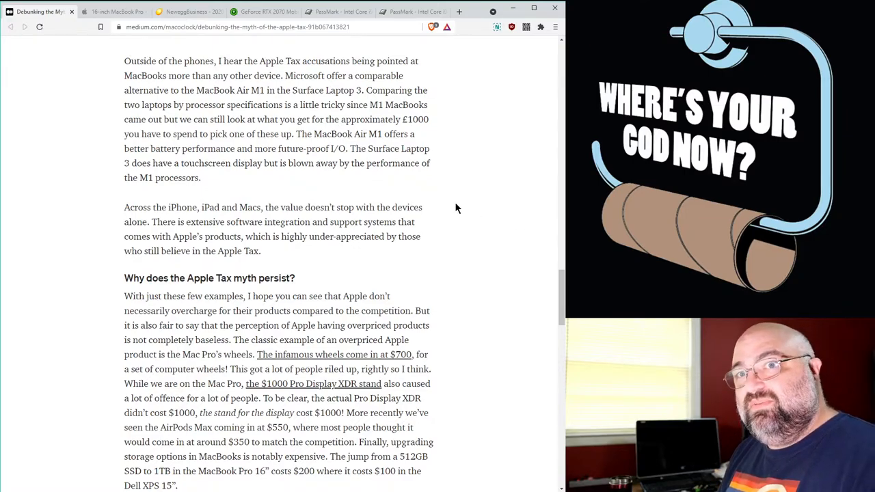
mouse_move(376, 194)
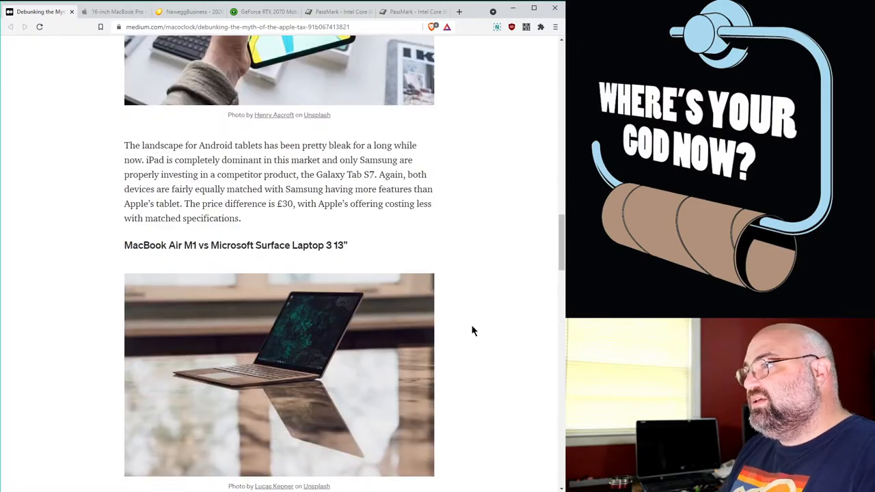
scroll(down, 3)
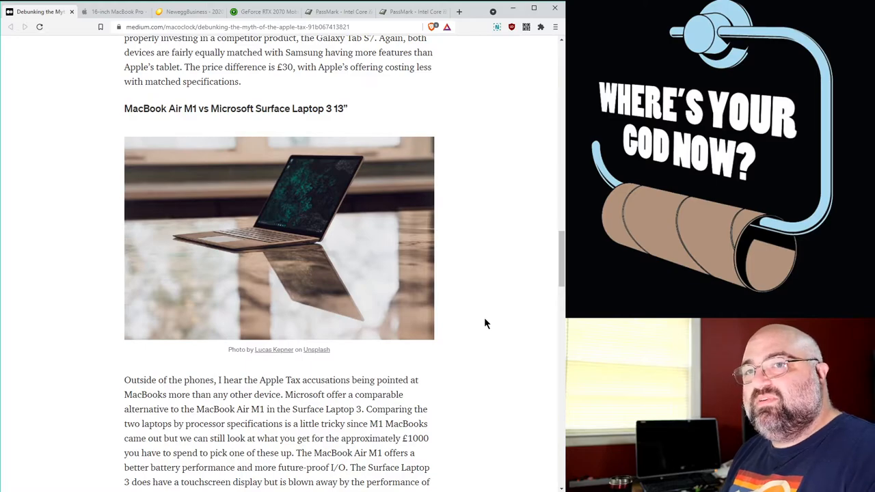
mouse_move(483, 311)
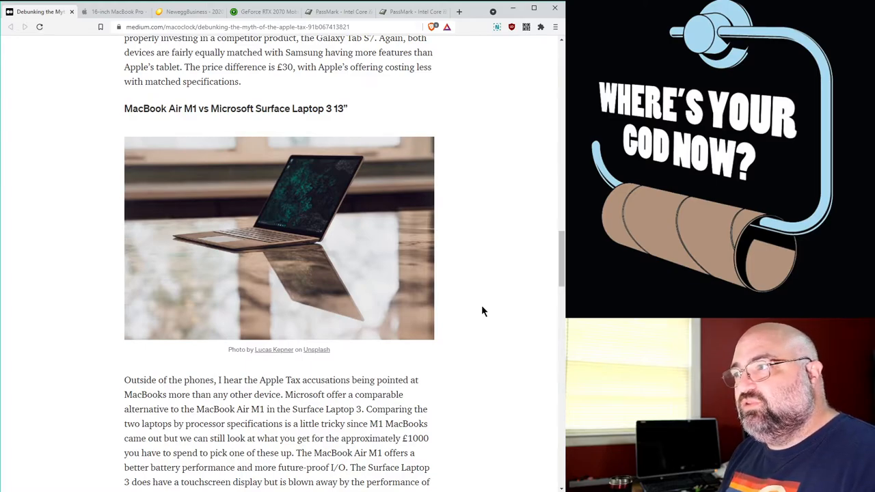
scroll(down, 3)
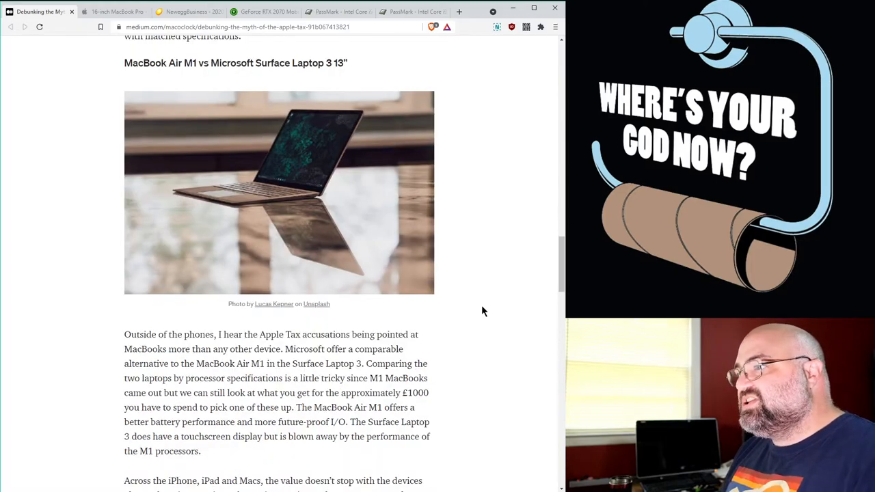
scroll(down, 3)
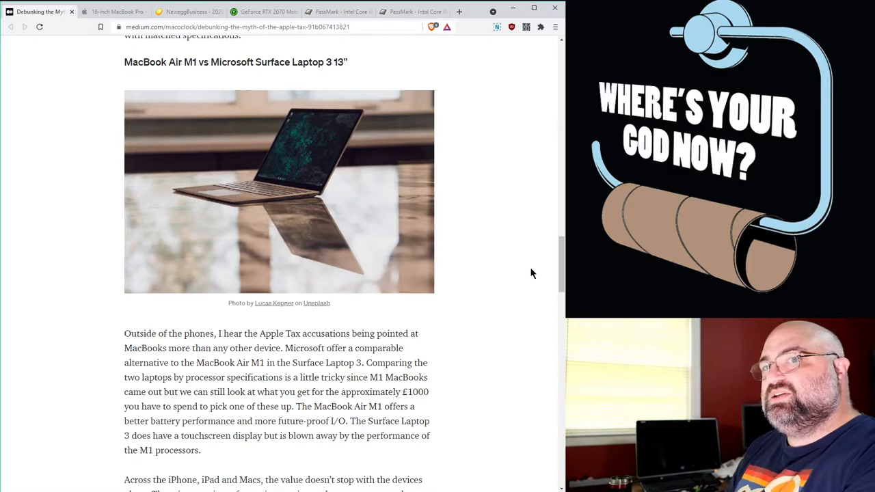
mouse_move(480, 276)
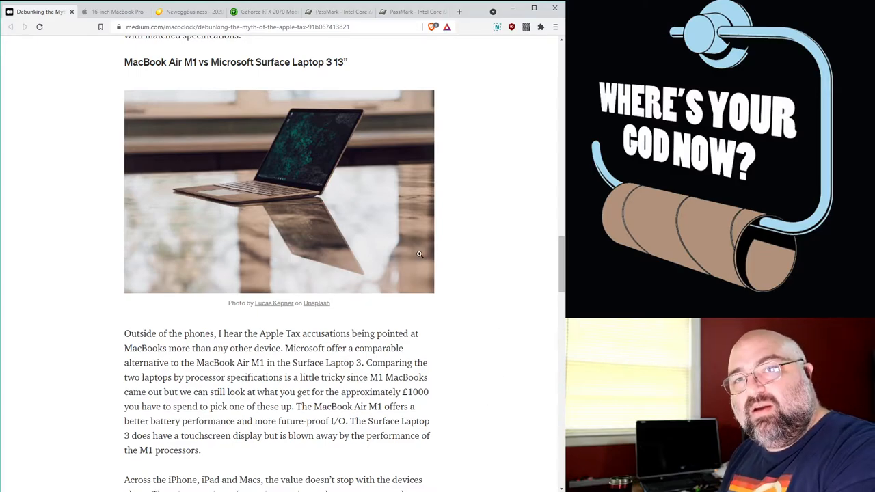
mouse_move(478, 246)
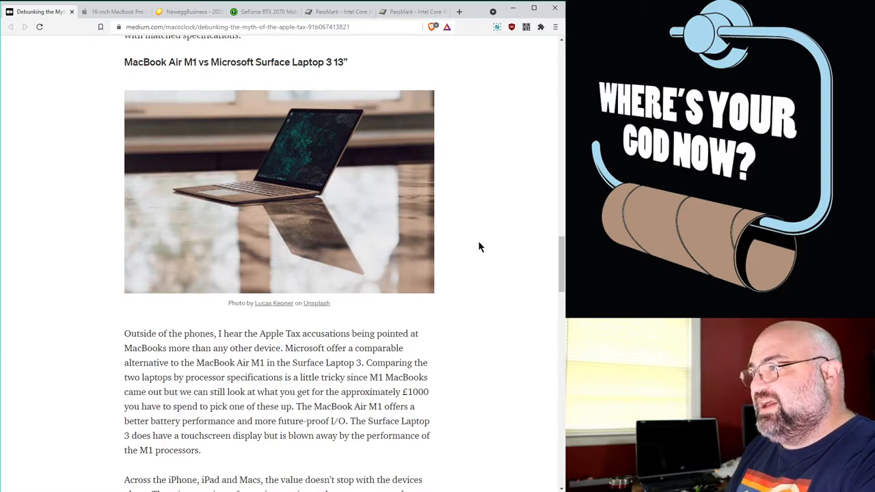
Revisit the $2,799.00 Space Gray 16-inch MacBook Pro page, then return to the Medium Apple Tax article.
click(112, 11)
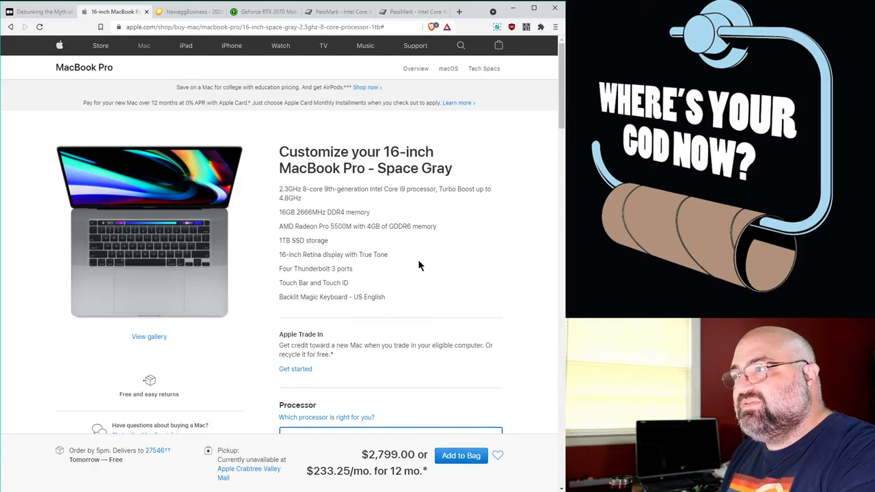
mouse_move(200, 240)
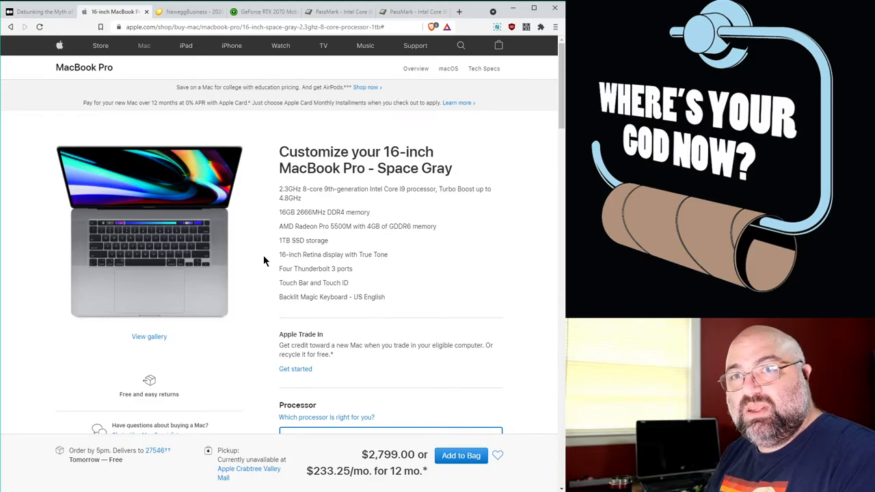
mouse_move(207, 58)
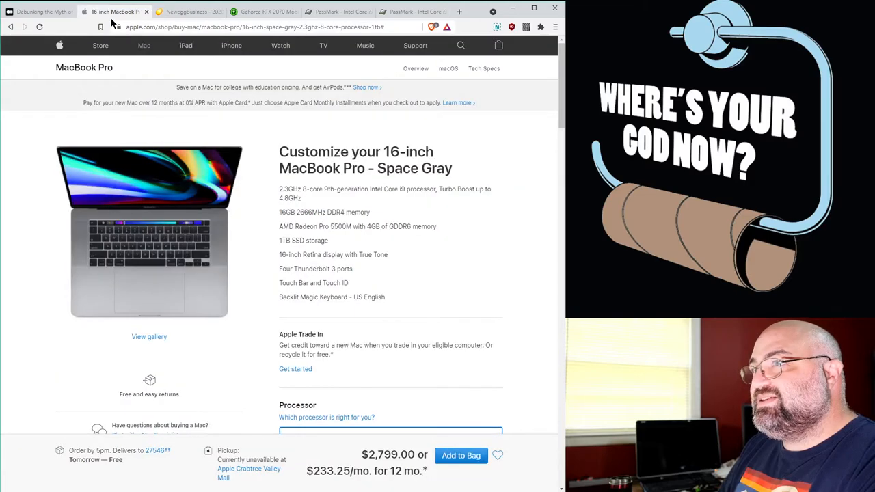
click(191, 11)
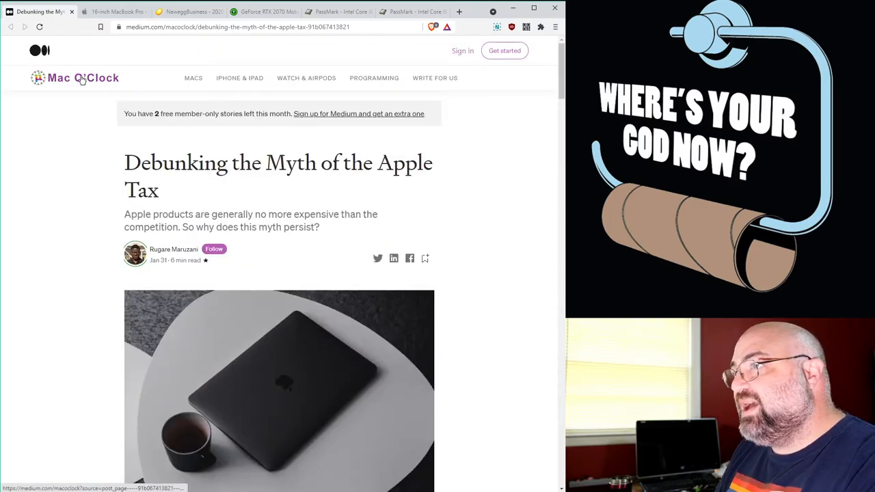
mouse_move(315, 99)
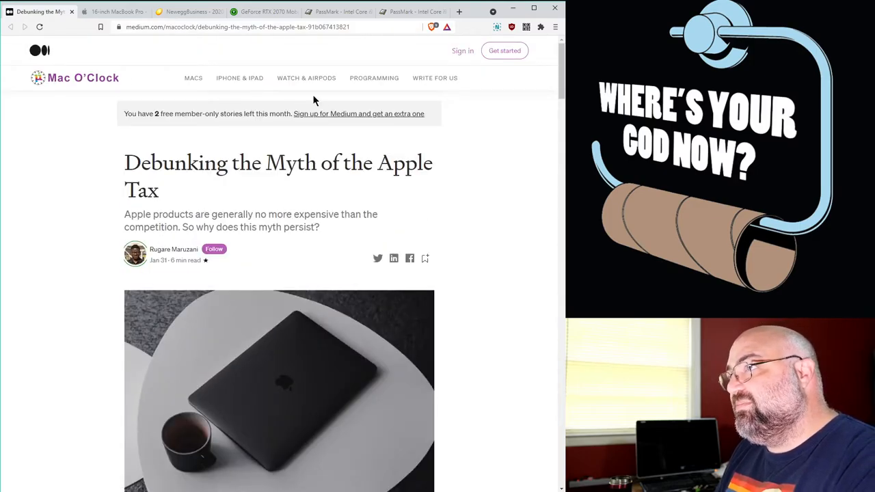
mouse_move(292, 152)
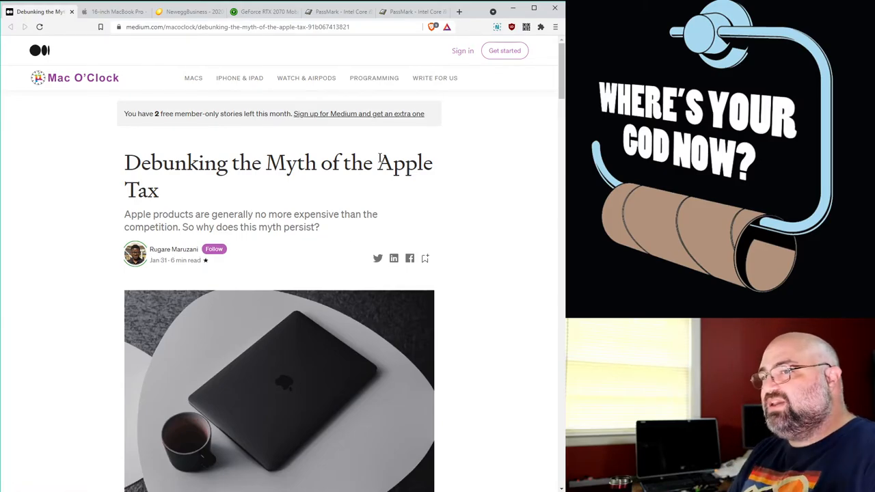
key(ctrl+plus)
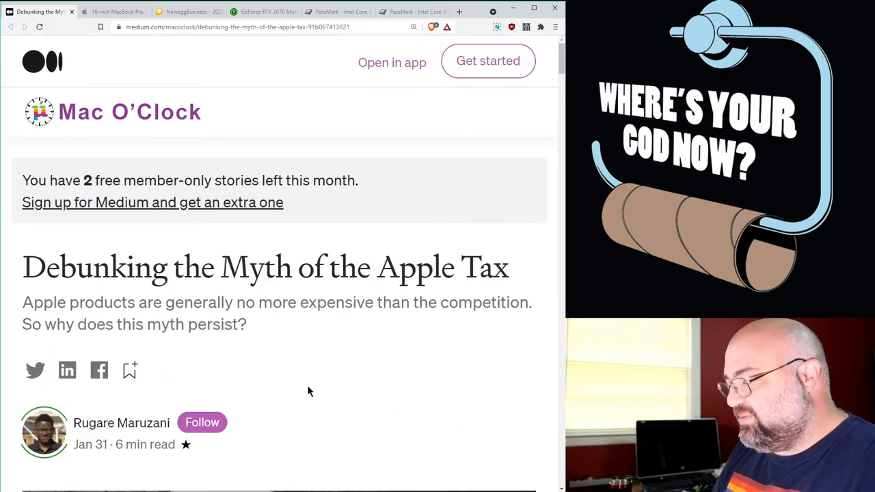
scroll(down, 3)
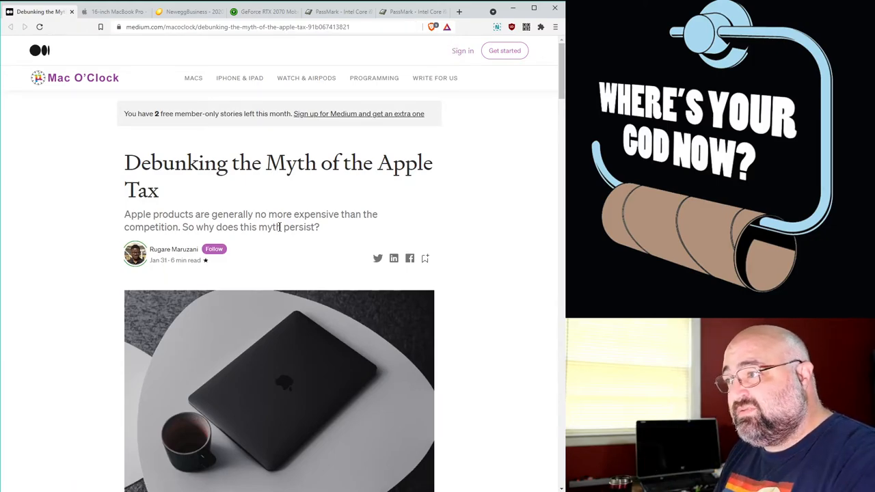
mouse_move(492, 218)
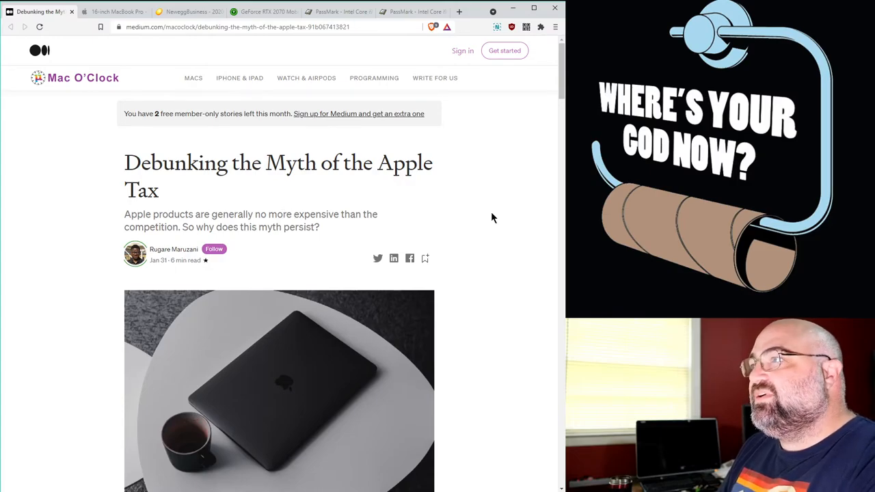
mouse_move(266, 231)
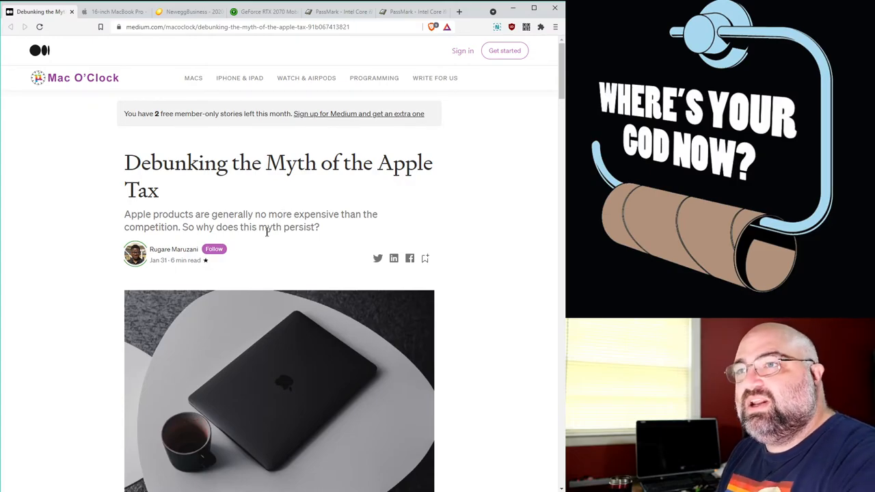
scroll(down, 3)
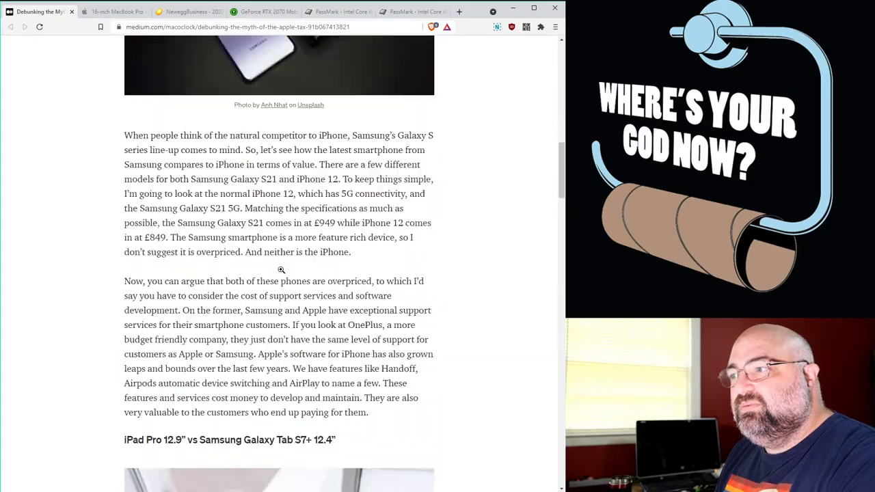
scroll(down, 3)
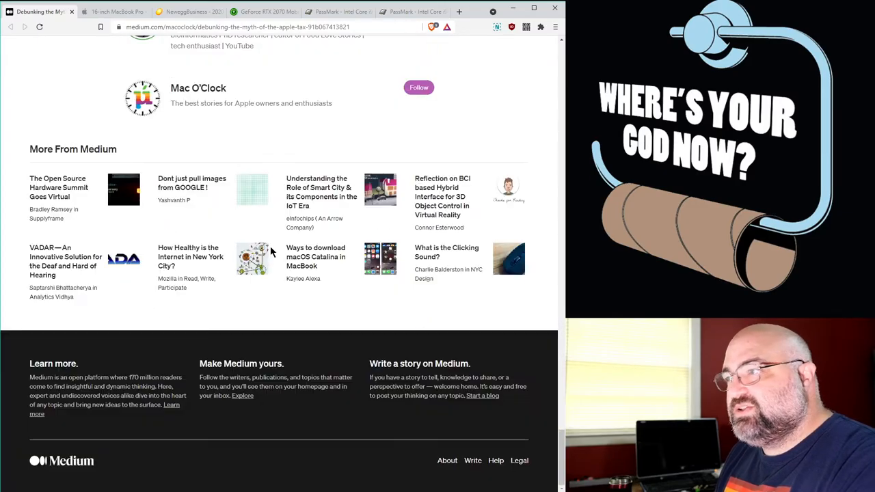
scroll(up, 3)
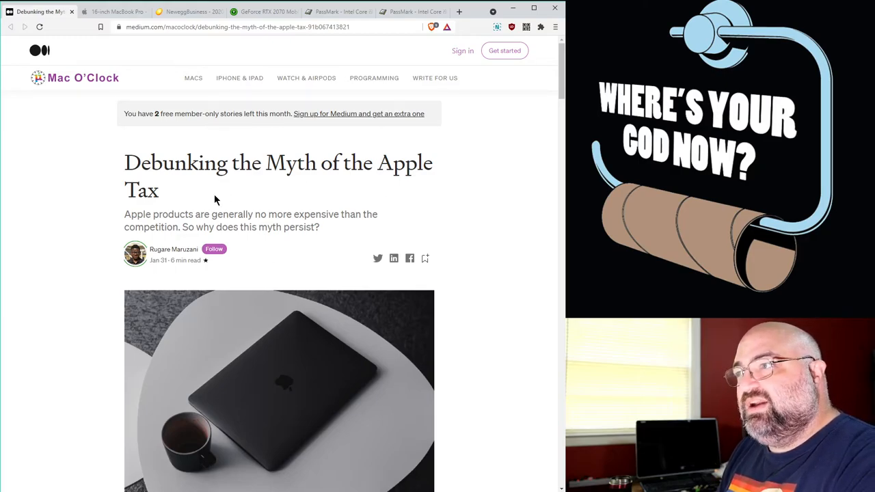
drag(125, 163, 158, 190)
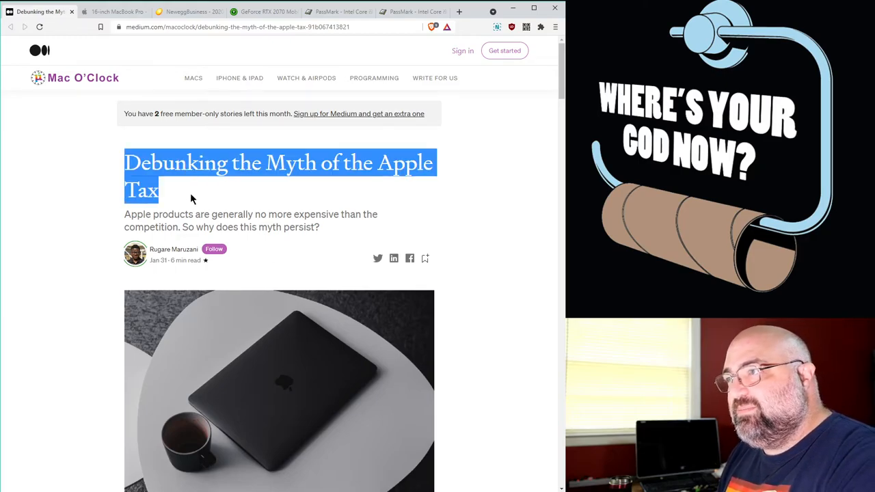
click(262, 11)
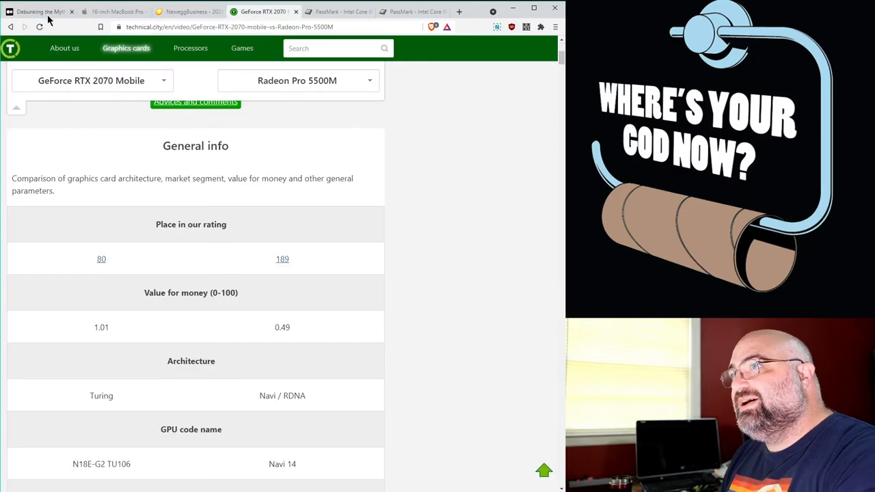
click(38, 11)
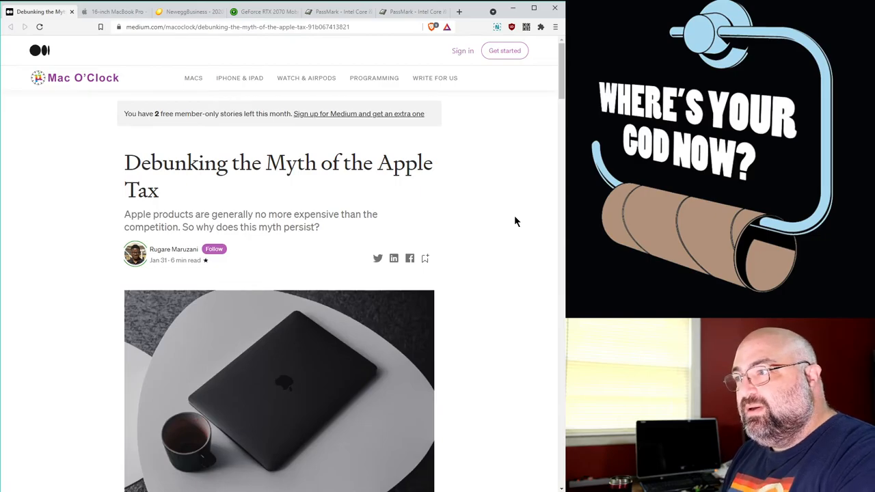
scroll(down, 3)
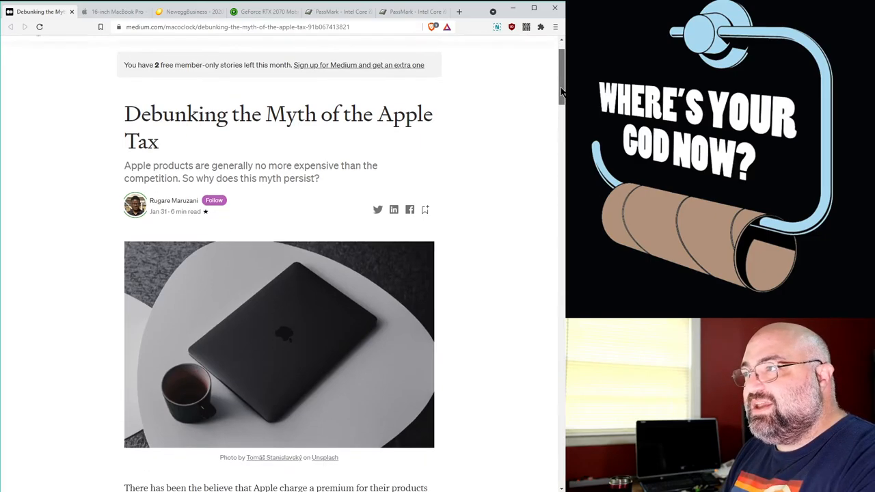
scroll(down, 3)
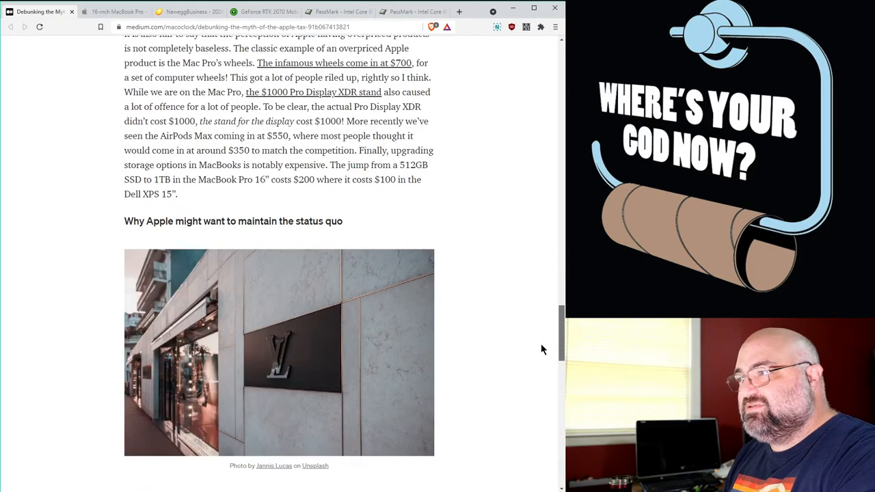
scroll(down, 3)
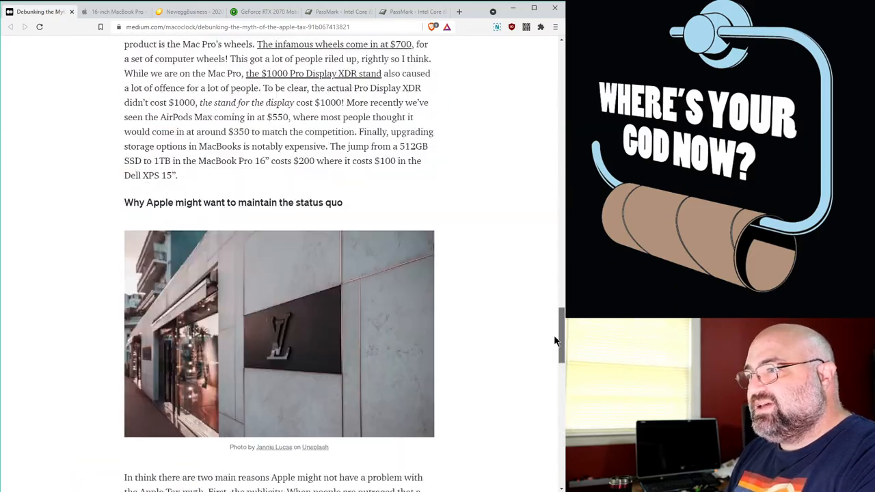
scroll(down, 3)
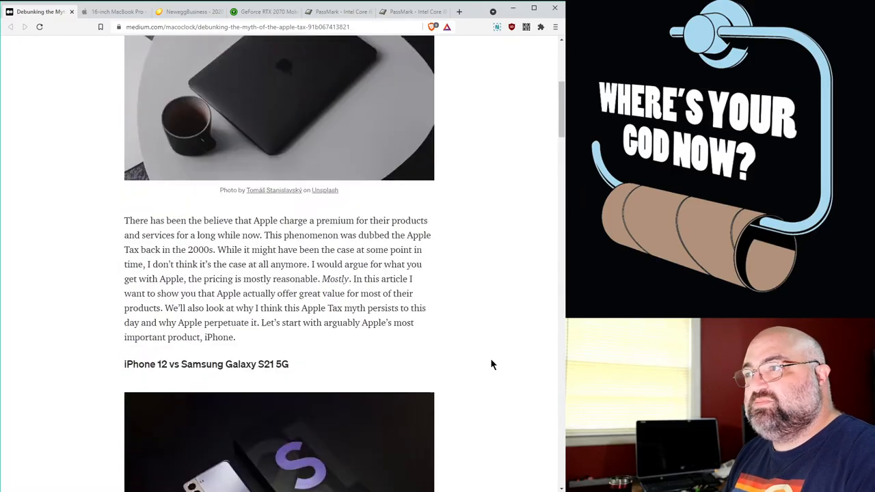
scroll(down, 3)
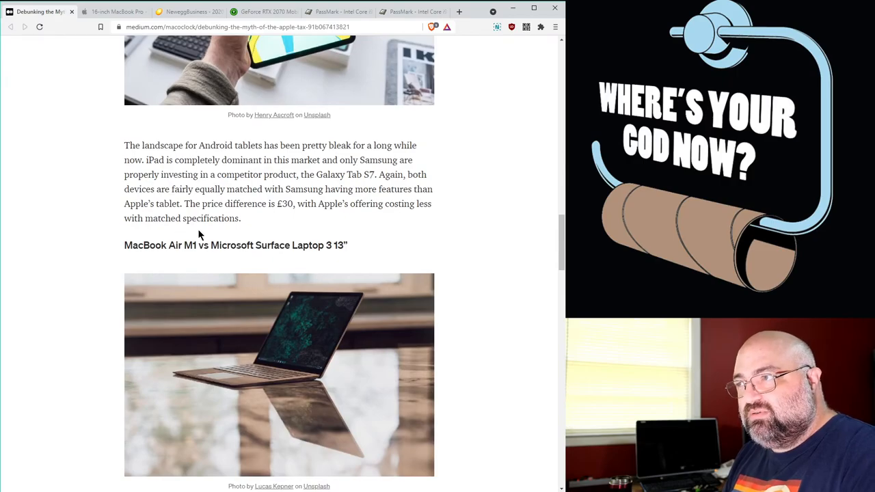
scroll(up, 3)
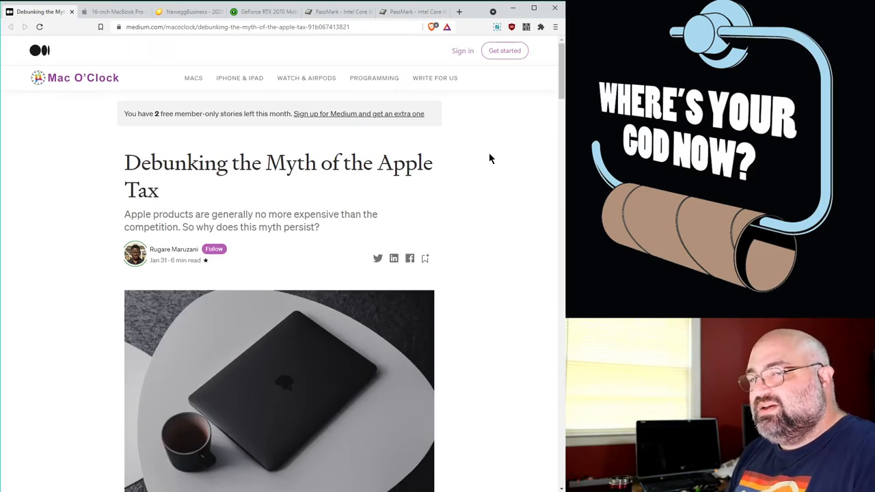
mouse_move(514, 167)
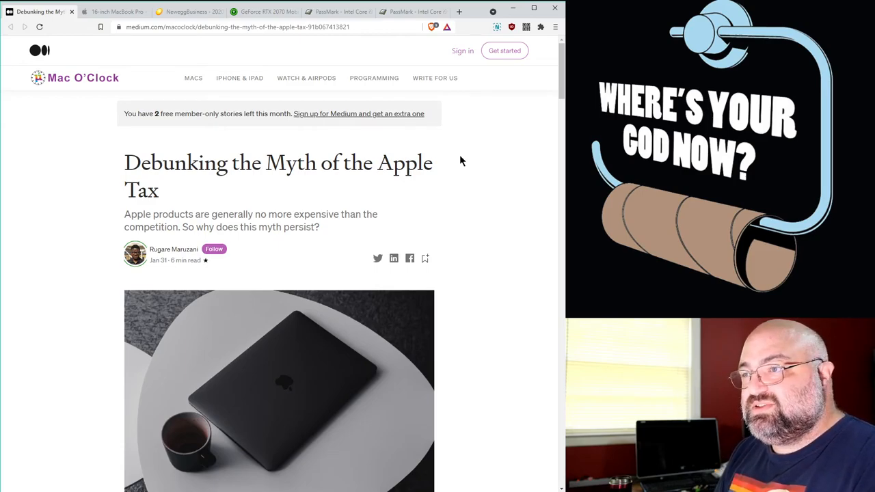
mouse_move(479, 152)
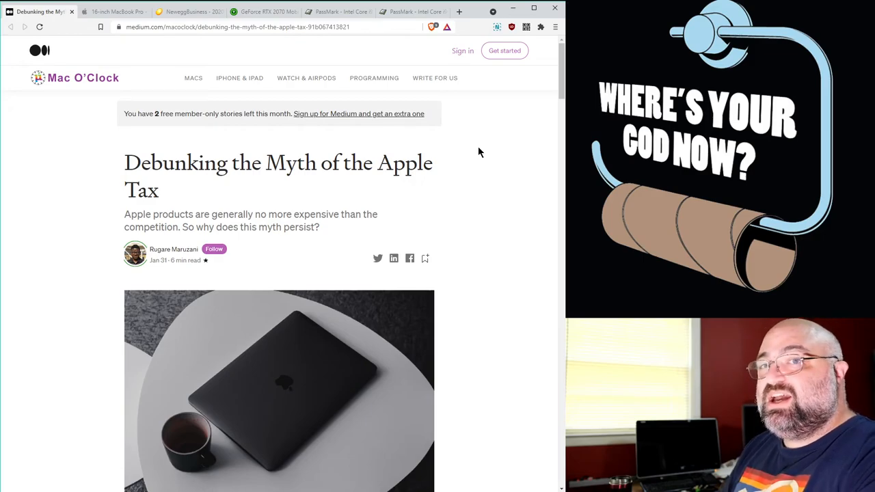
mouse_move(490, 131)
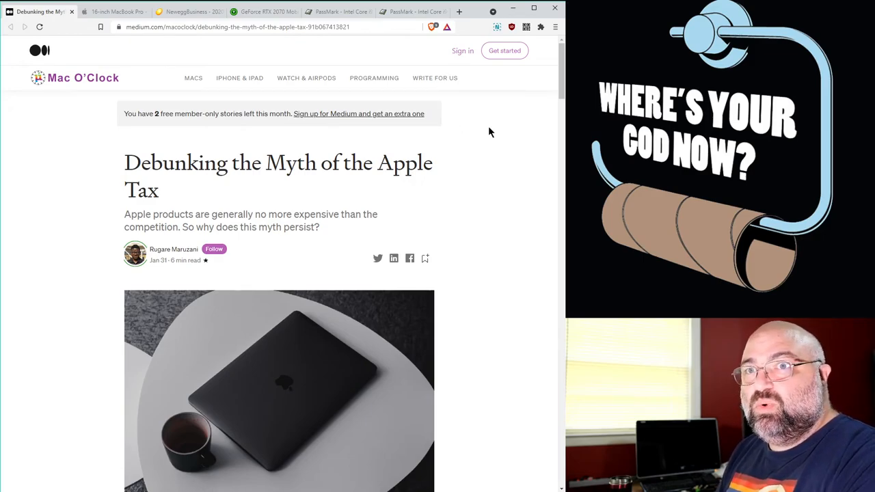
mouse_move(539, 161)
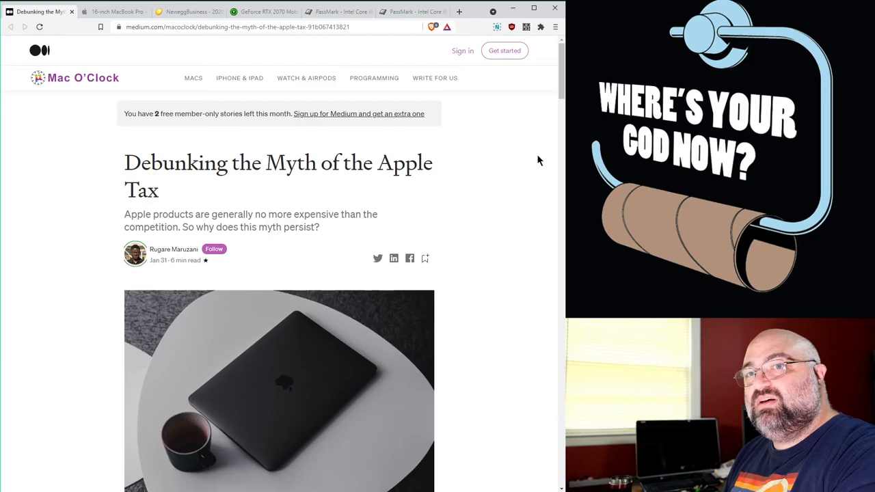
mouse_move(545, 183)
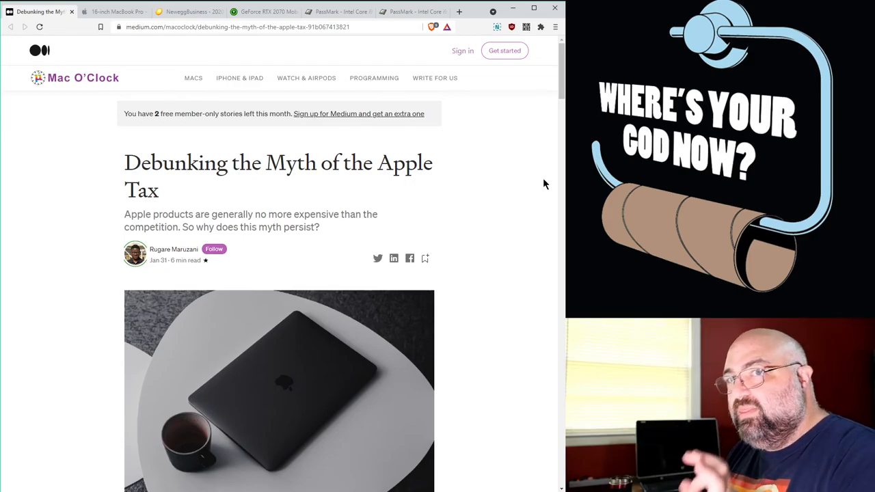
mouse_move(505, 180)
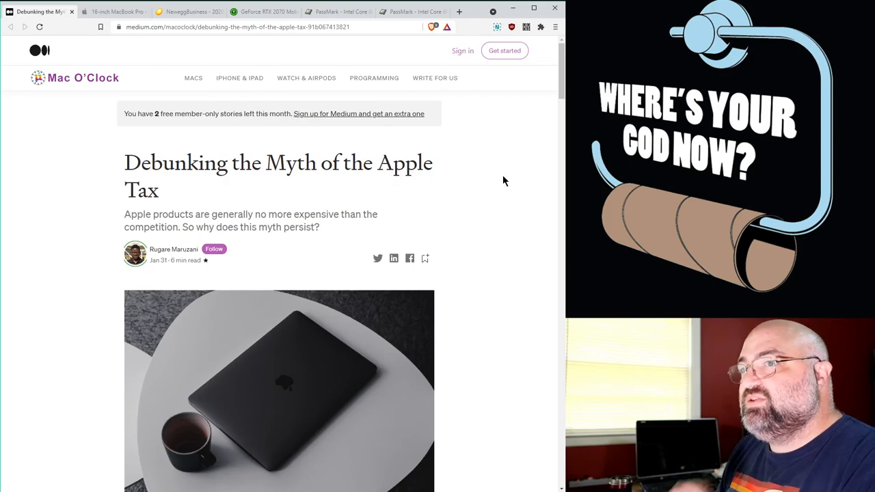
mouse_move(469, 176)
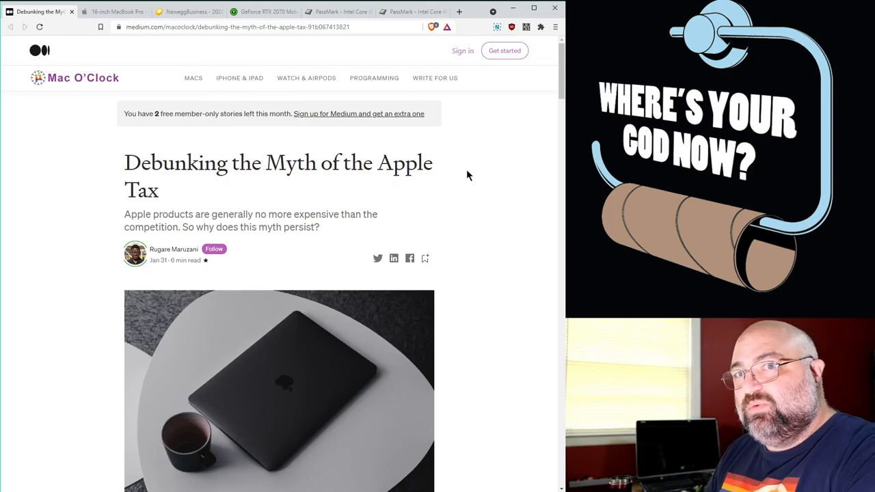